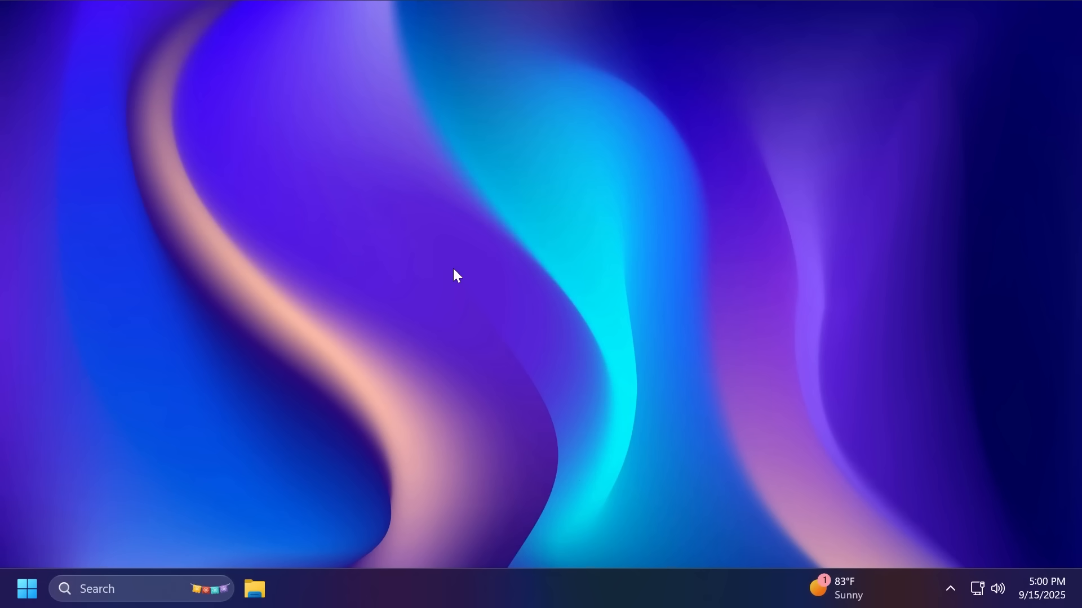
- Check the Windows specifications via a 'vers' search, then launch iBoysoft Data Recovery from the desktop
type("vers")
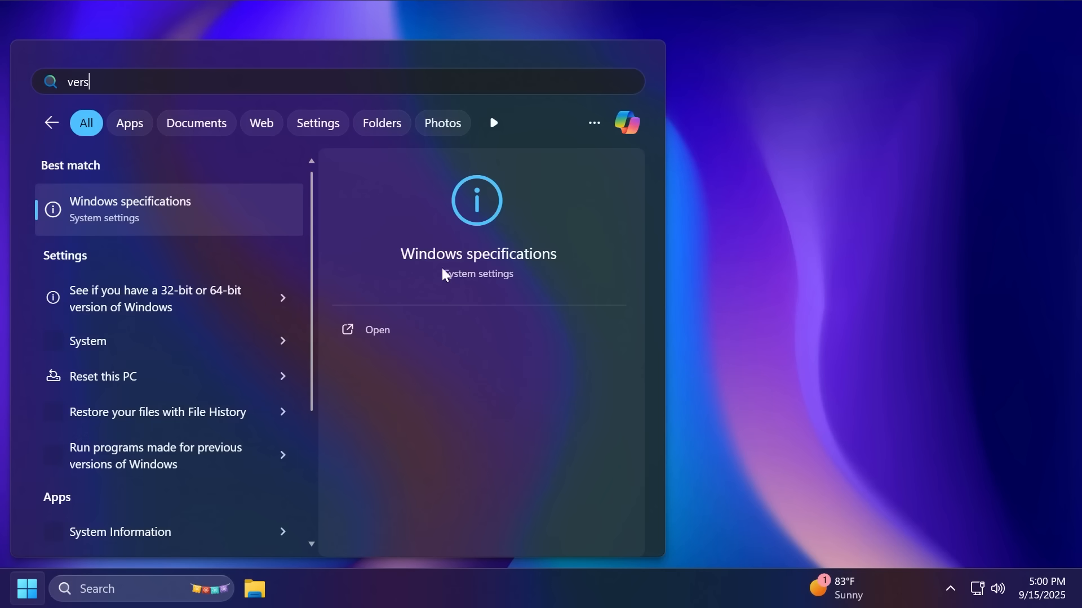
left_click(376, 330)
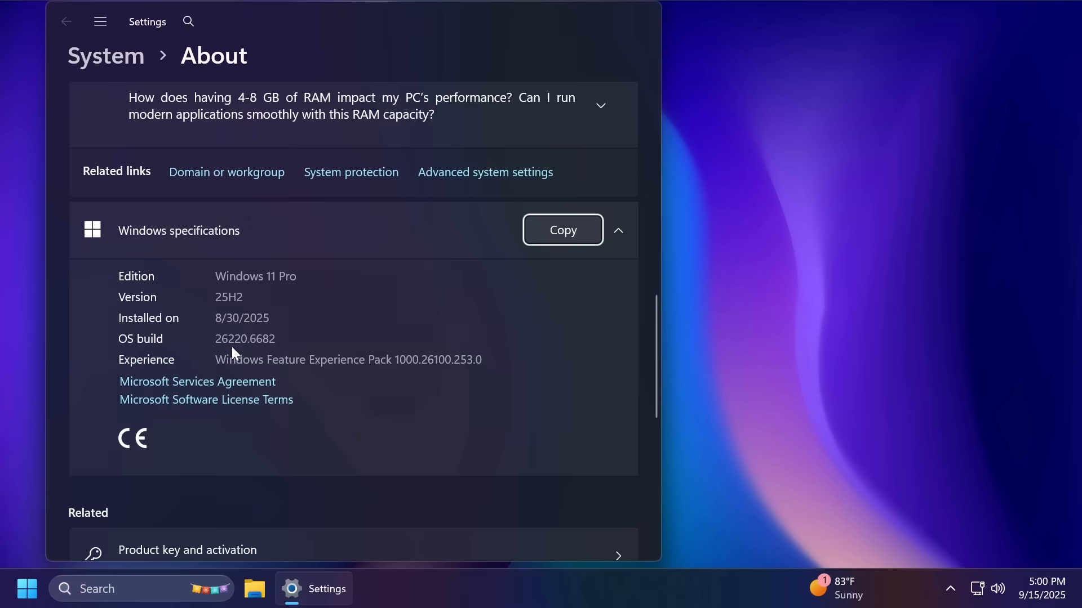
mouse_move(258, 355)
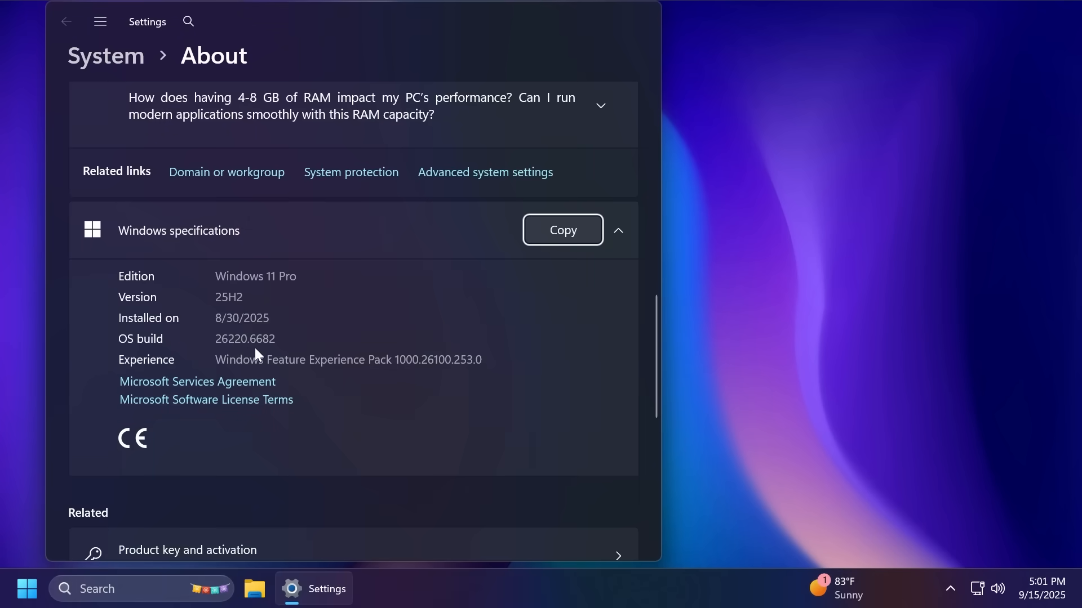
mouse_move(331, 362)
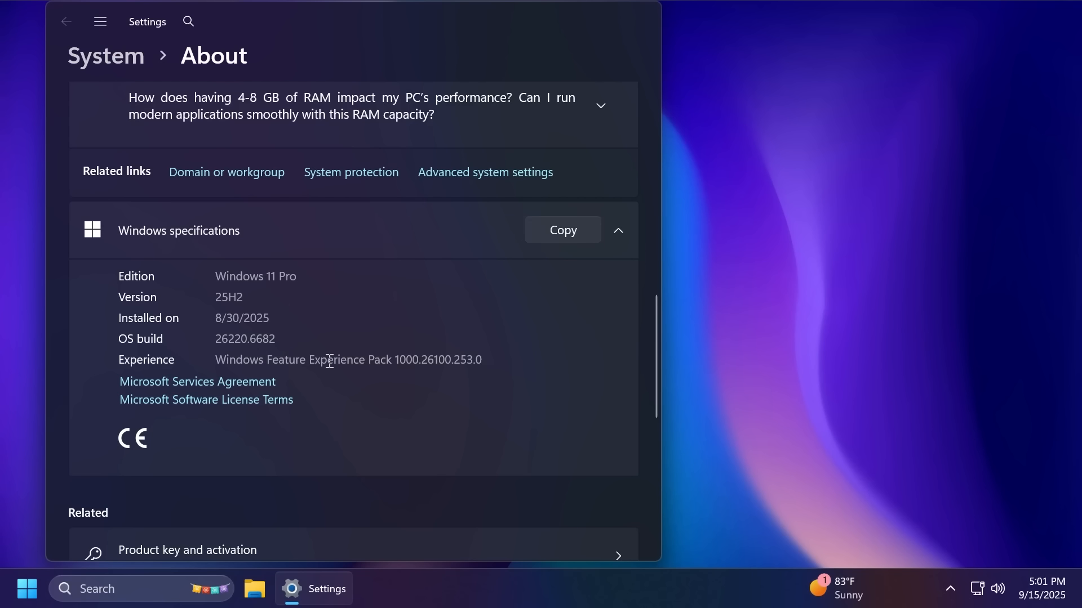
mouse_move(328, 358)
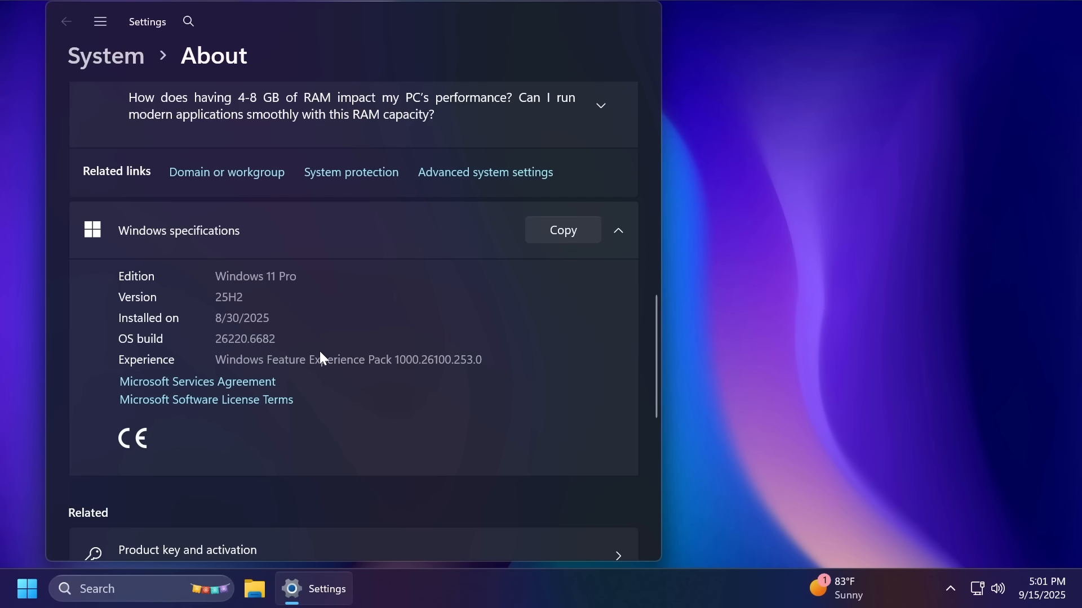
mouse_move(247, 316)
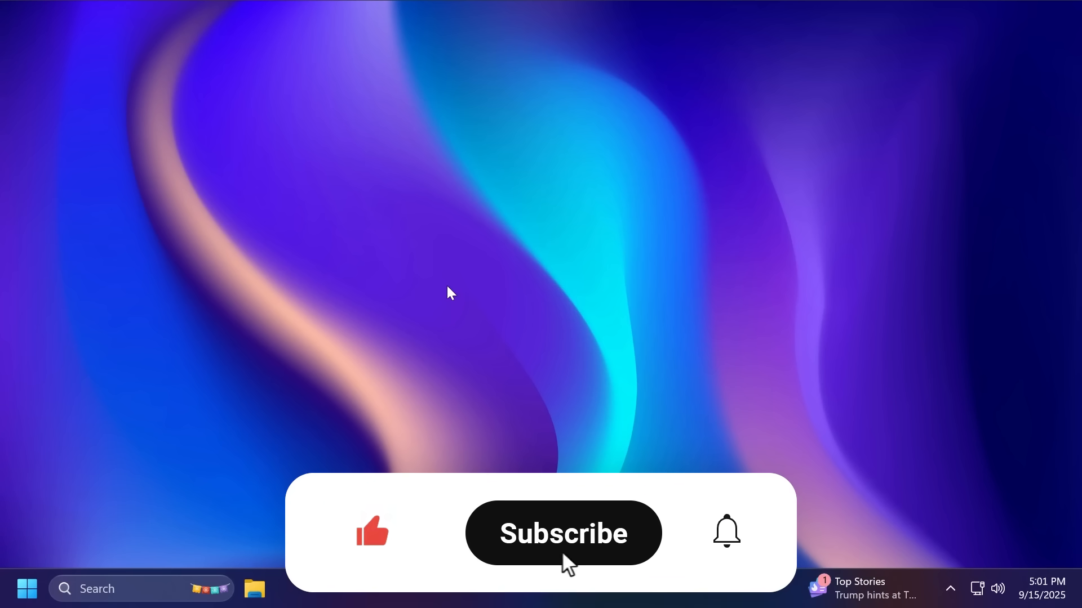
left_click(562, 533)
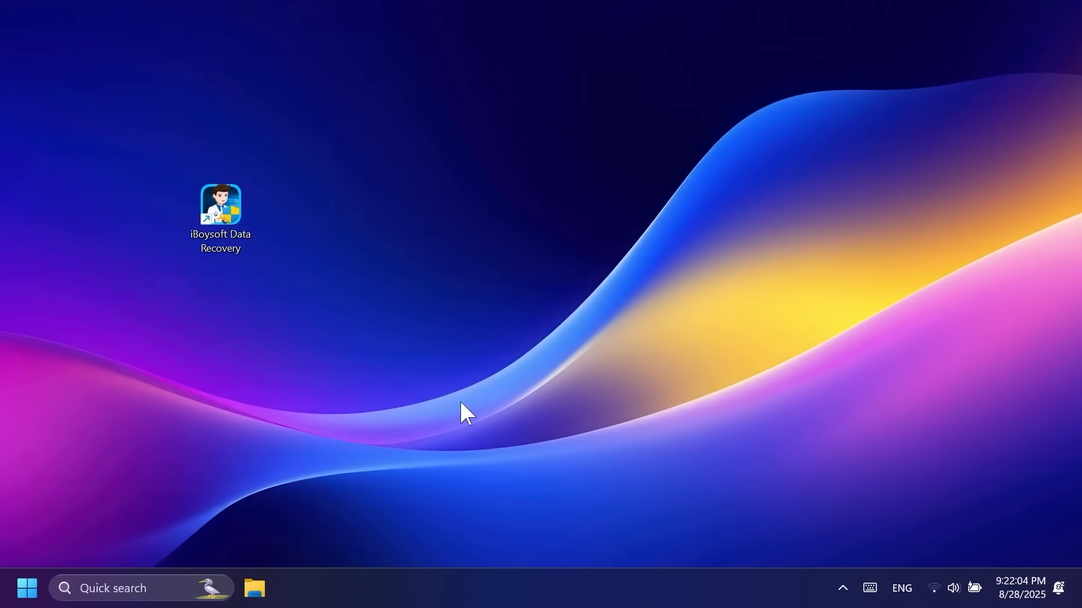
mouse_move(322, 241)
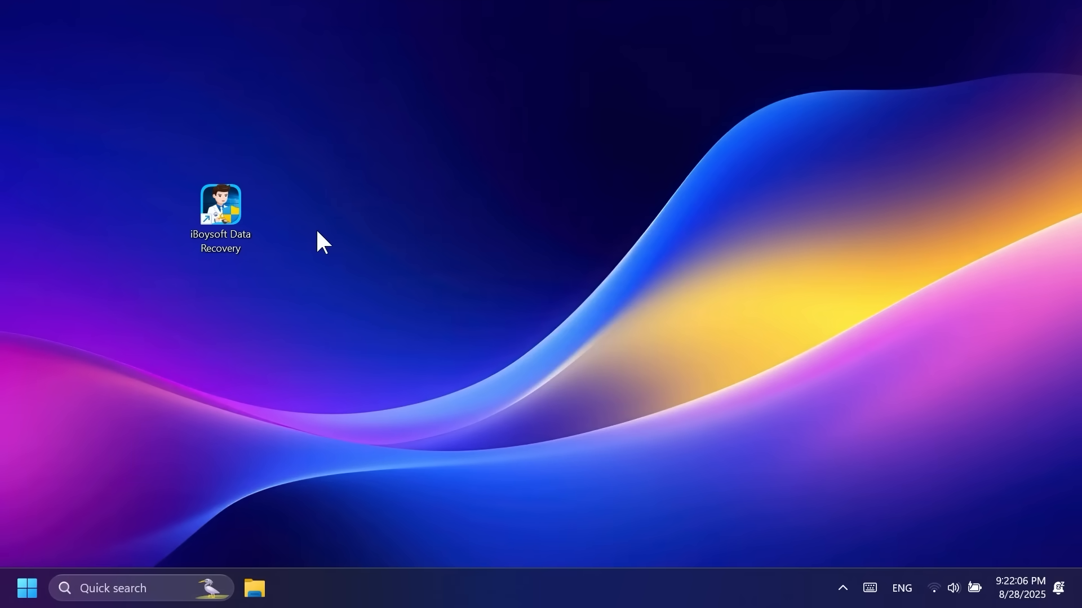
double_click(220, 205)
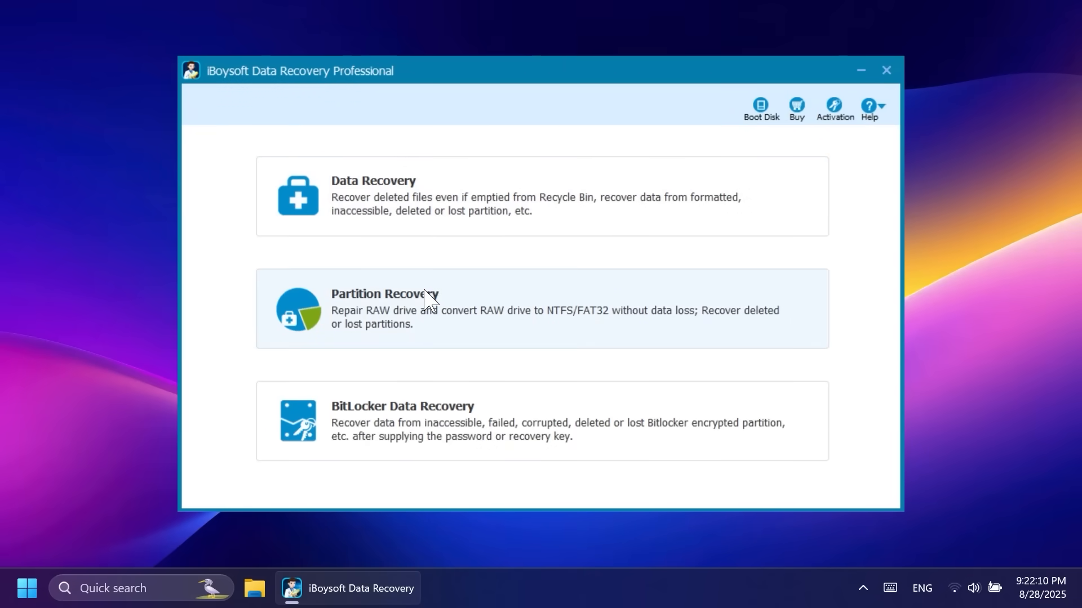
mouse_move(399, 213)
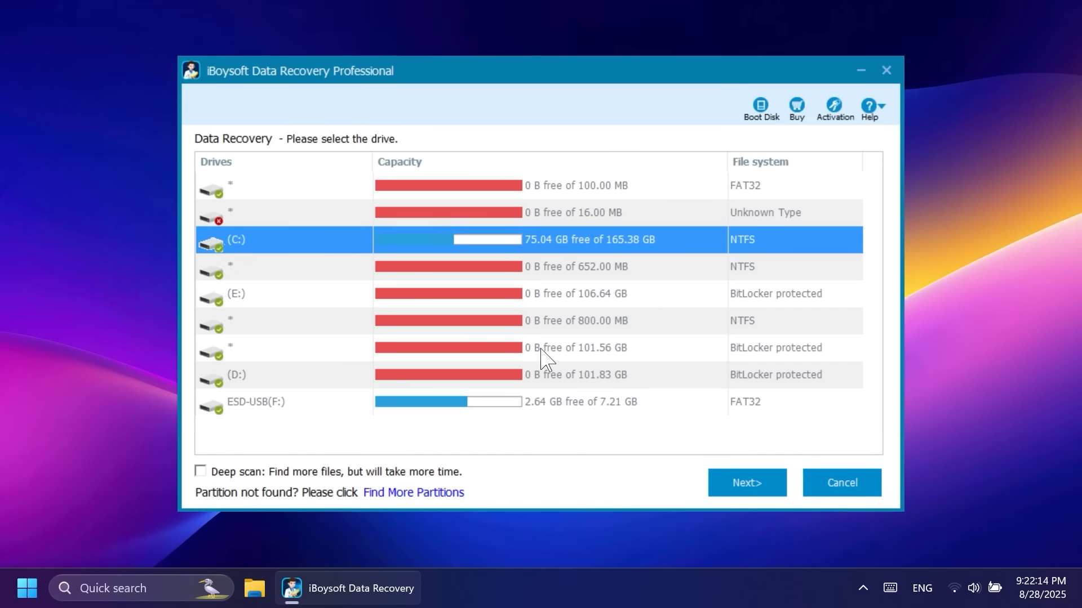
- Browse drive C:'s deleted files, search 'fi' for icon16.png, and recover it to the confirmed save folder
left_click(746, 482)
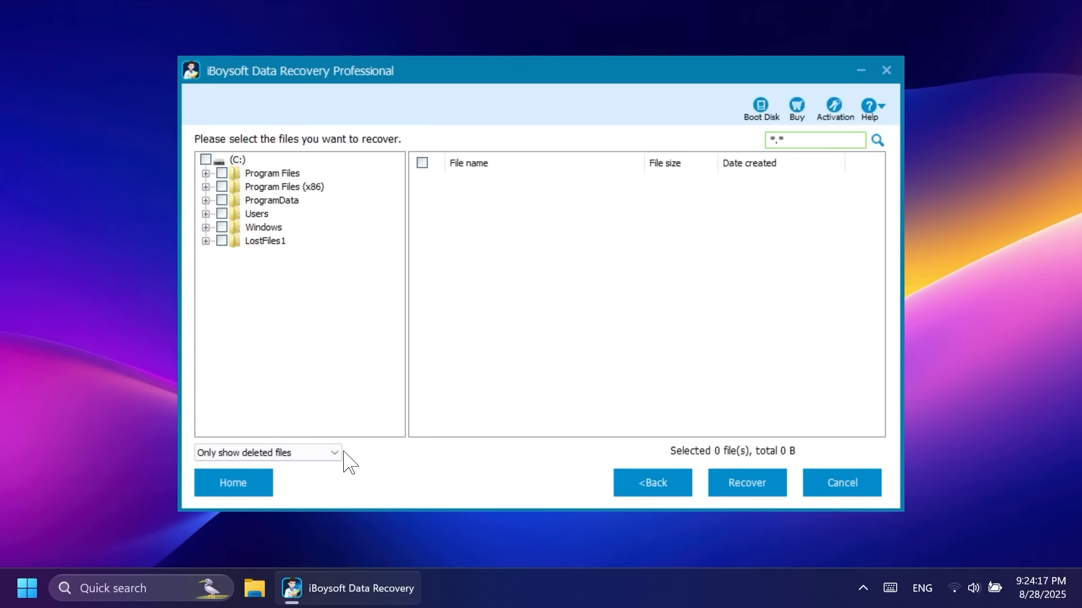
type("fi")
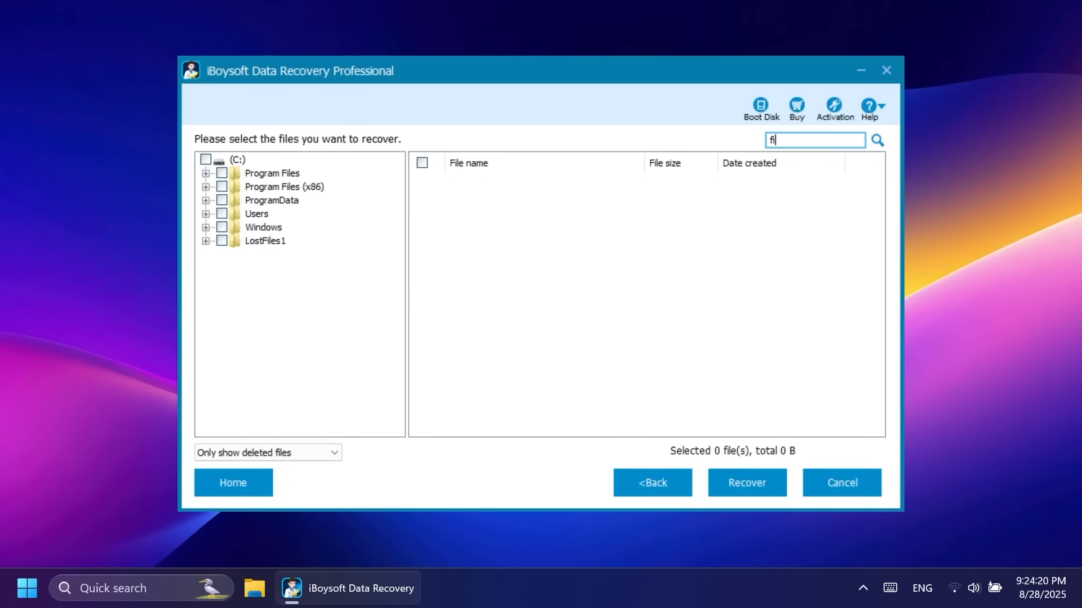
left_click(877, 139)
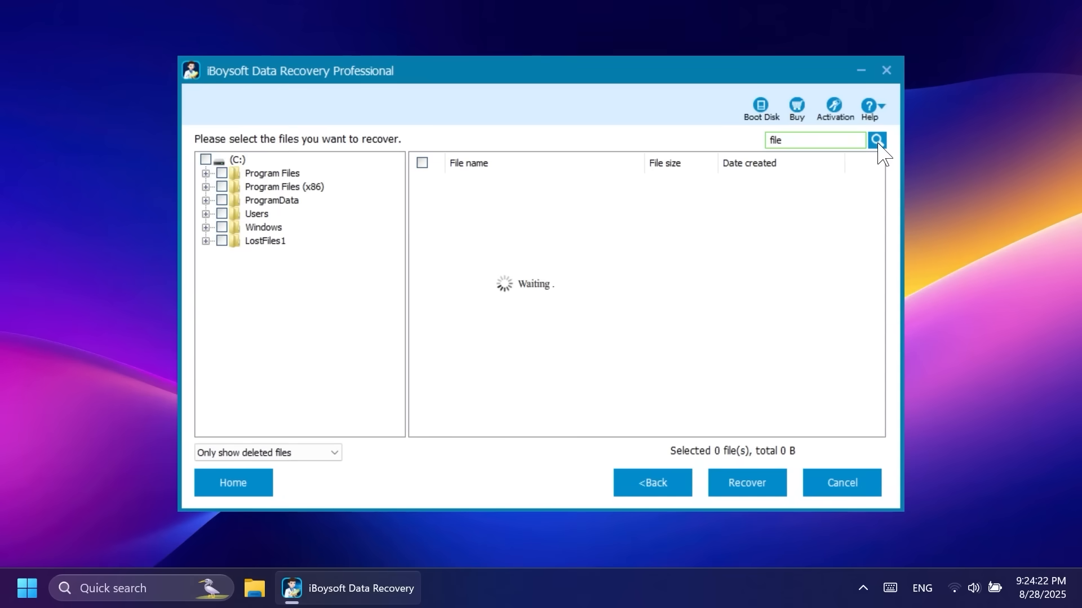
left_click(746, 482)
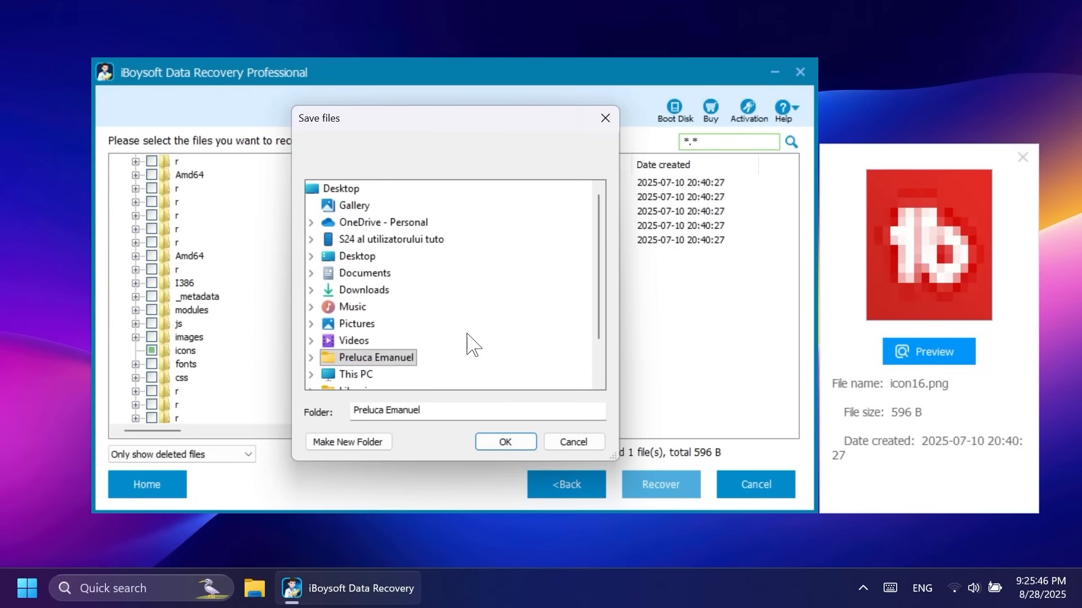
left_click(504, 441)
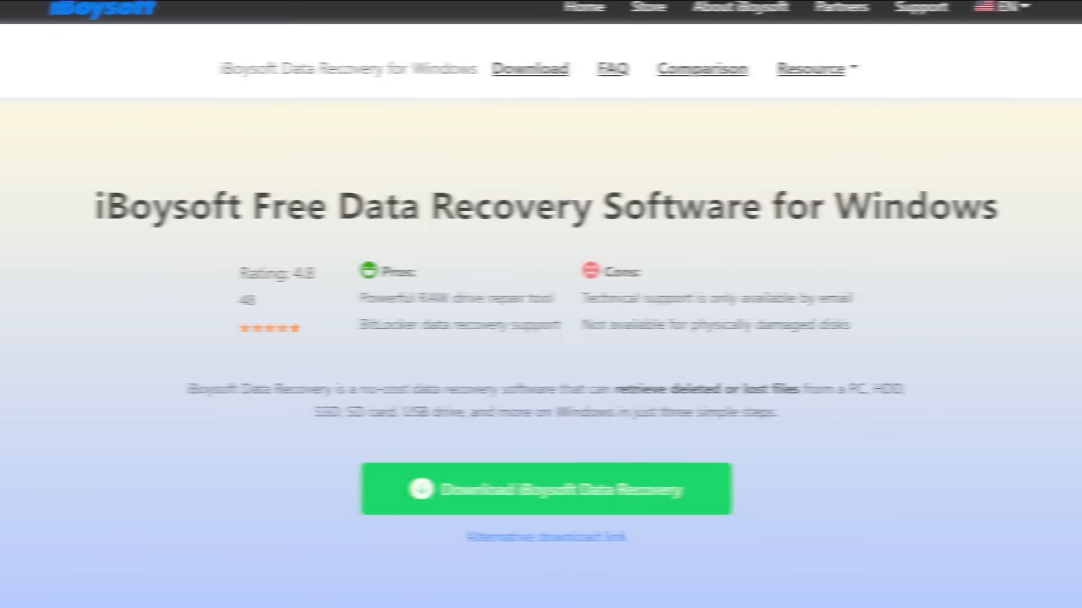
scroll("up", 3)
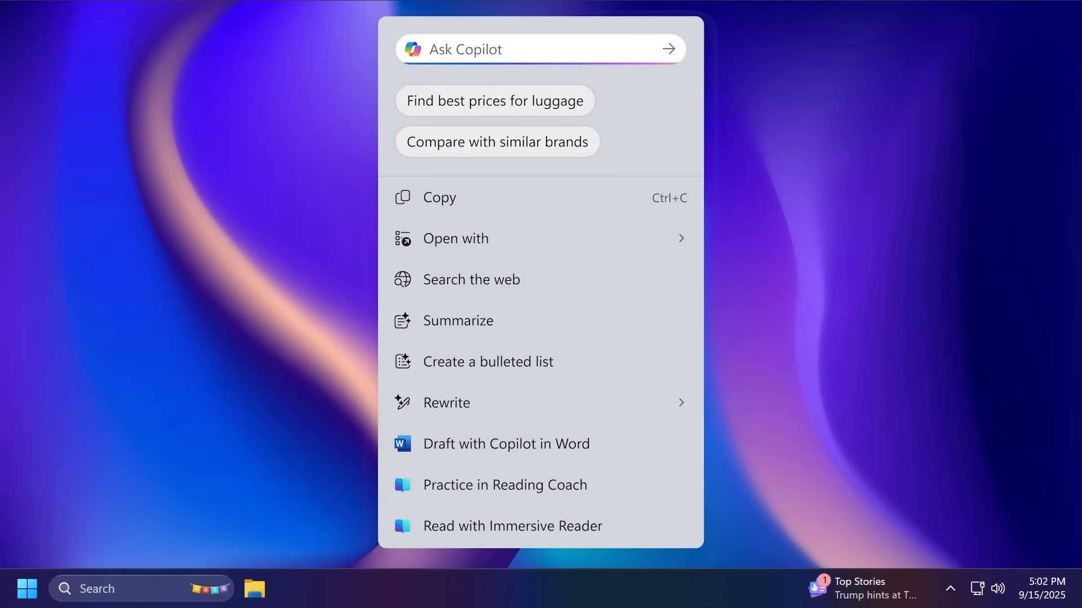
left_click(494, 294)
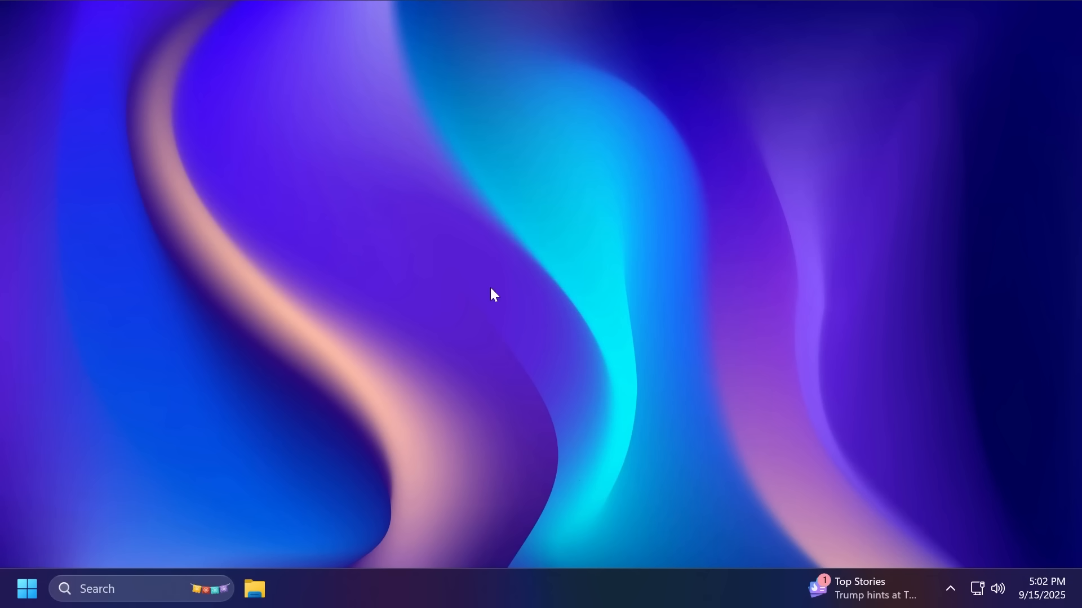
- Reach Personalization > Start settings with recently added apps, recommendations and most used apps off
left_click(27, 588)
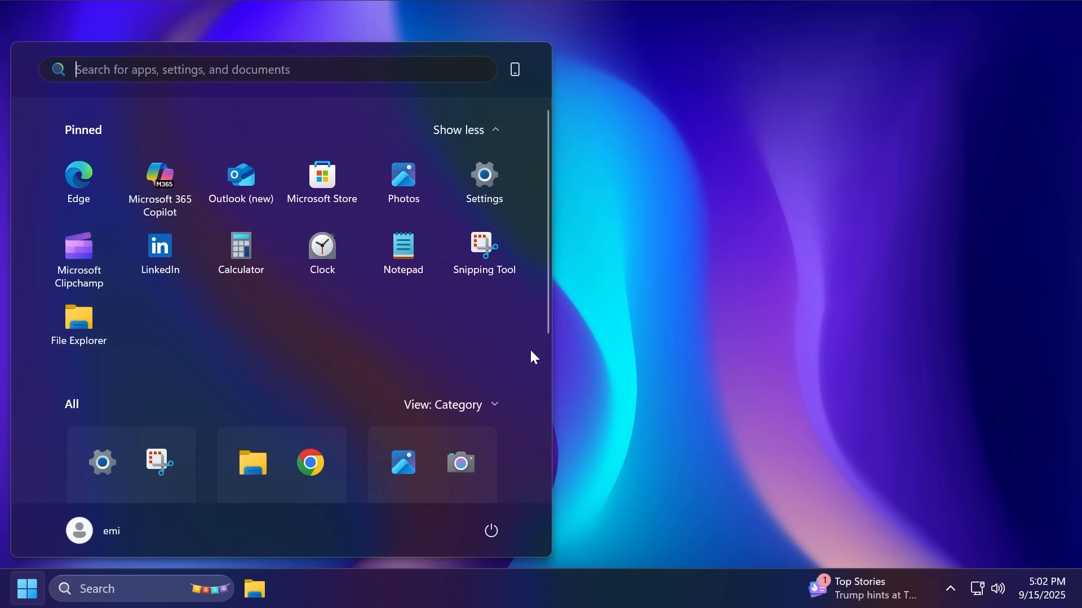
mouse_move(340, 349)
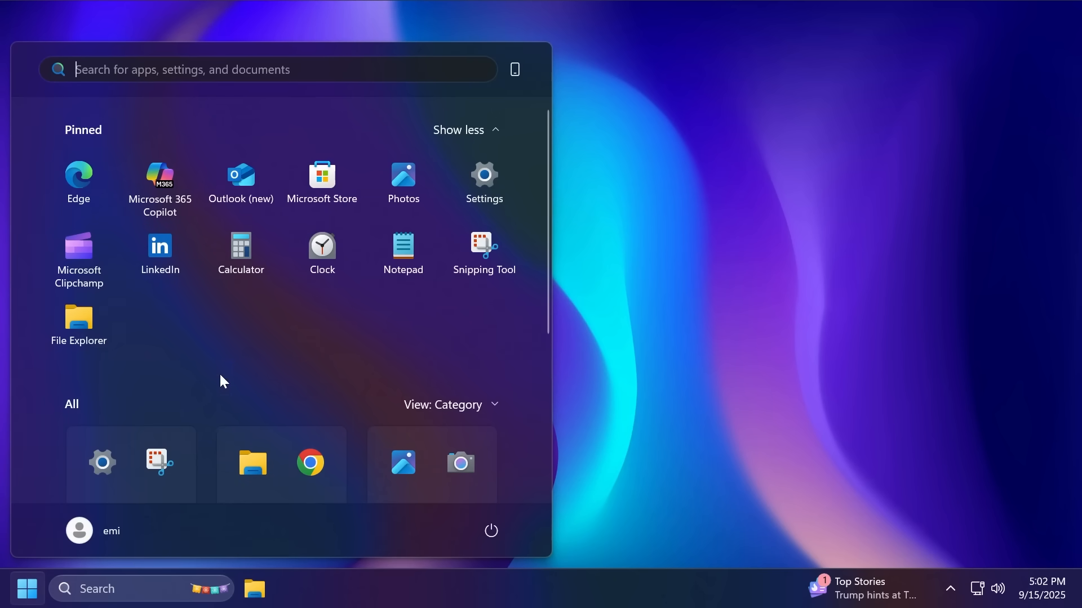
mouse_move(144, 379)
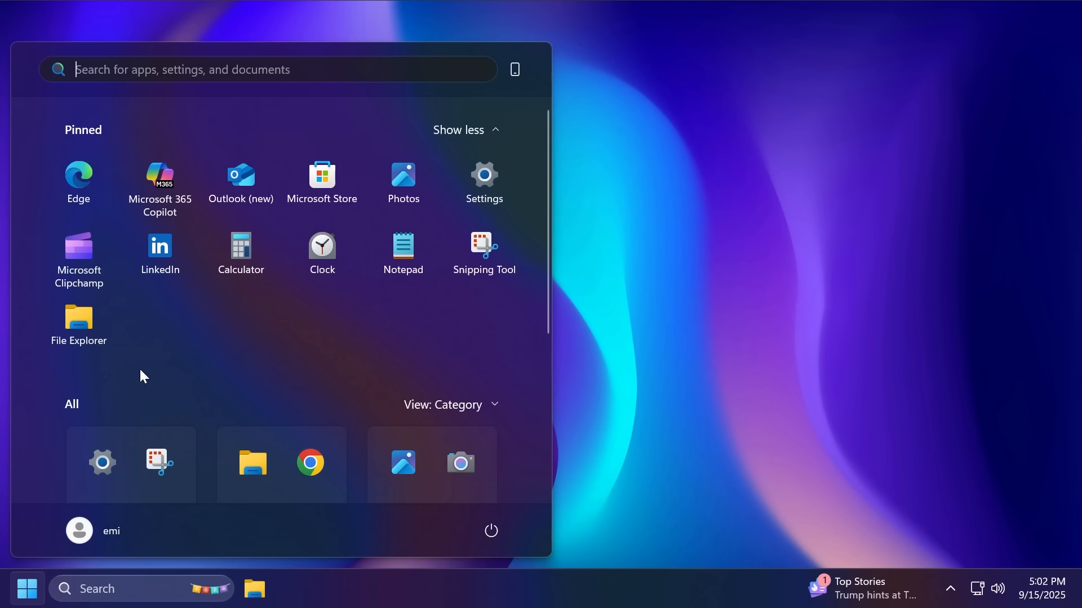
mouse_move(289, 348)
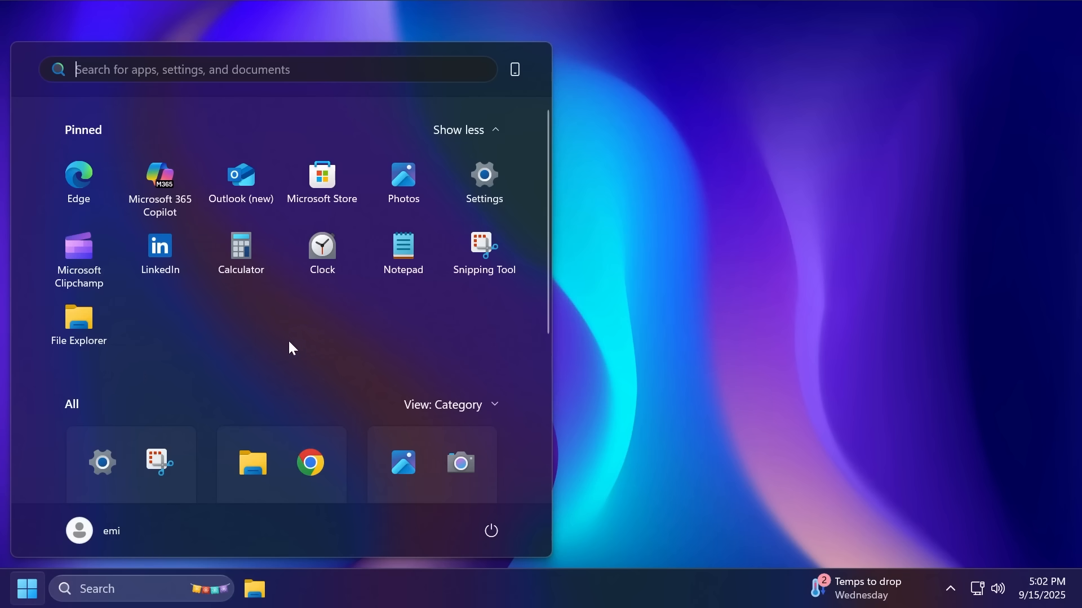
mouse_move(273, 362)
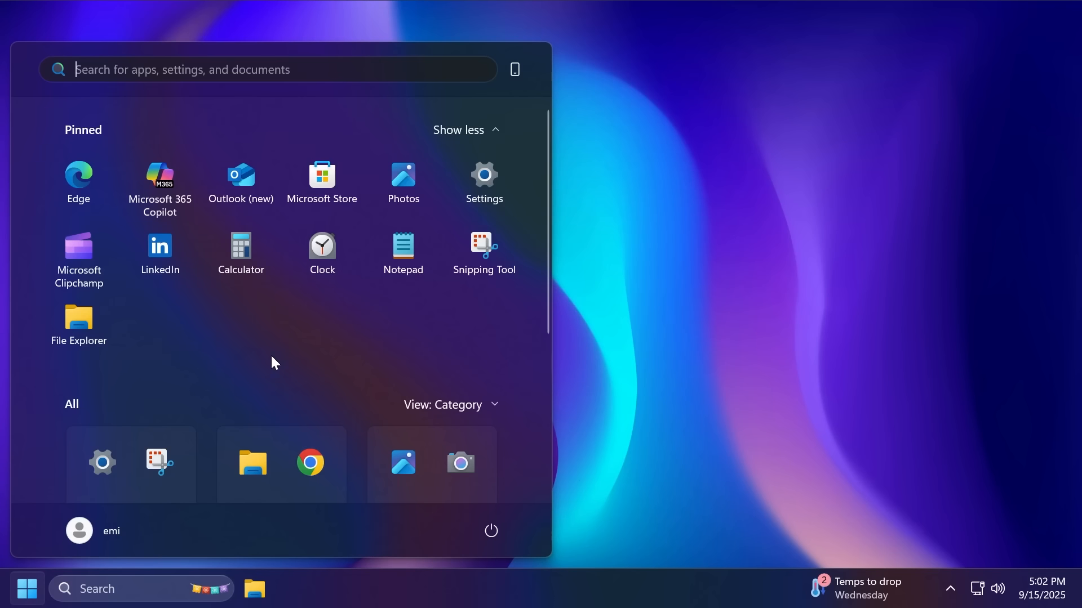
mouse_move(322, 180)
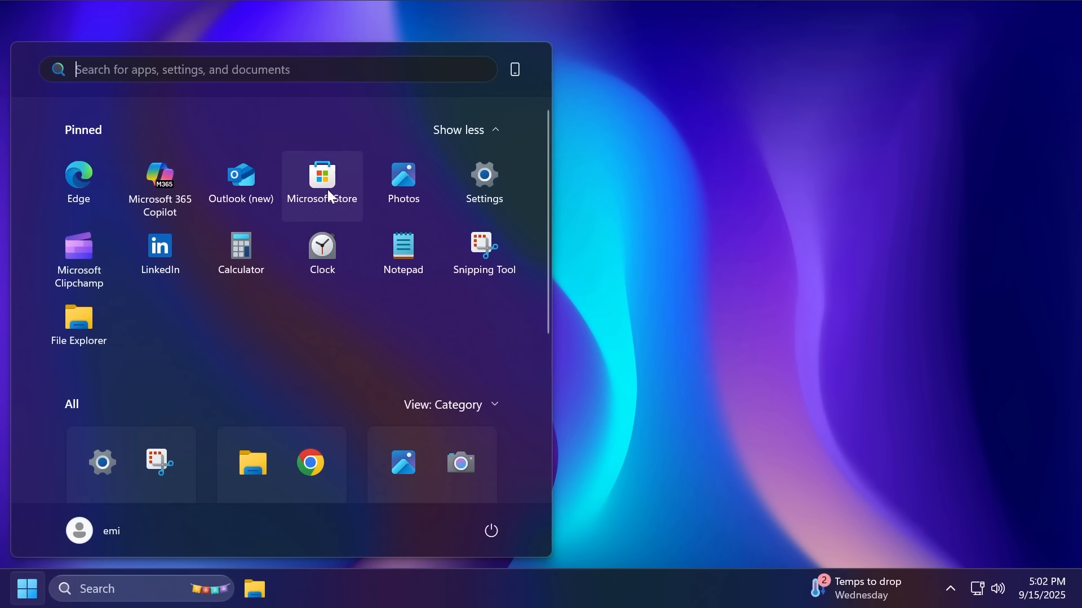
mouse_move(260, 362)
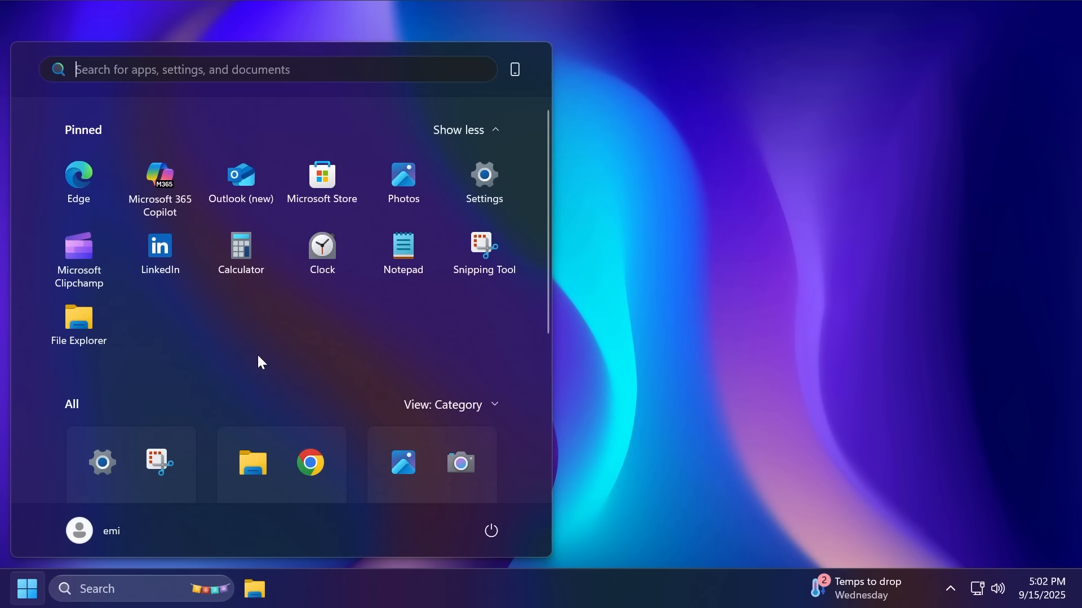
mouse_move(264, 361)
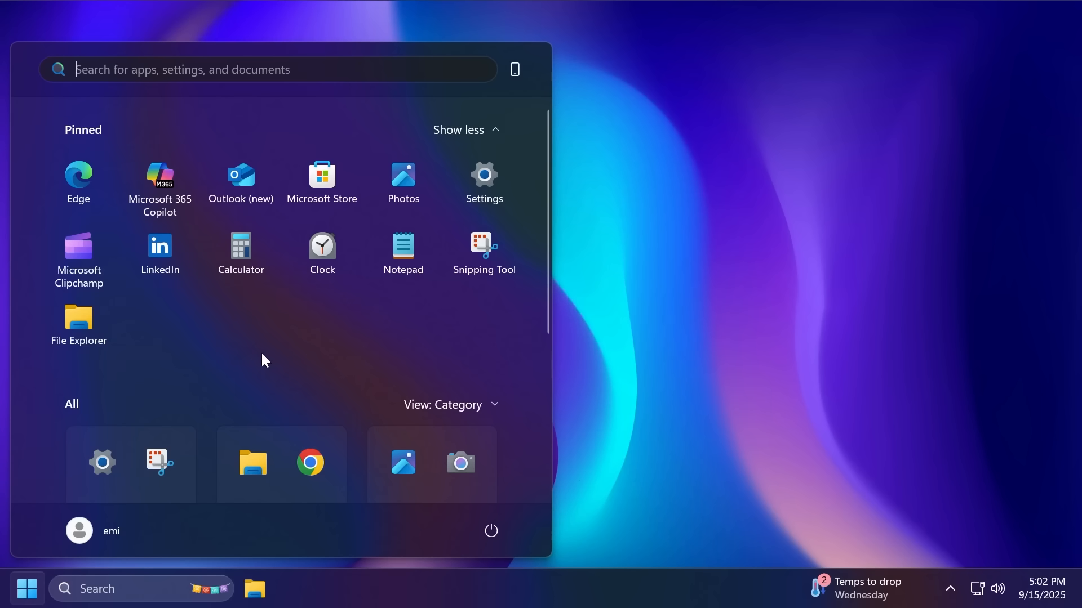
mouse_move(289, 357)
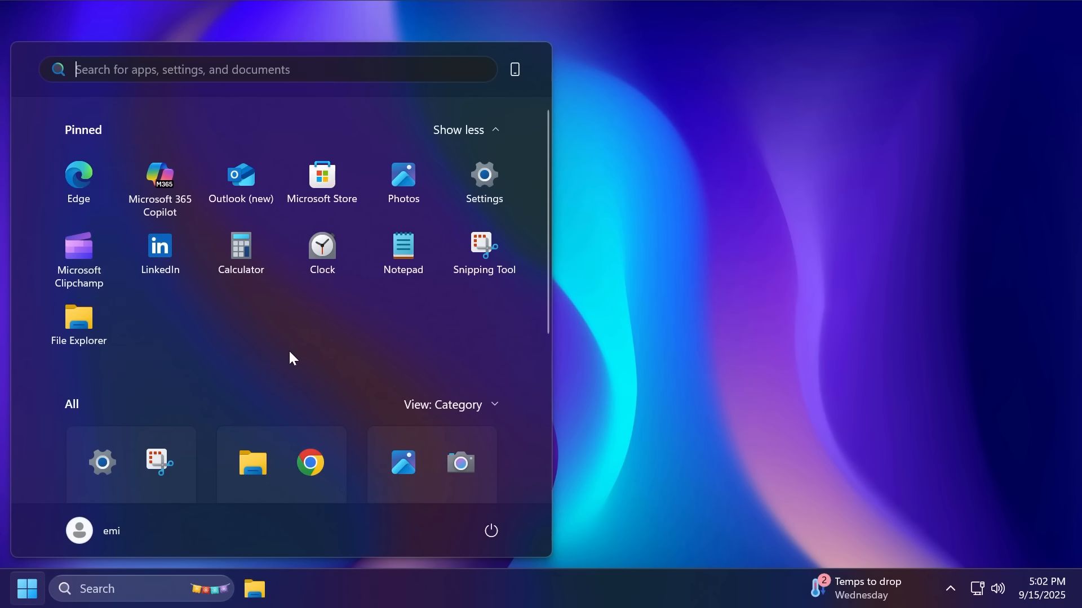
mouse_move(318, 364)
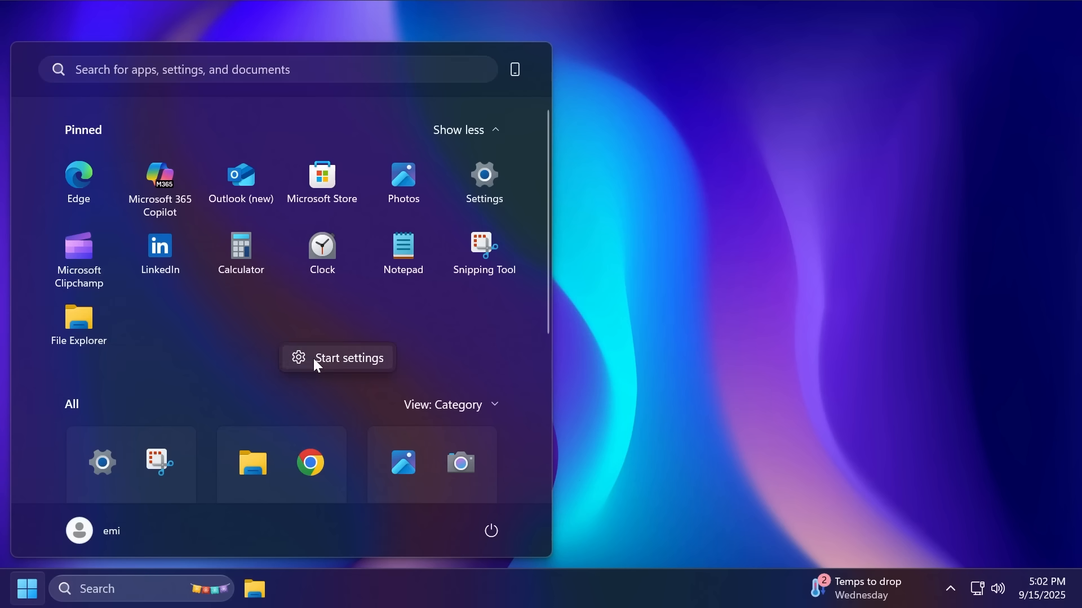
left_click(349, 357)
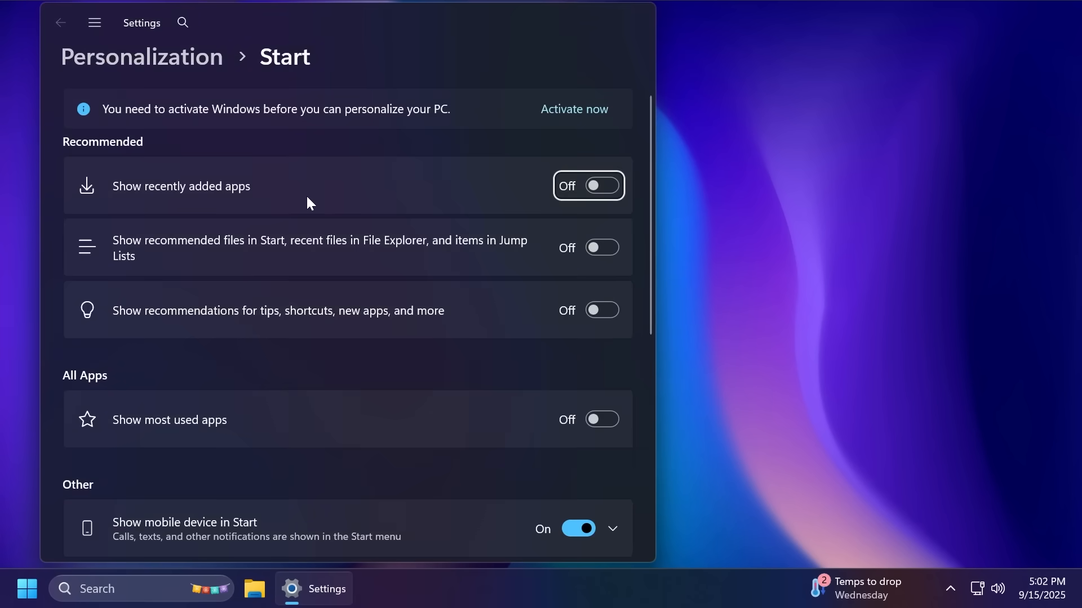
mouse_move(285, 198)
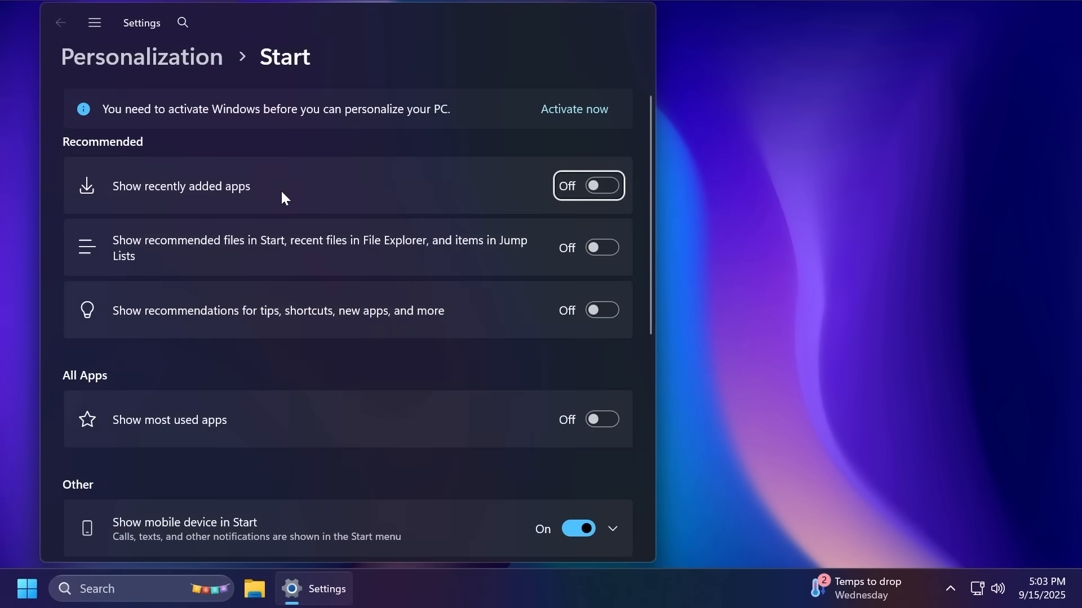
mouse_move(503, 105)
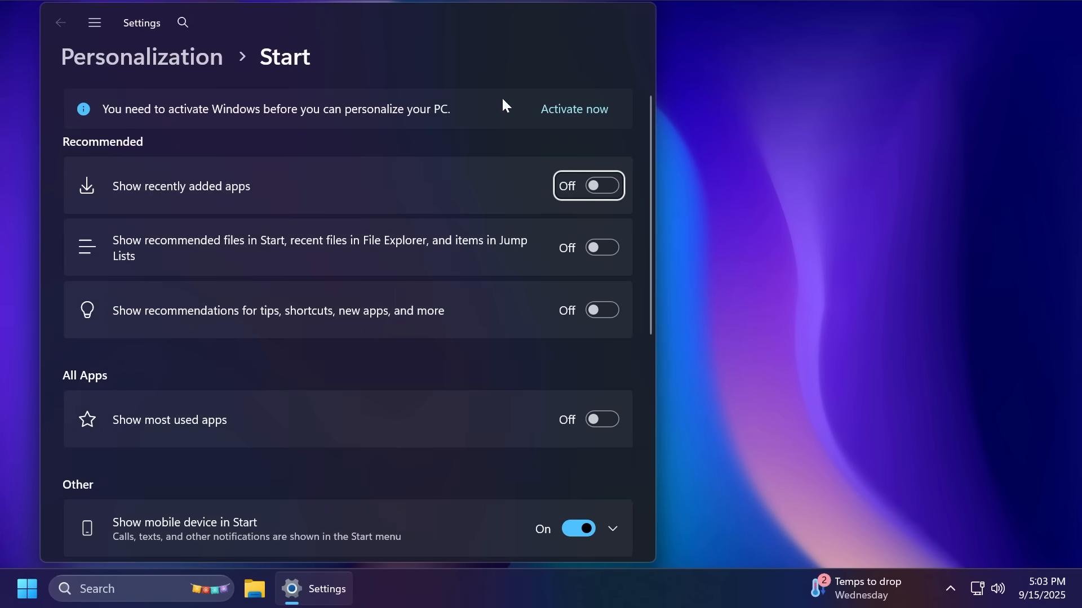
- Toggle the Start menu's Pinned section between Show all and Show less, ending collapsed, then leave via Win+.
left_click(27, 588)
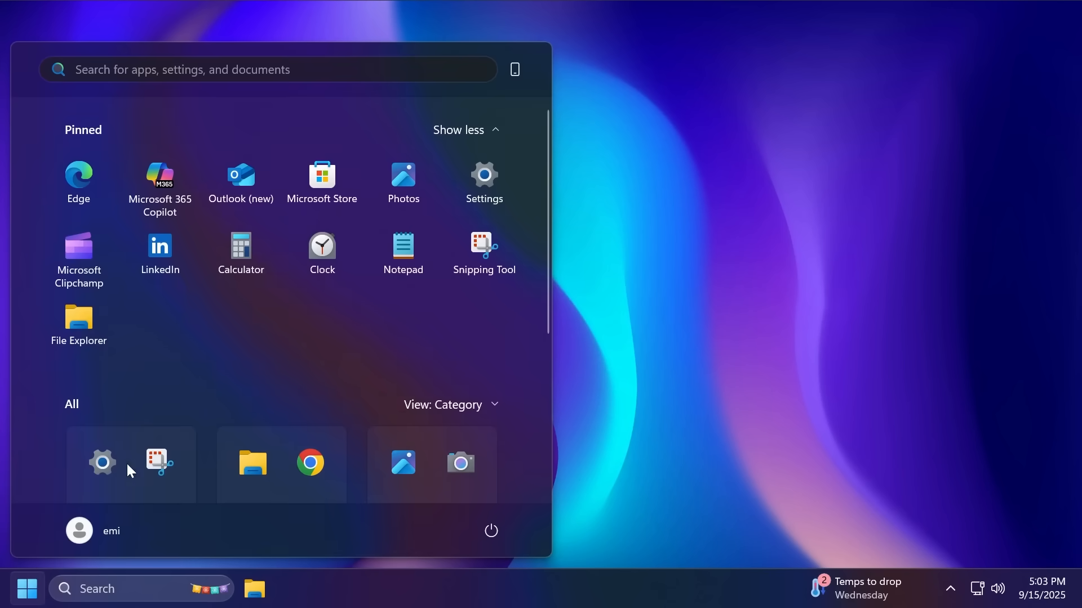
left_click(458, 130)
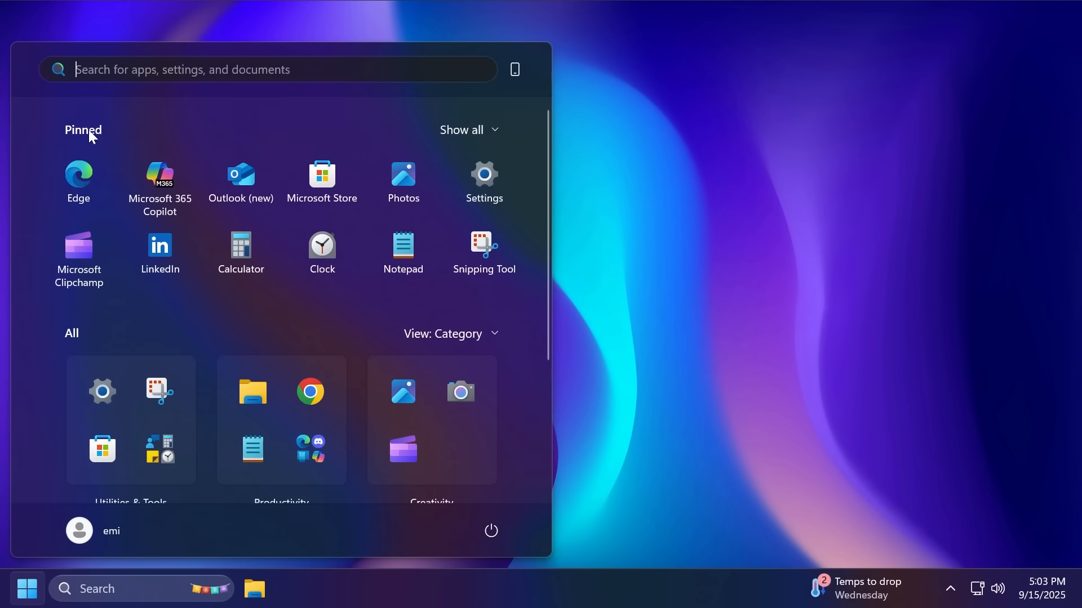
mouse_move(582, 228)
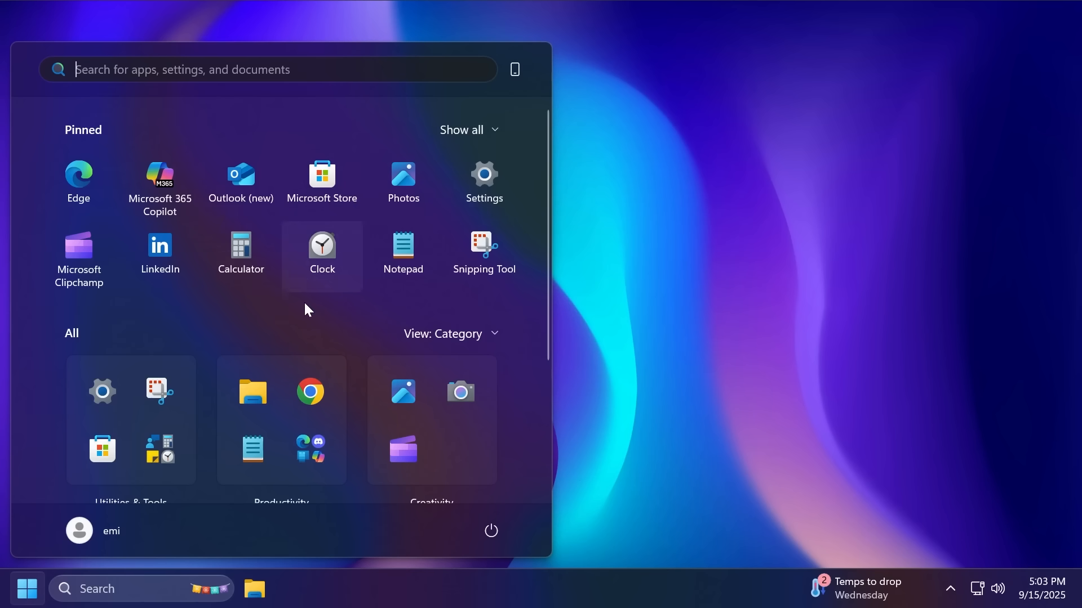
mouse_move(297, 219)
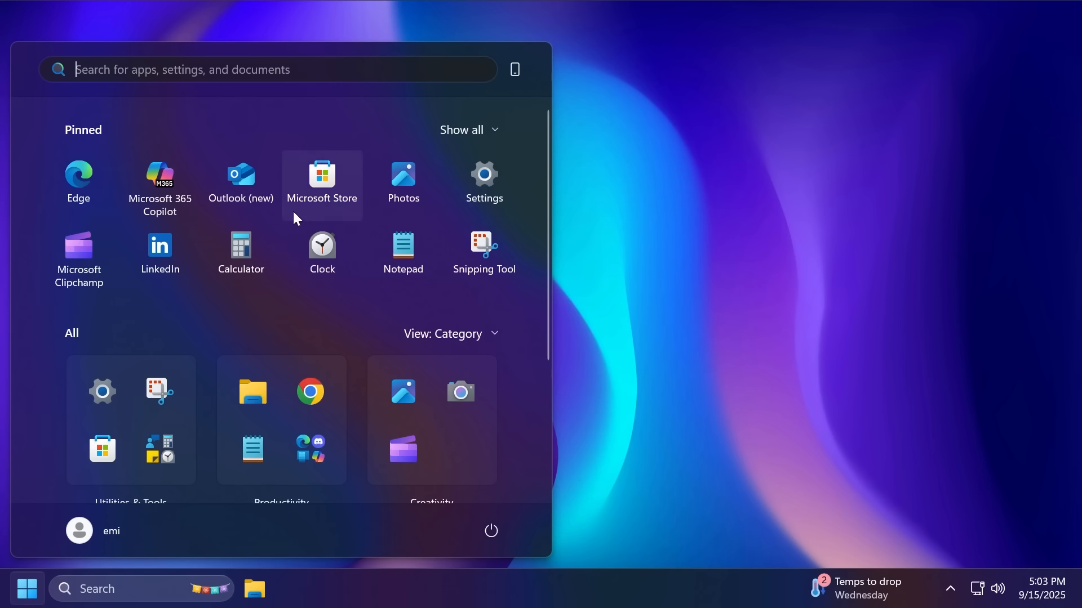
left_click(460, 130)
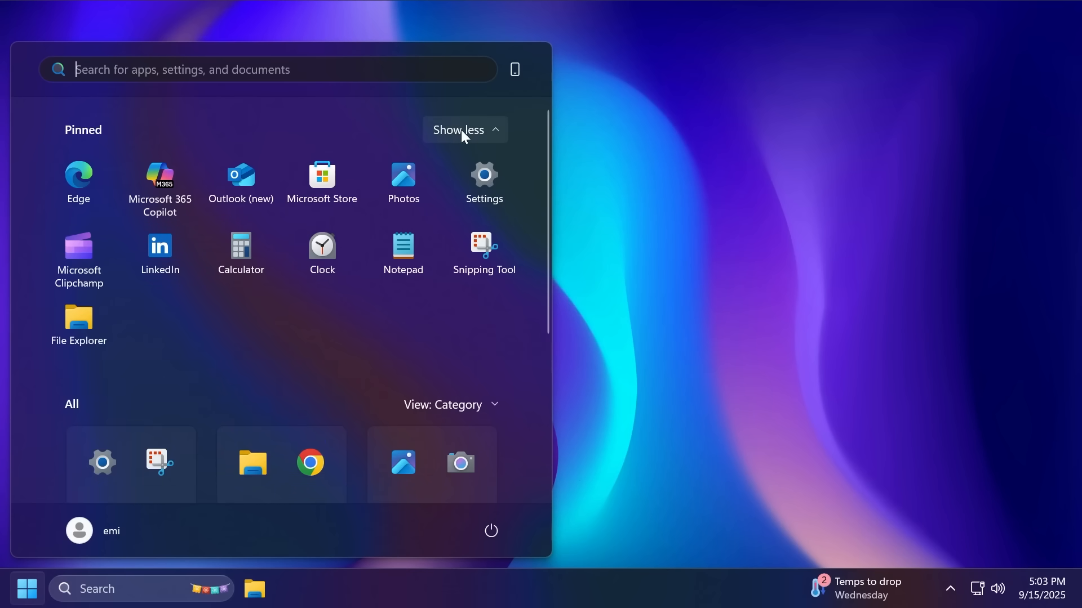
mouse_move(87, 387)
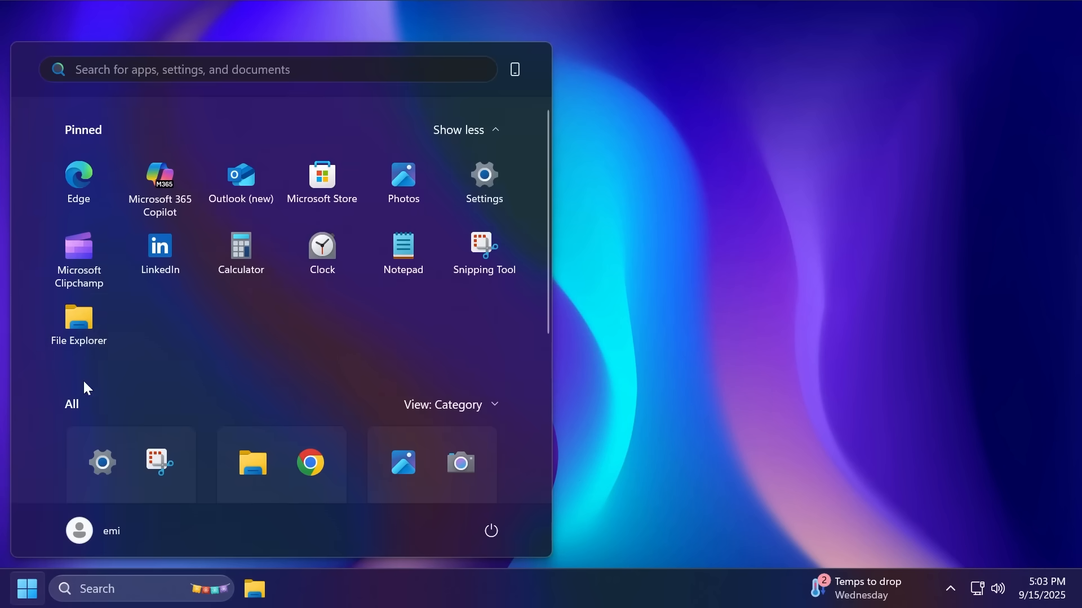
mouse_move(463, 131)
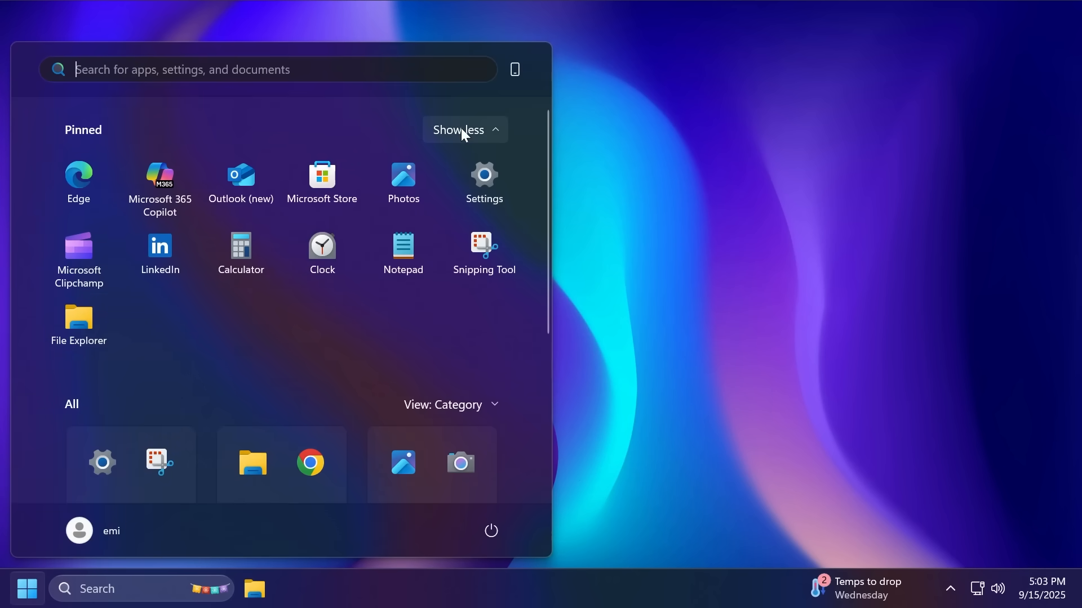
left_click(458, 130)
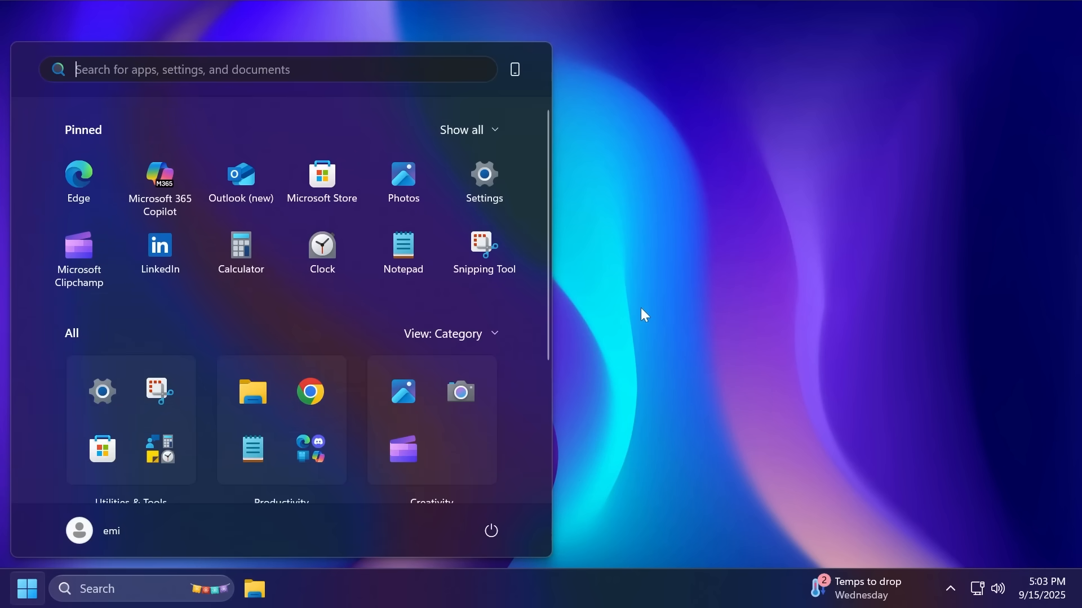
key("Win+.")
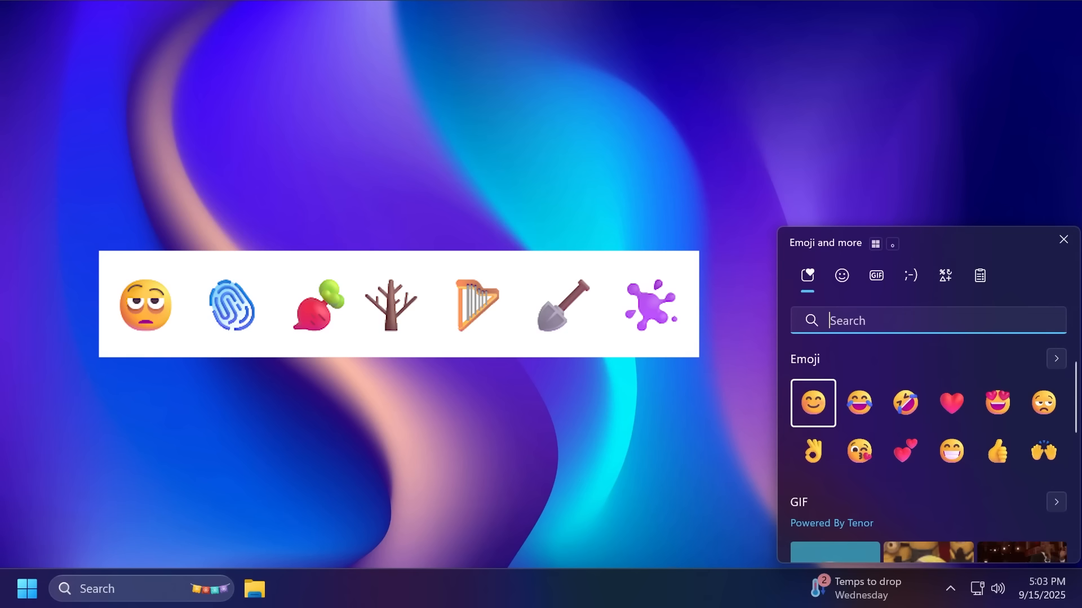
left_click(1061, 239)
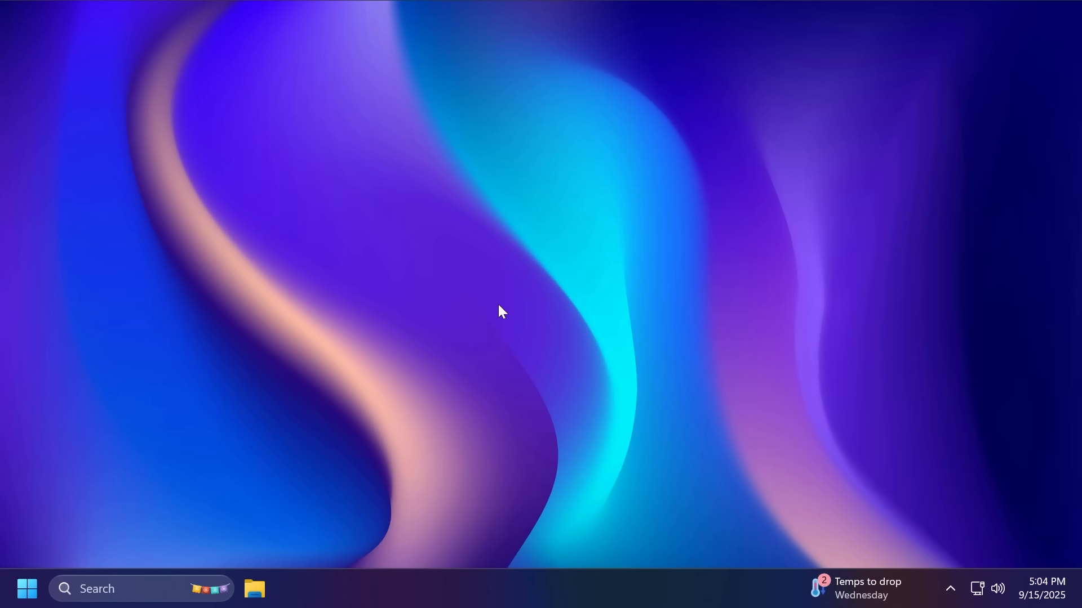
mouse_move(494, 291)
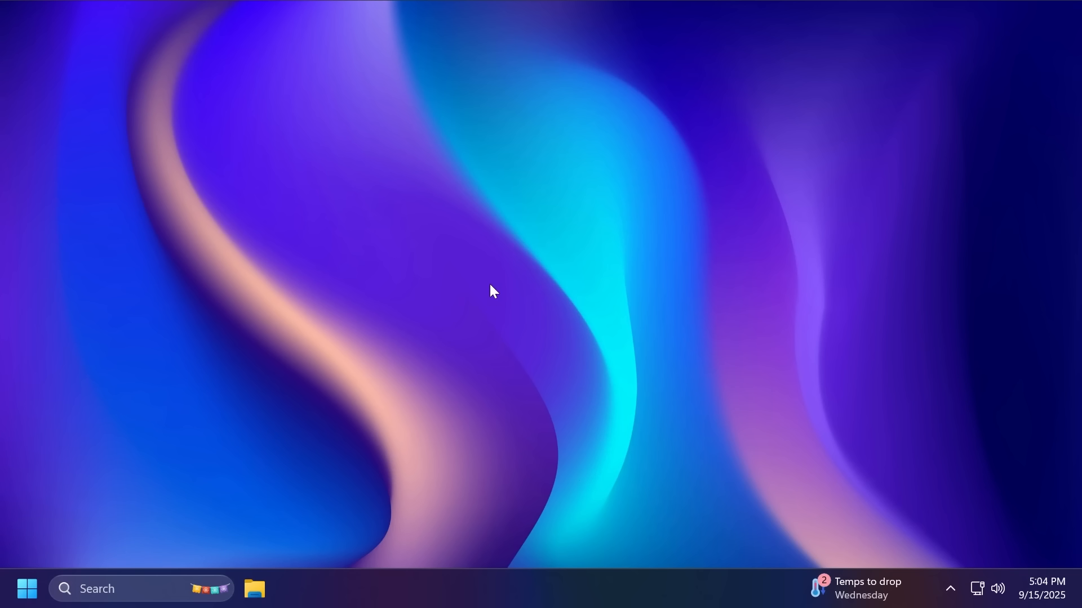
mouse_move(425, 324)
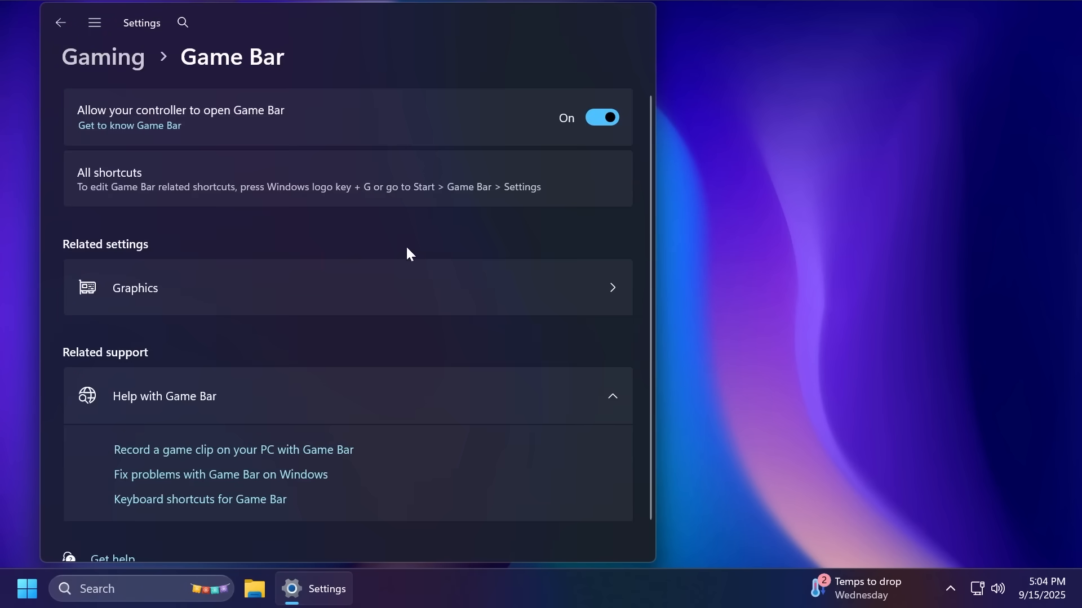
mouse_move(428, 266)
type("narr")
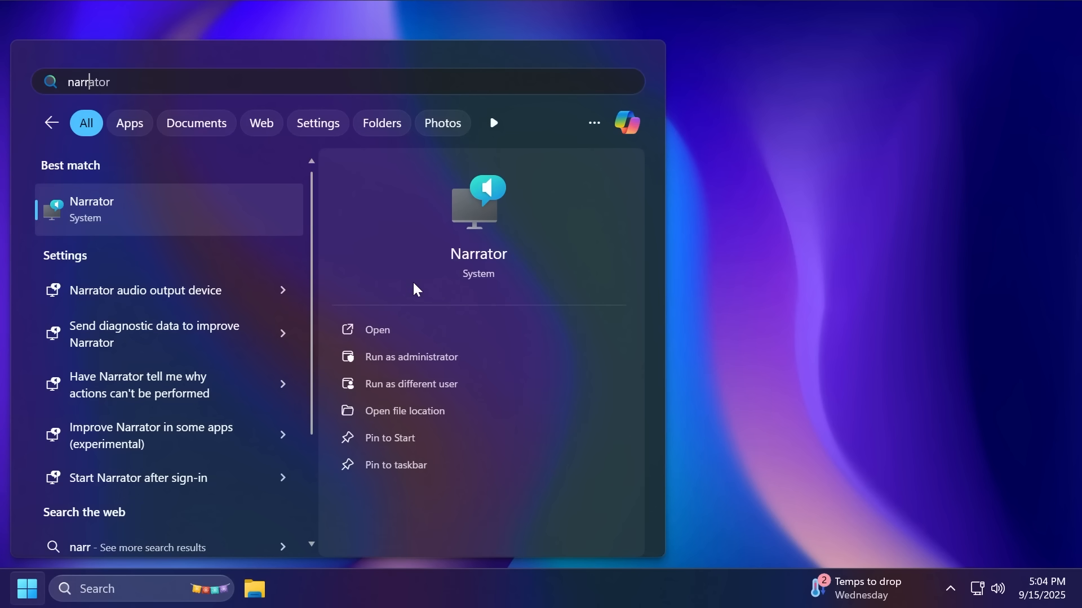
mouse_move(305, 229)
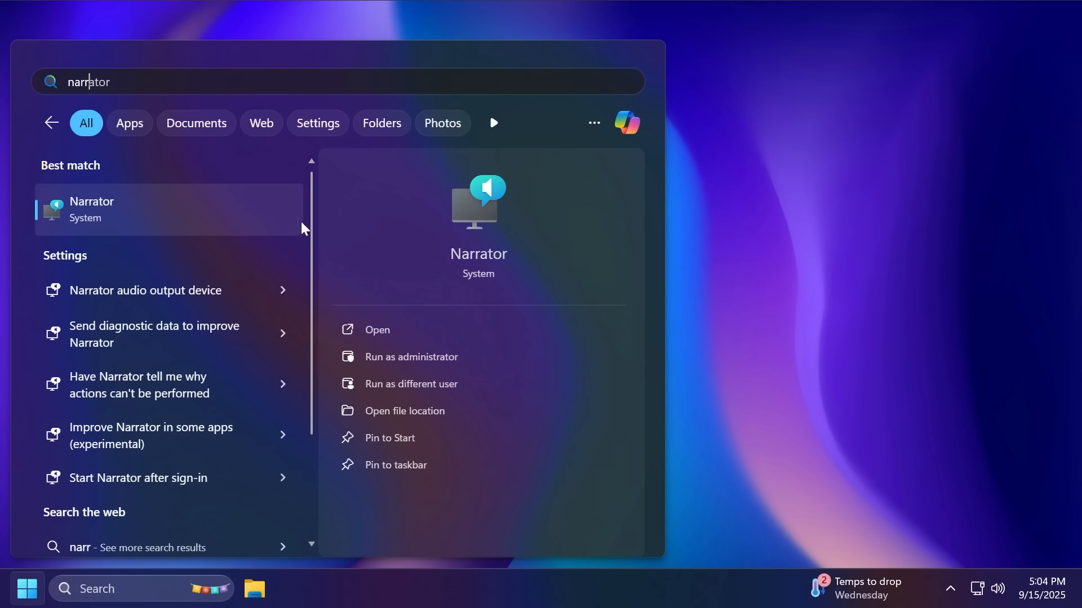
mouse_move(229, 227)
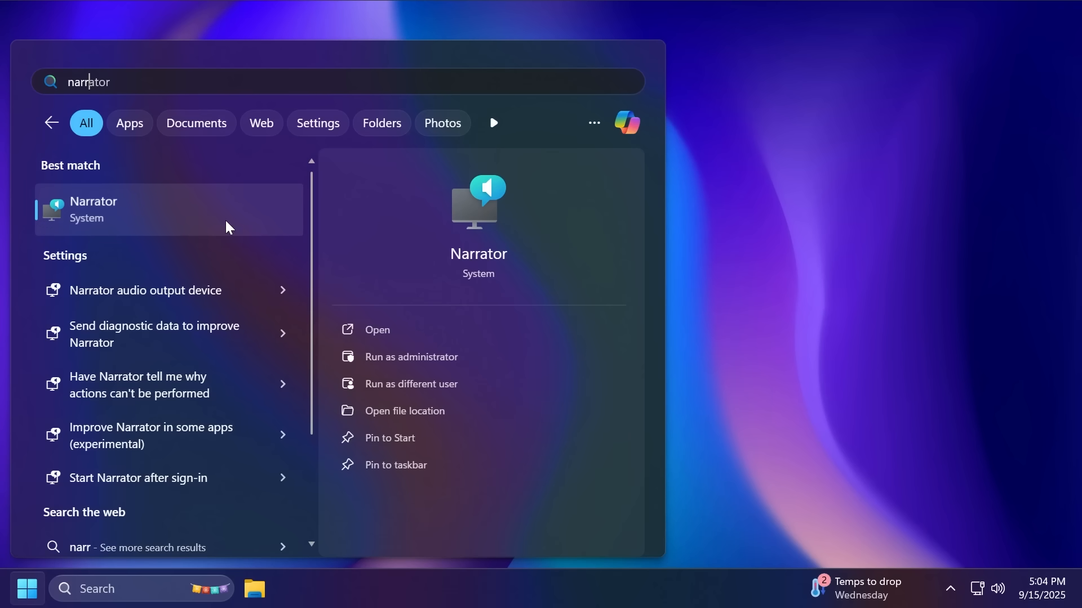
mouse_move(377, 235)
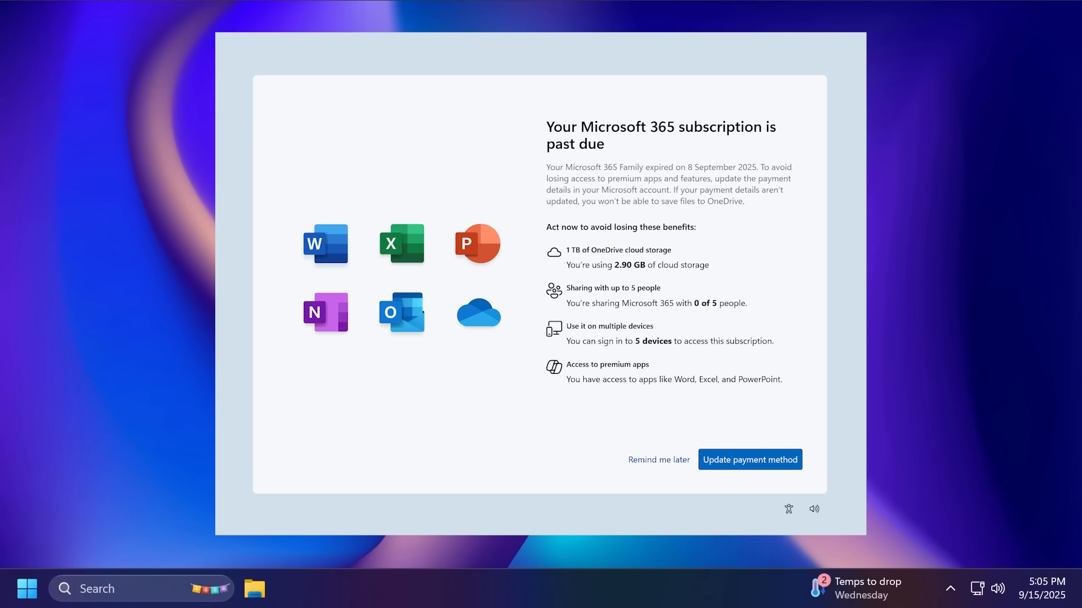
- Choose Remind me later on the Microsoft 365 subscription past-due notice
left_click(657, 459)
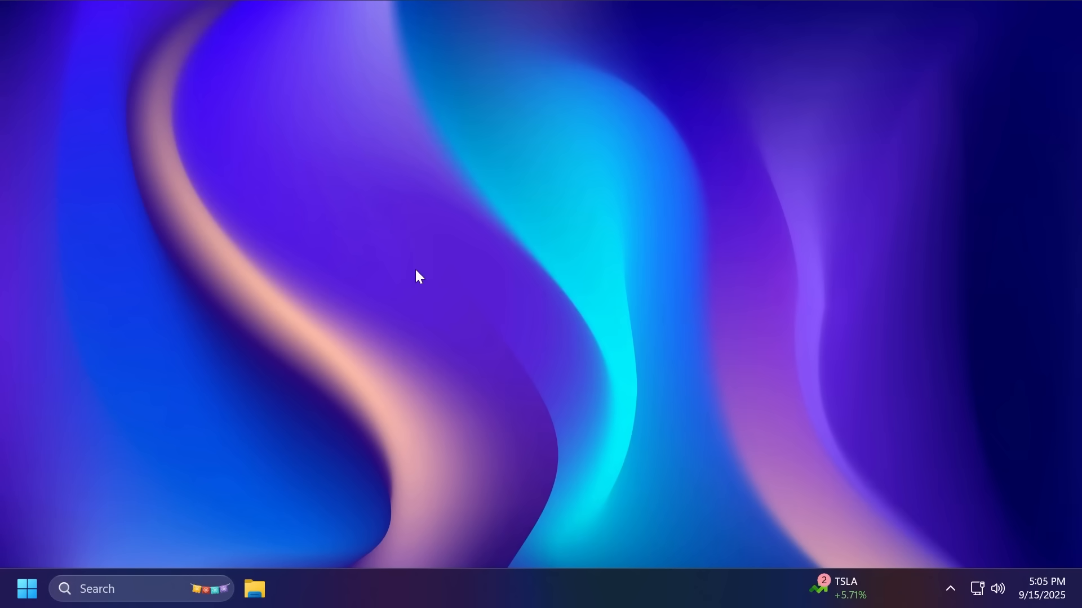
- Launch Magnifier from a 'mag' search and close its update note about toggling to 1X zoom
type("mag")
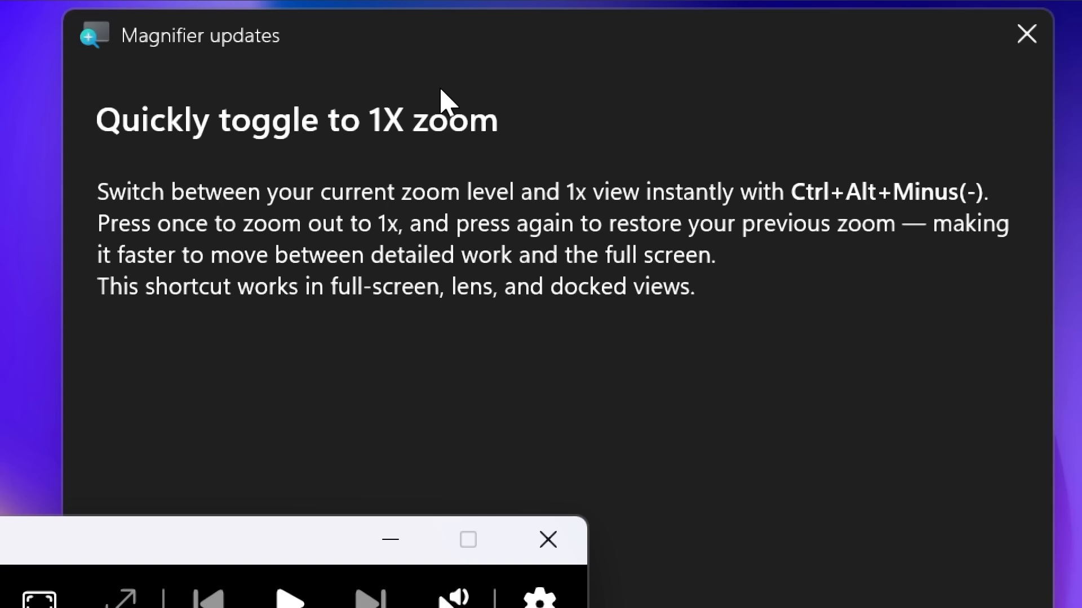
left_click(1025, 34)
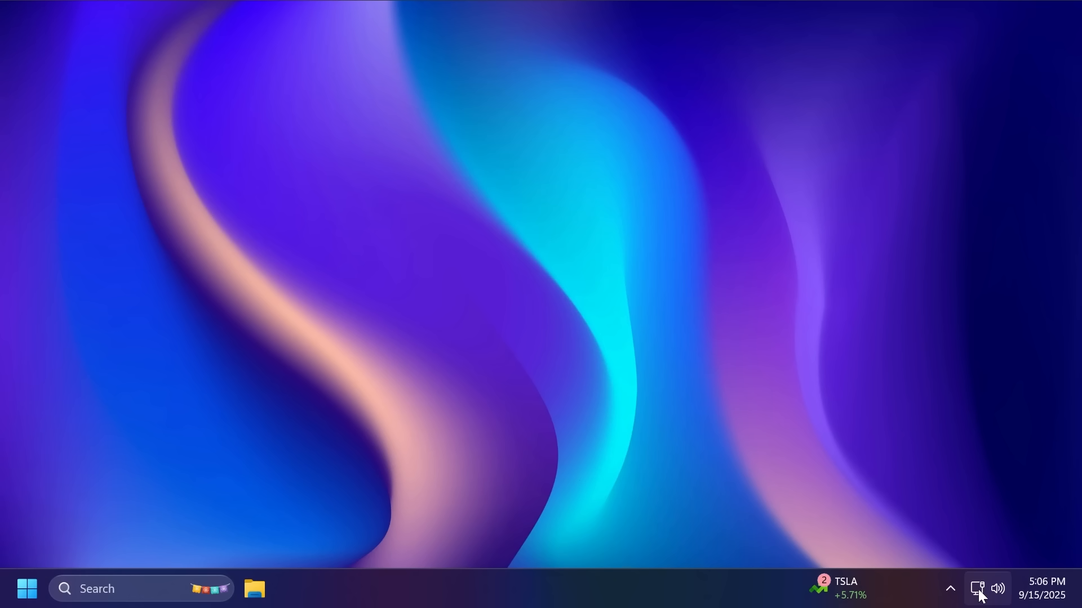
- Show the taskbar network icon's menu with diagnostics, speed test and network settings
right_click(978, 589)
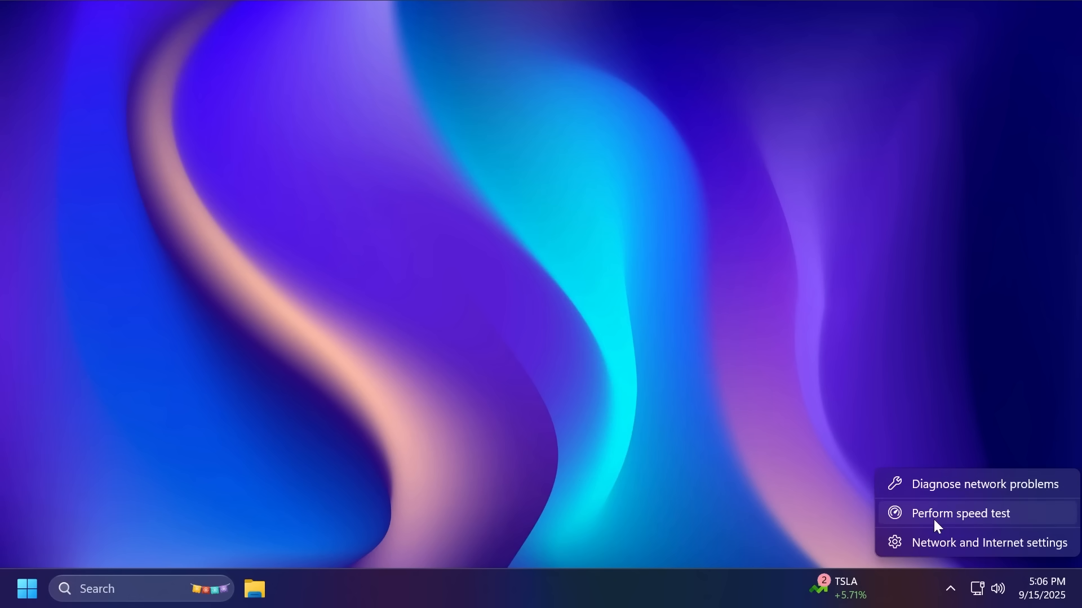
mouse_move(973, 530)
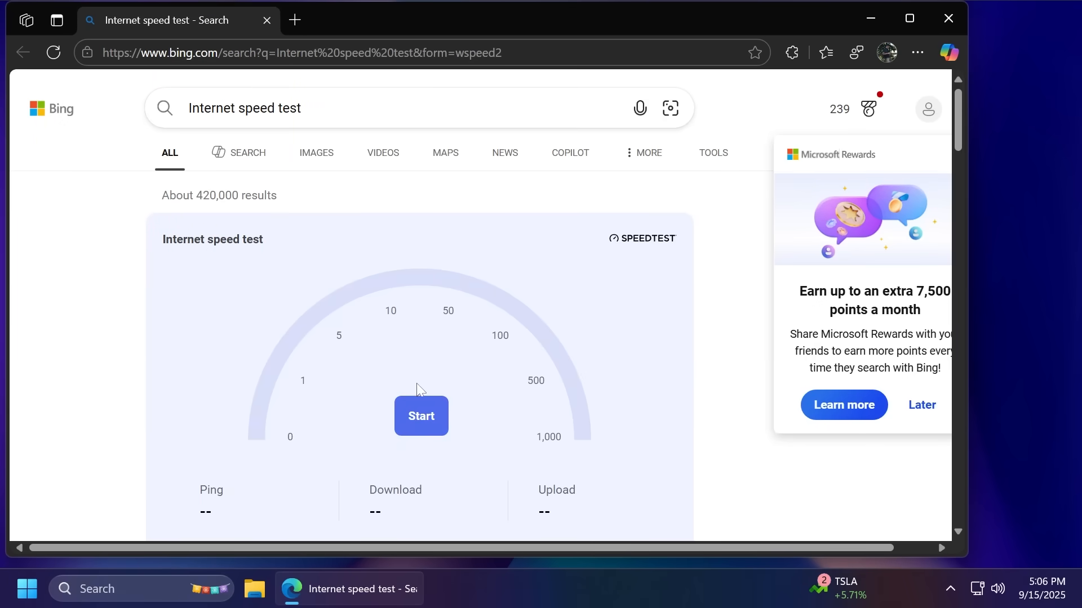
mouse_move(399, 192)
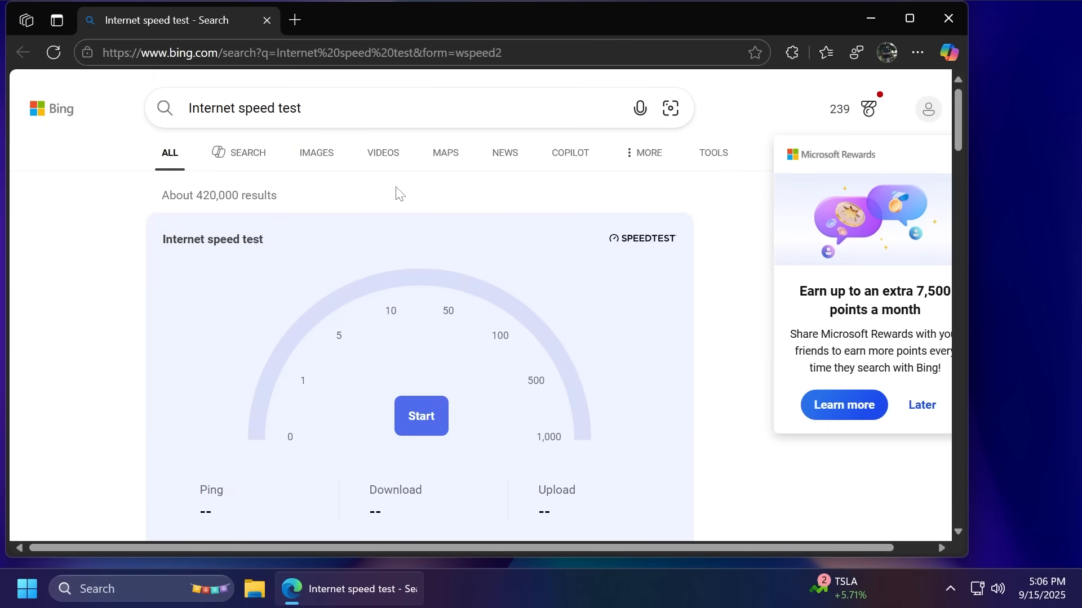
- After Bing's speed test appears in Edge, reopen the taskbar network icon's menu
right_click(977, 589)
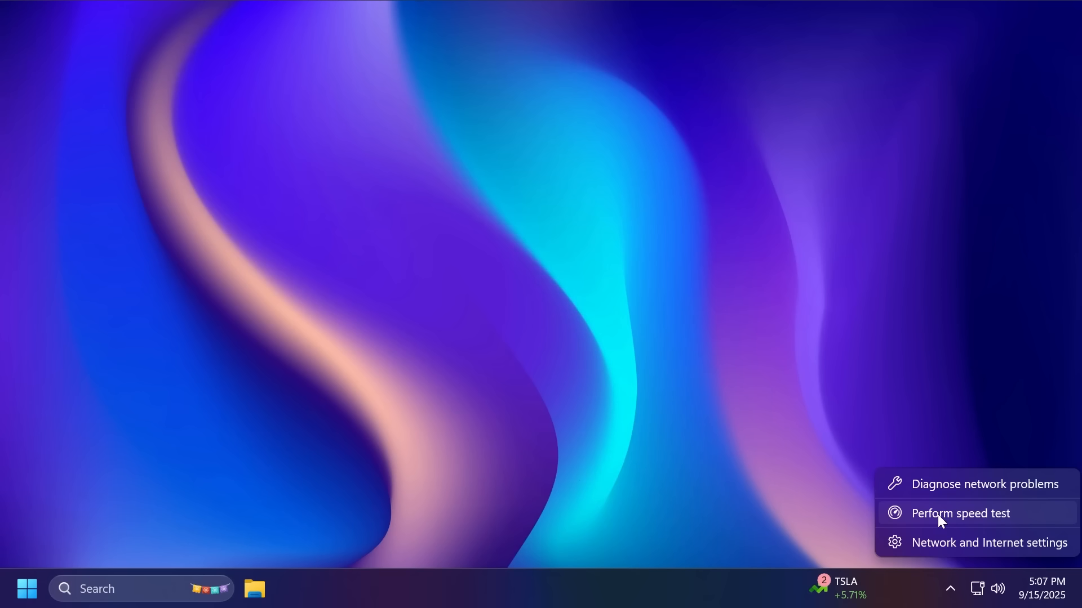
mouse_move(955, 508)
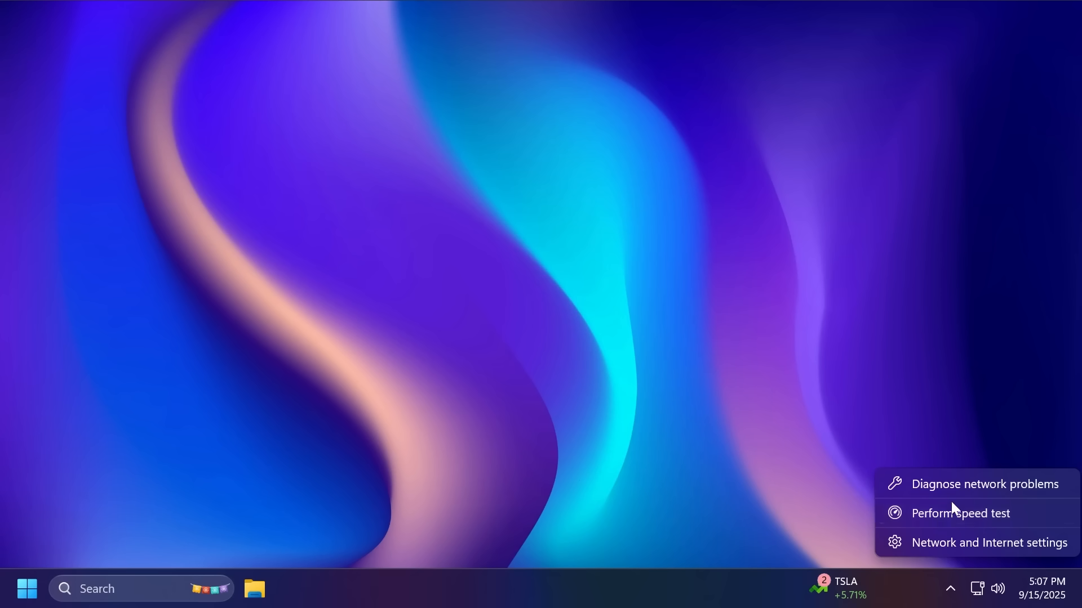
mouse_move(927, 540)
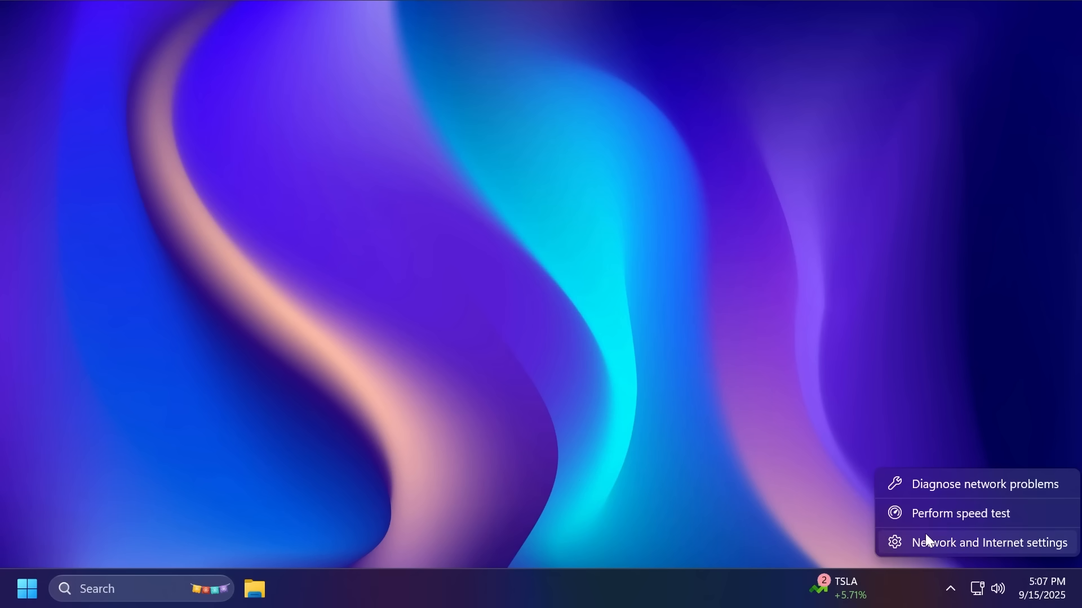
mouse_move(924, 518)
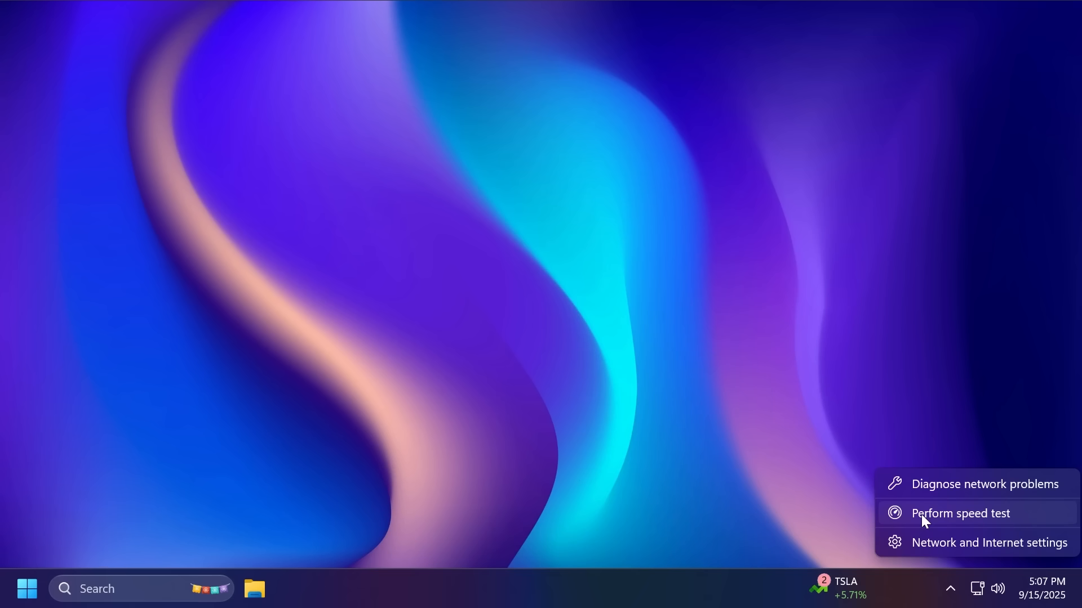
mouse_move(932, 524)
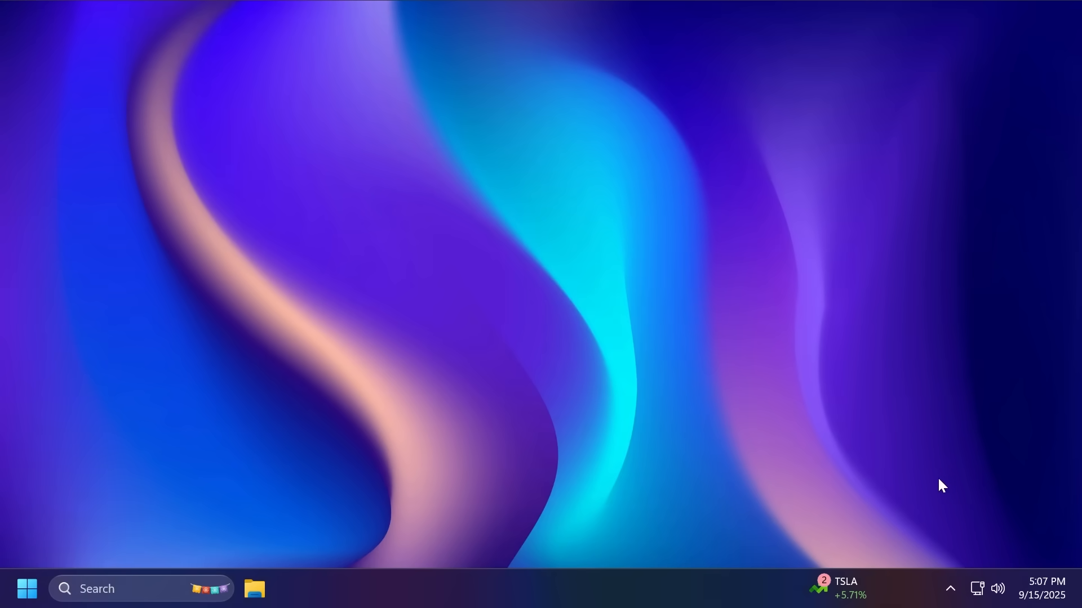
mouse_move(402, 247)
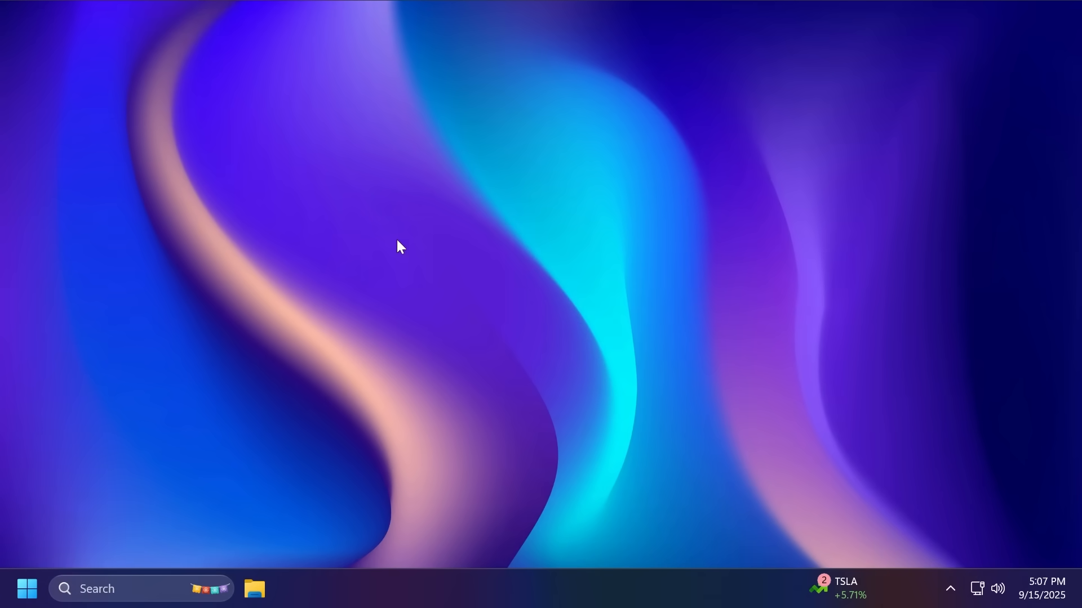
- In File Explorer's Pictures folder, try Move to folder on a dragged image, cancel it, then view More options
left_click(255, 588)
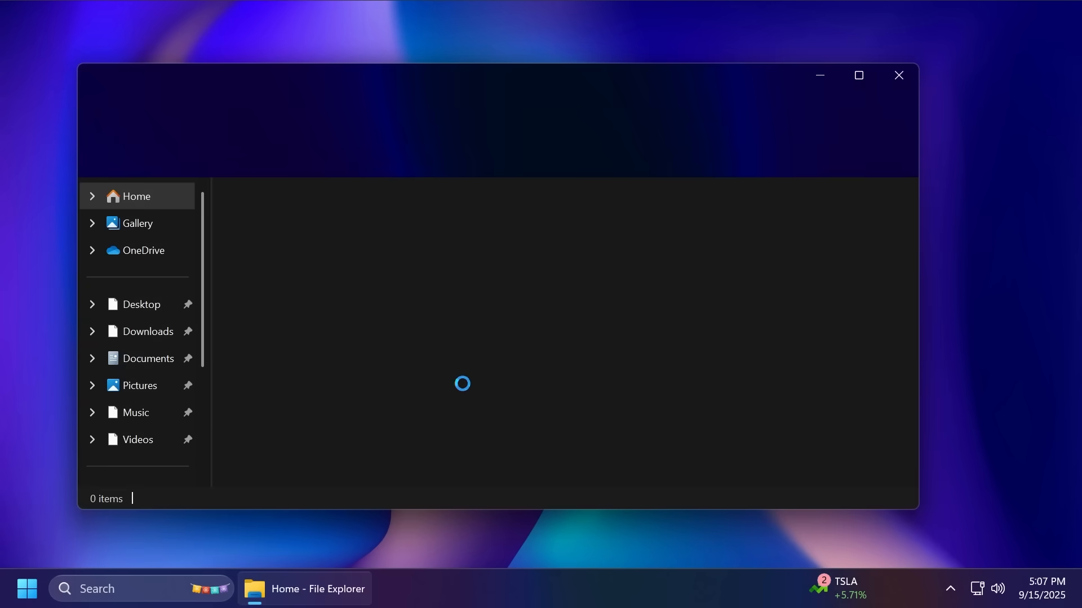
left_click(140, 385)
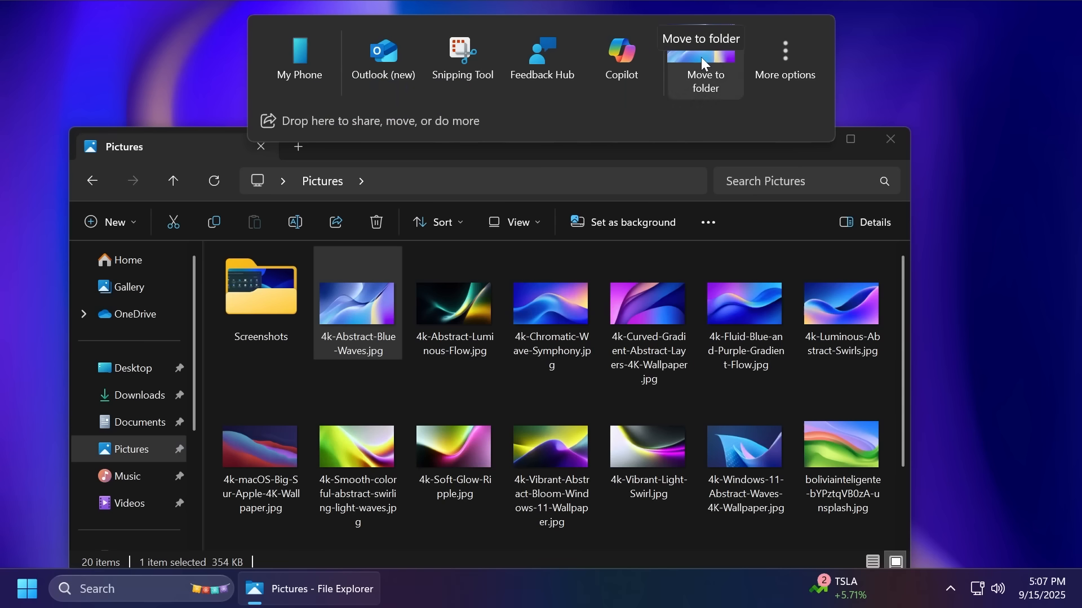
left_click(703, 81)
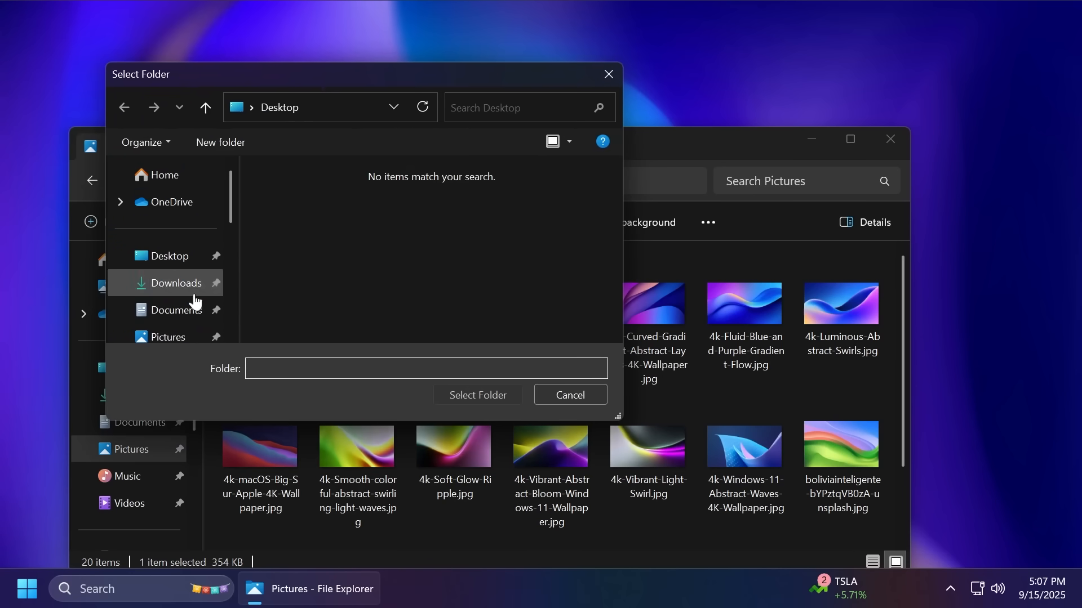
mouse_move(335, 256)
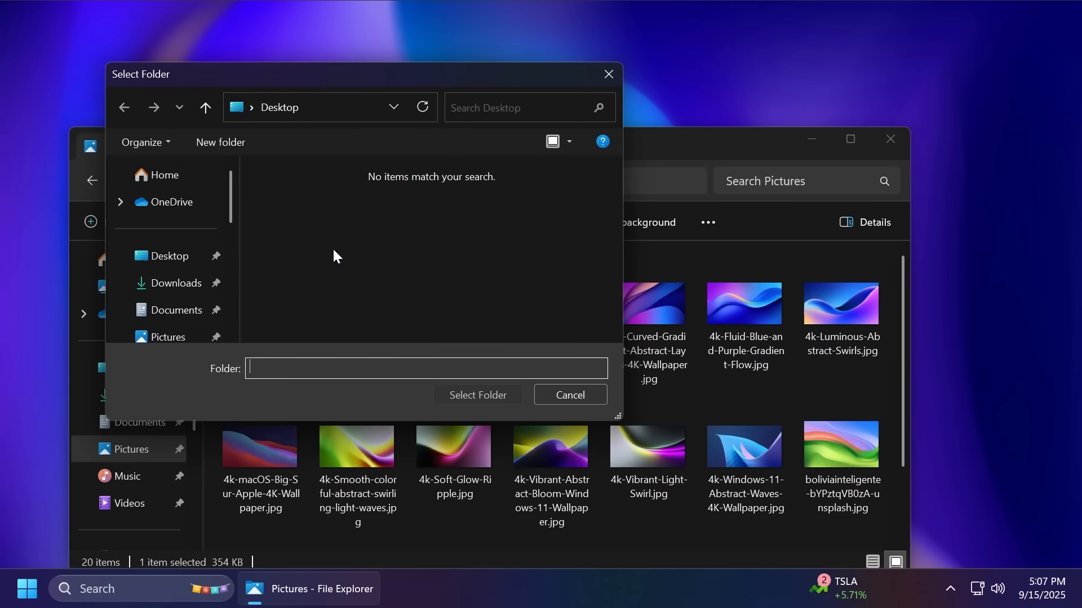
mouse_move(608, 75)
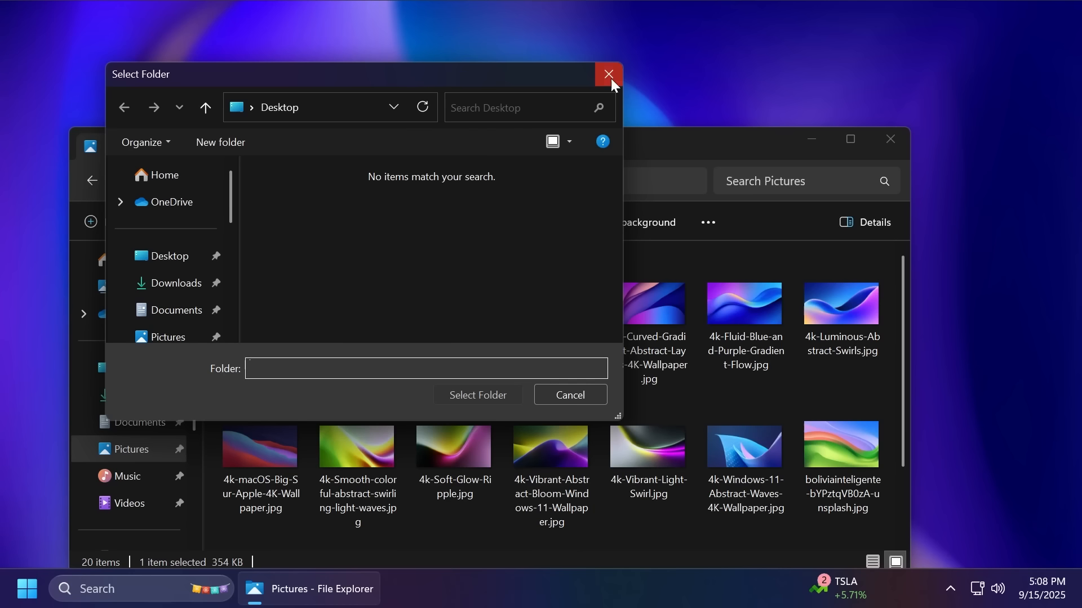
left_click(607, 74)
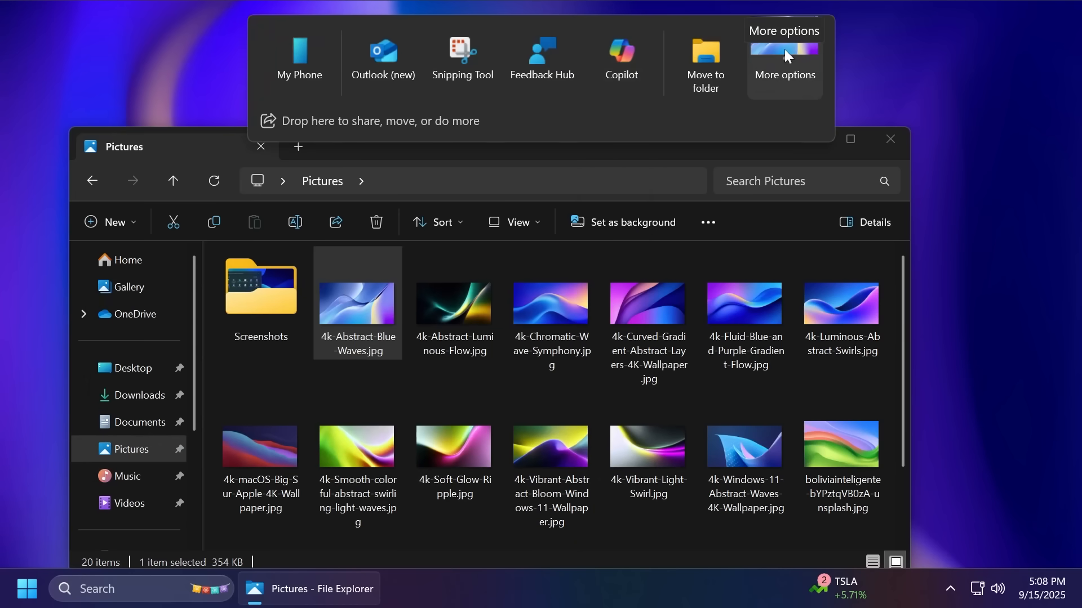
left_click(785, 74)
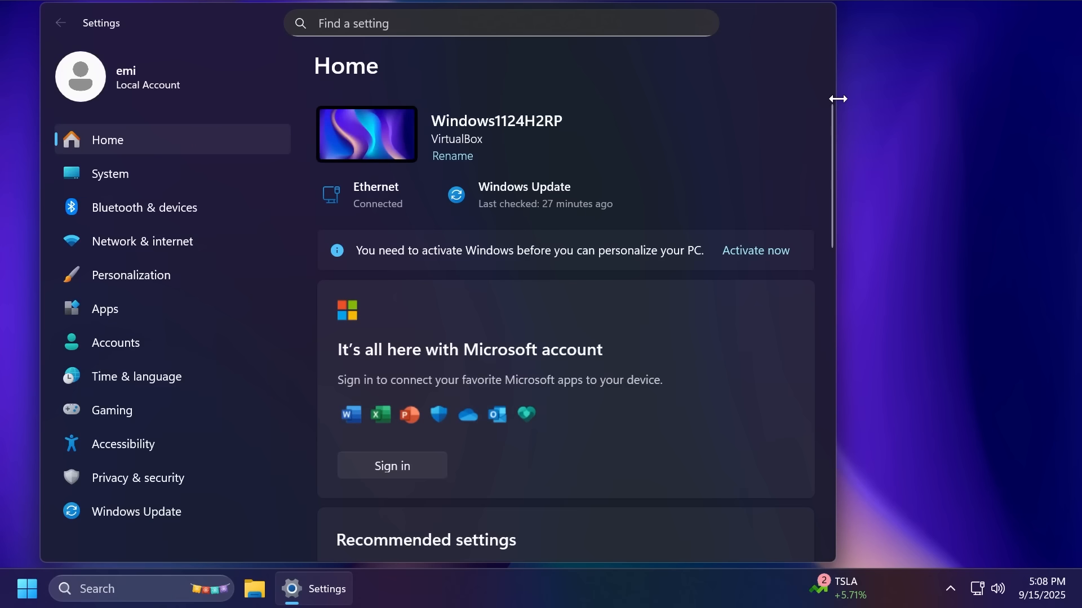
mouse_move(137, 190)
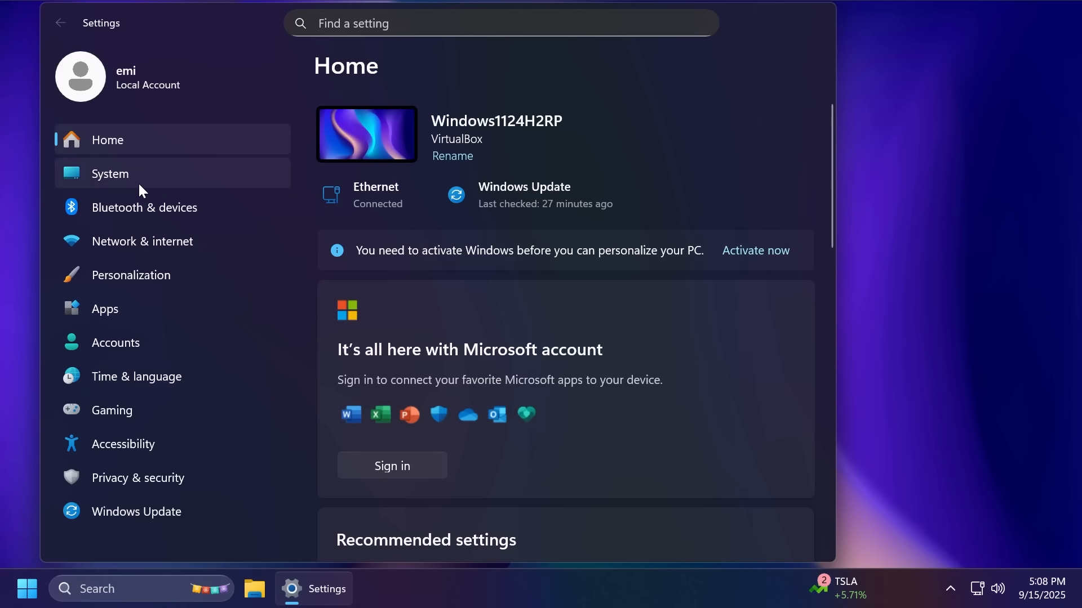
- View System > Advanced settings down to For developers and Dev Drive, then move to Bluetooth & devices
left_click(110, 174)
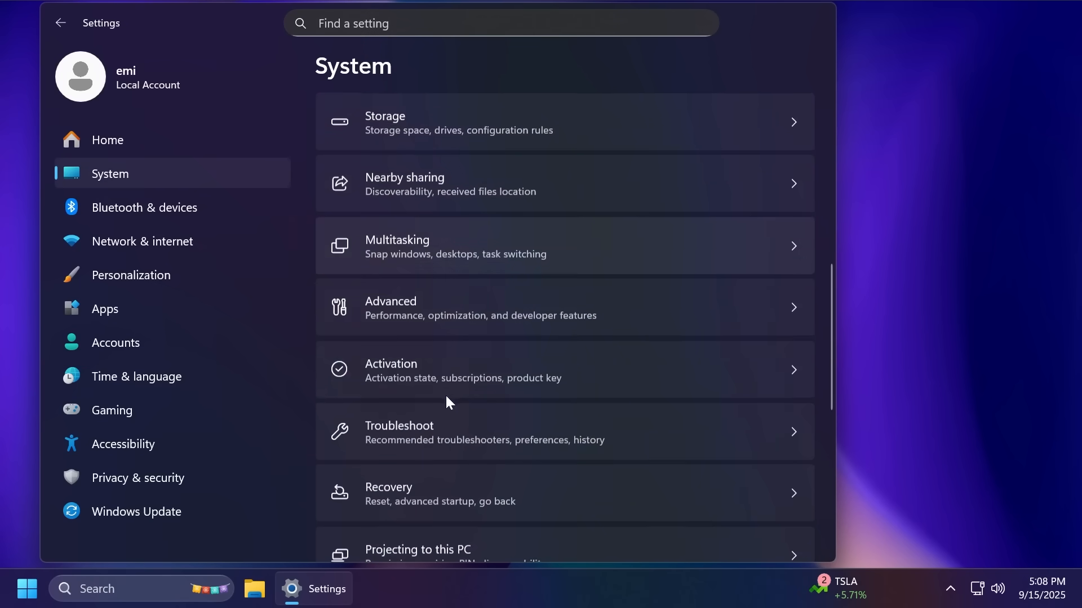
left_click(480, 307)
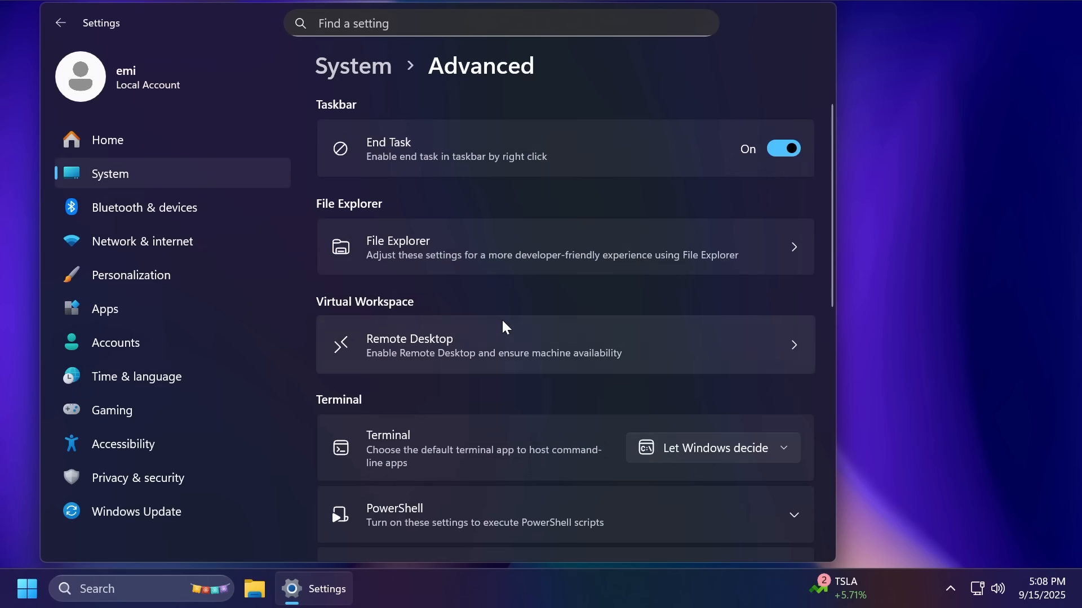
mouse_move(564, 133)
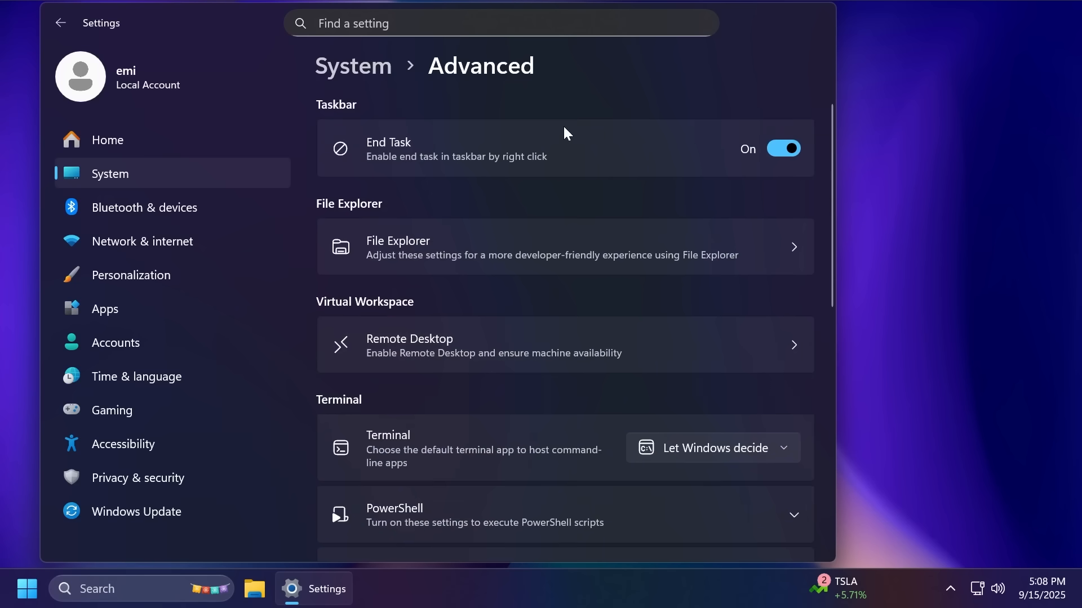
mouse_move(481, 182)
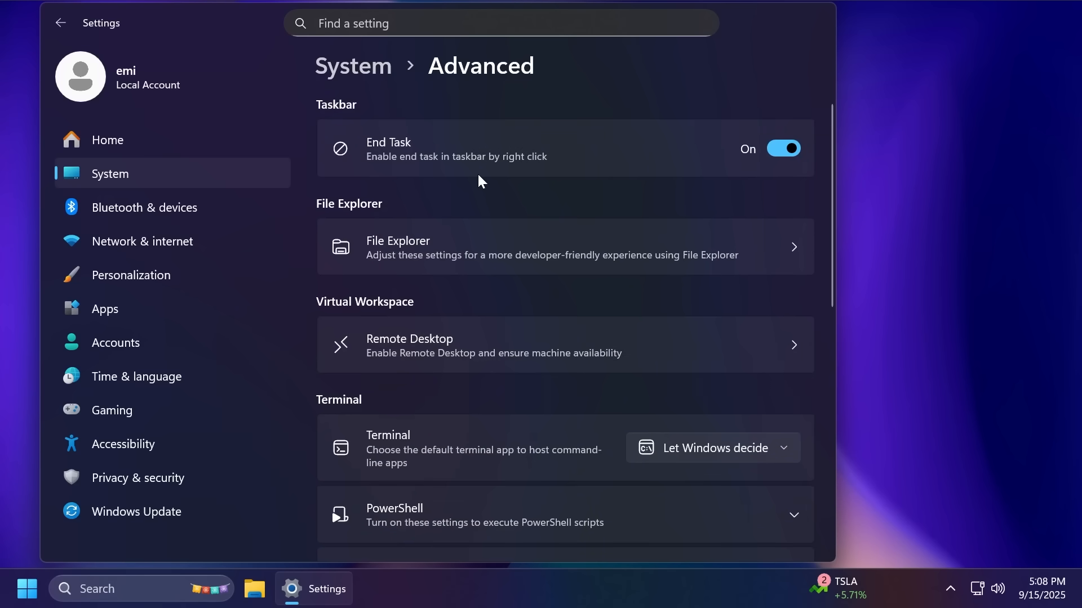
mouse_move(435, 155)
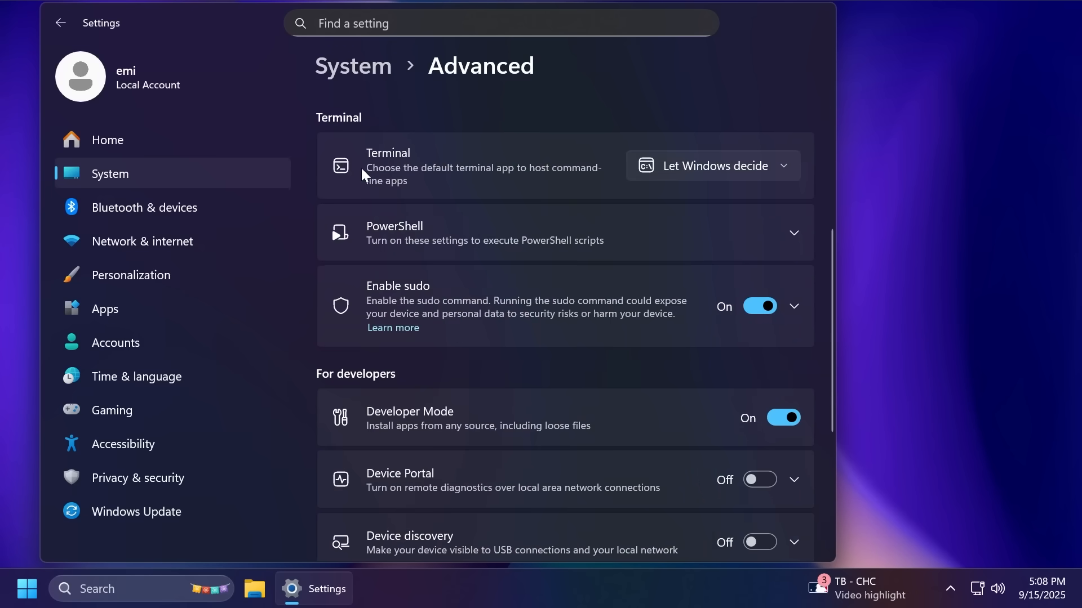
scroll("down", 3)
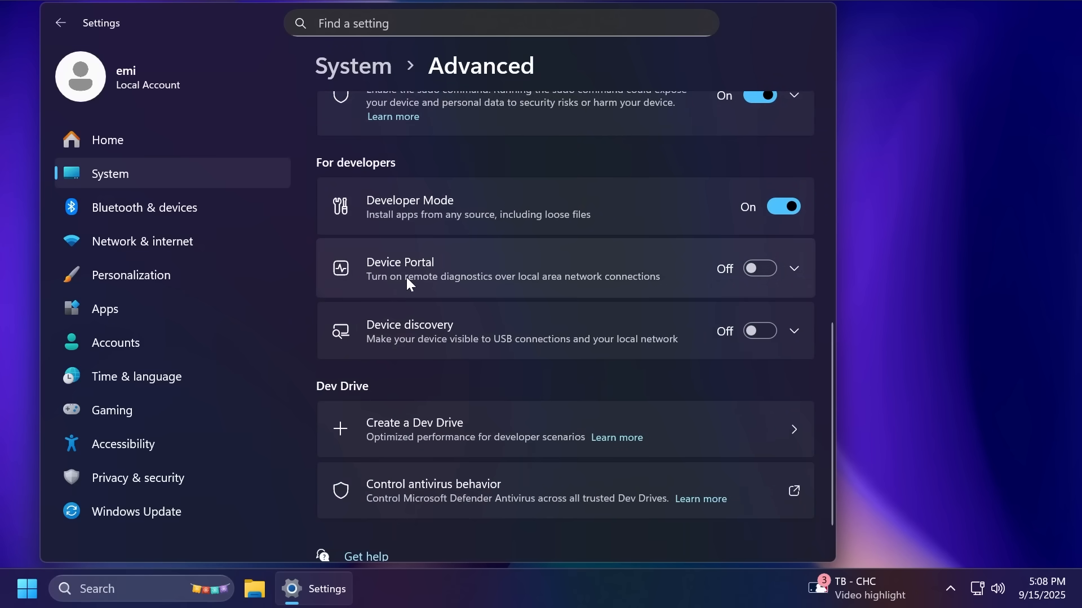
left_click(144, 207)
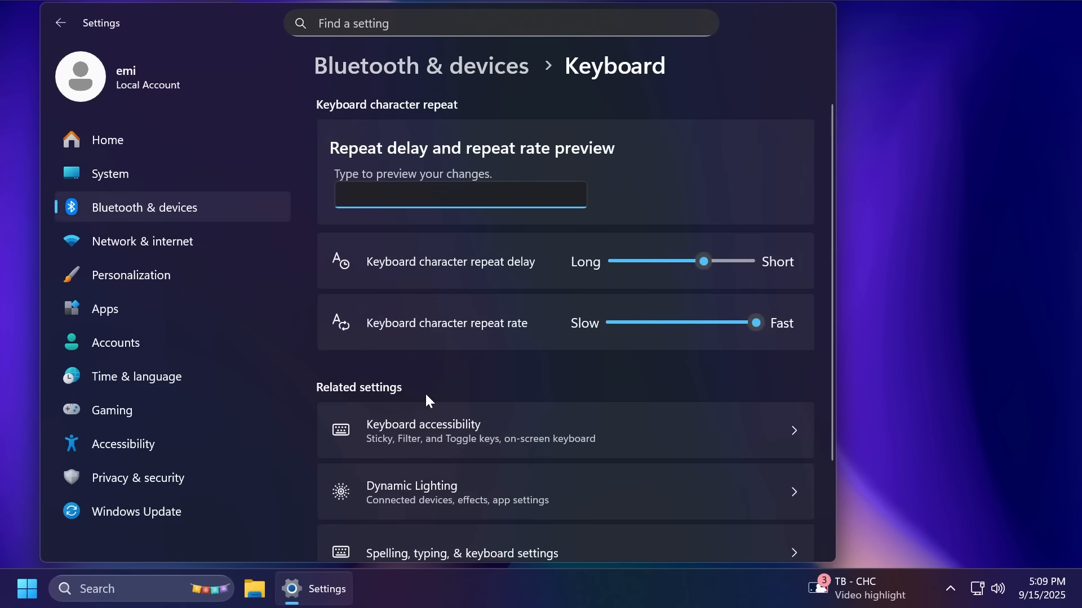
- Focus the character repeat preview box on the Keyboard page to test delay and rate
left_click(460, 195)
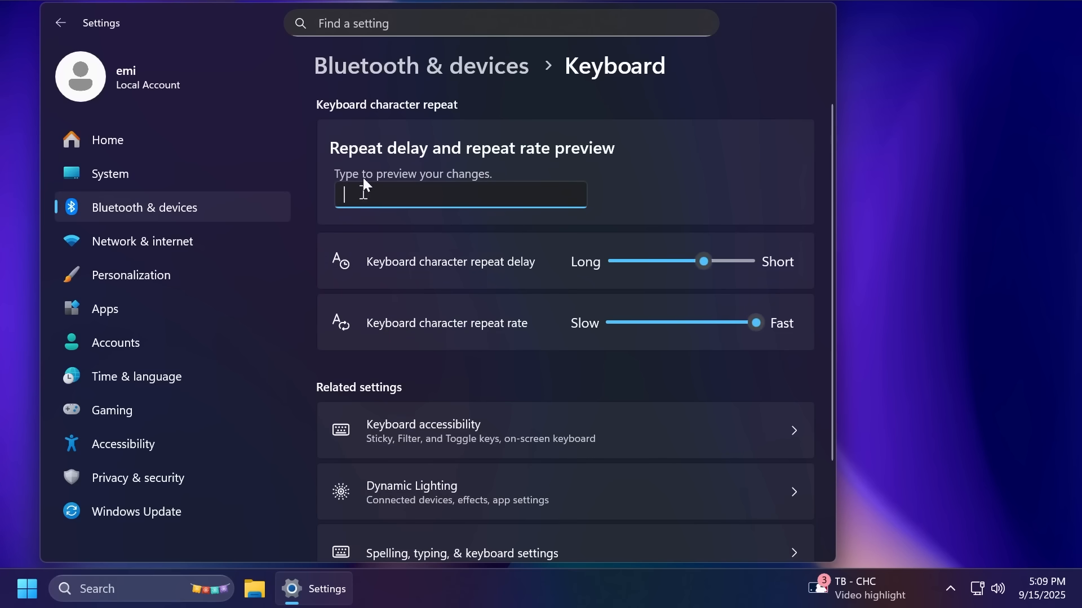
mouse_move(107, 220)
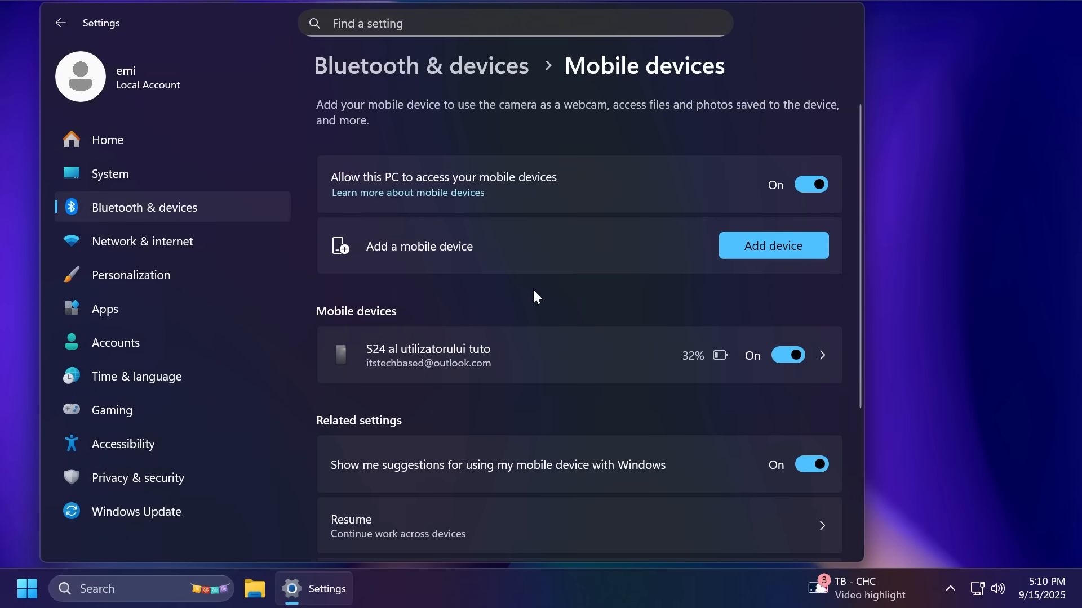
mouse_move(379, 338)
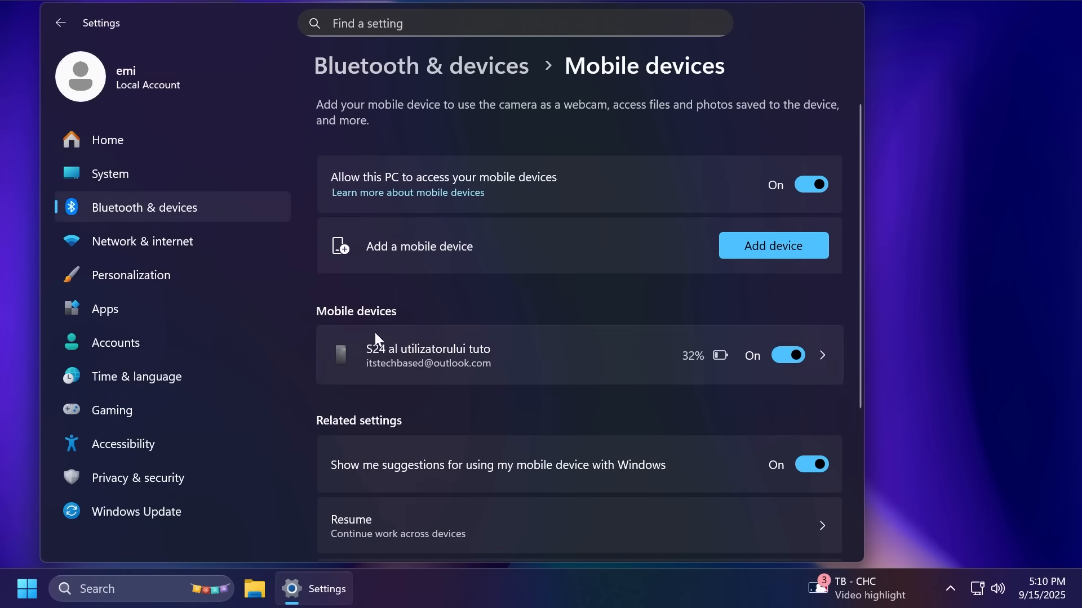
mouse_move(517, 370)
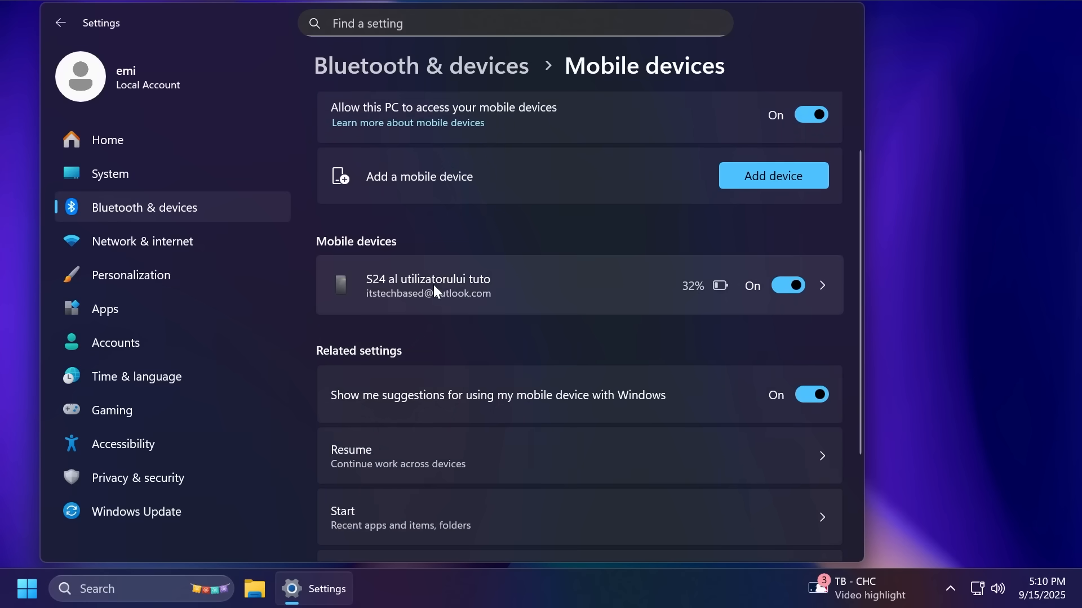
- Browse through the paired phone's mobile device feature options
left_click(429, 285)
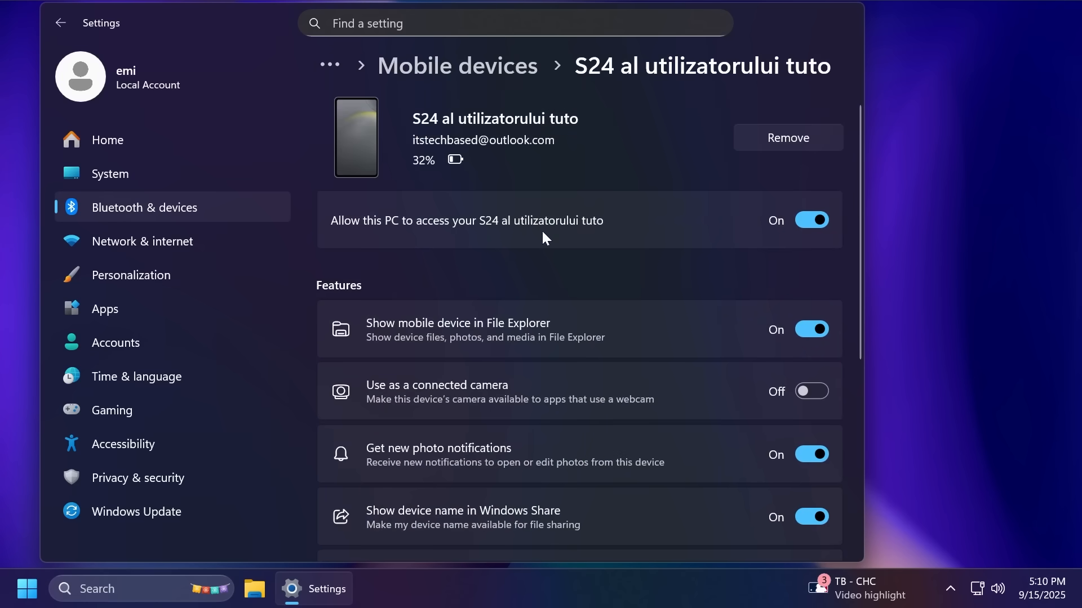
mouse_move(513, 247)
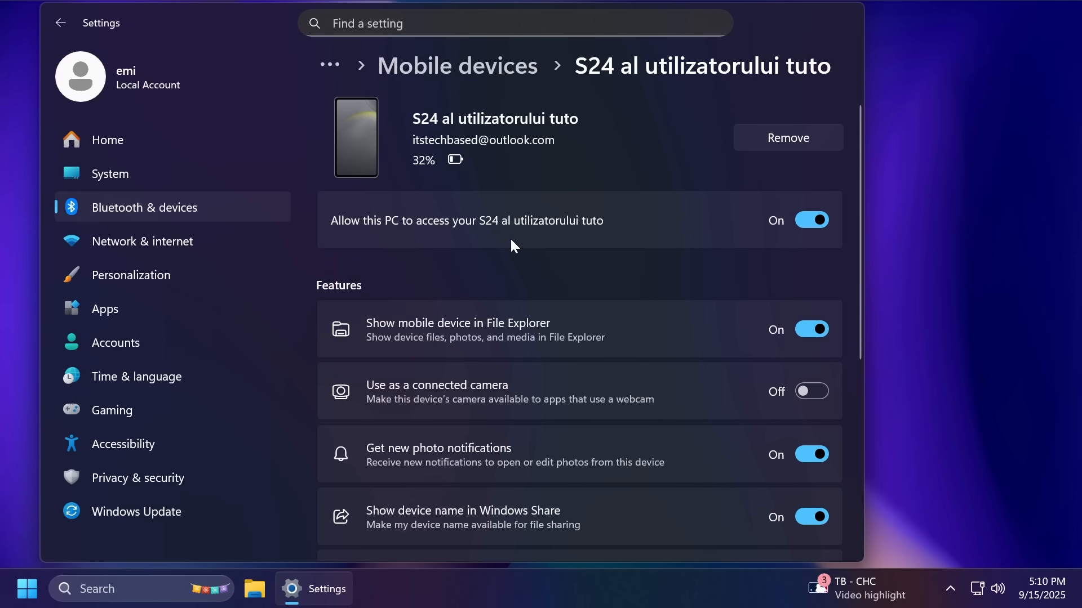
mouse_move(588, 149)
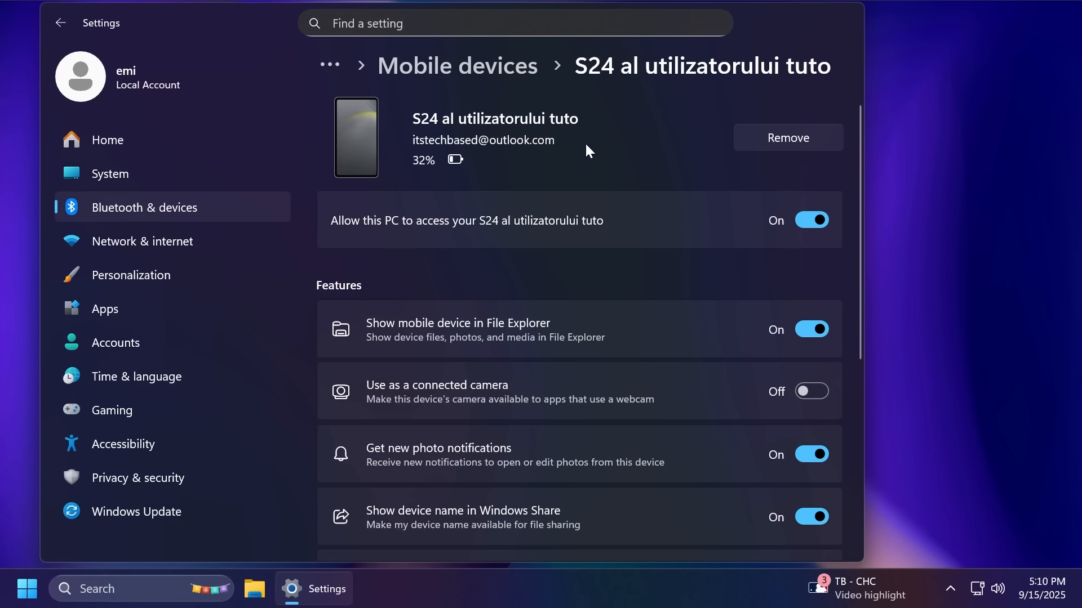
mouse_move(411, 207)
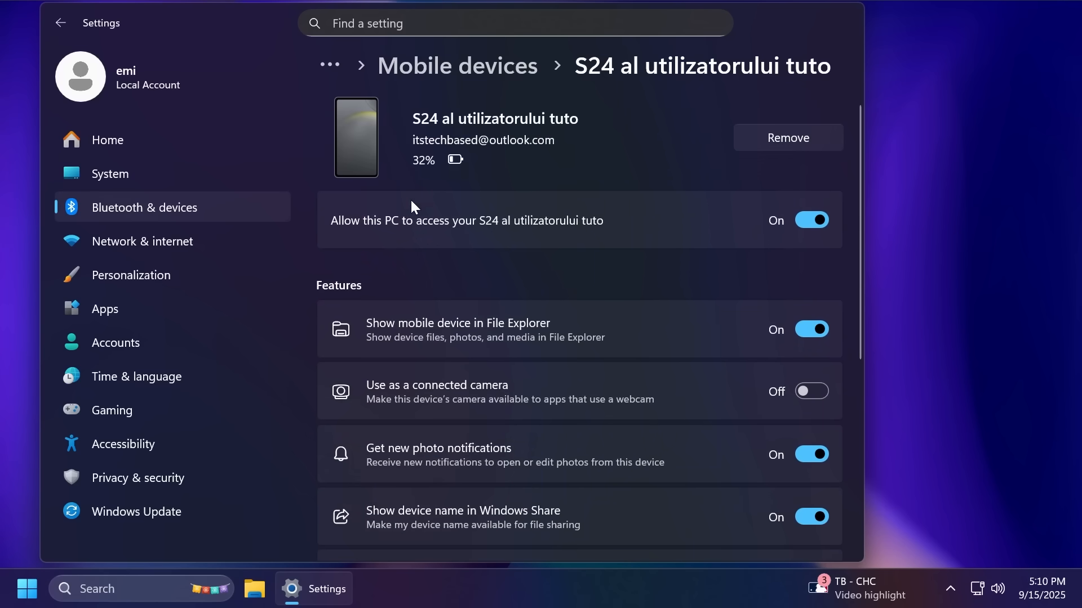
scroll("down", 3)
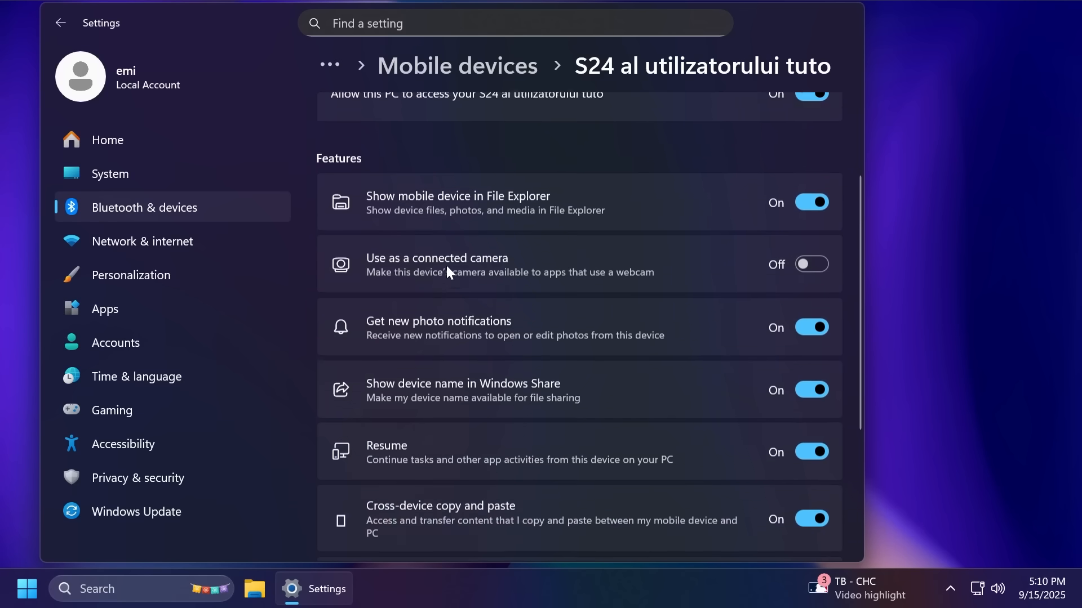
scroll("down", 3)
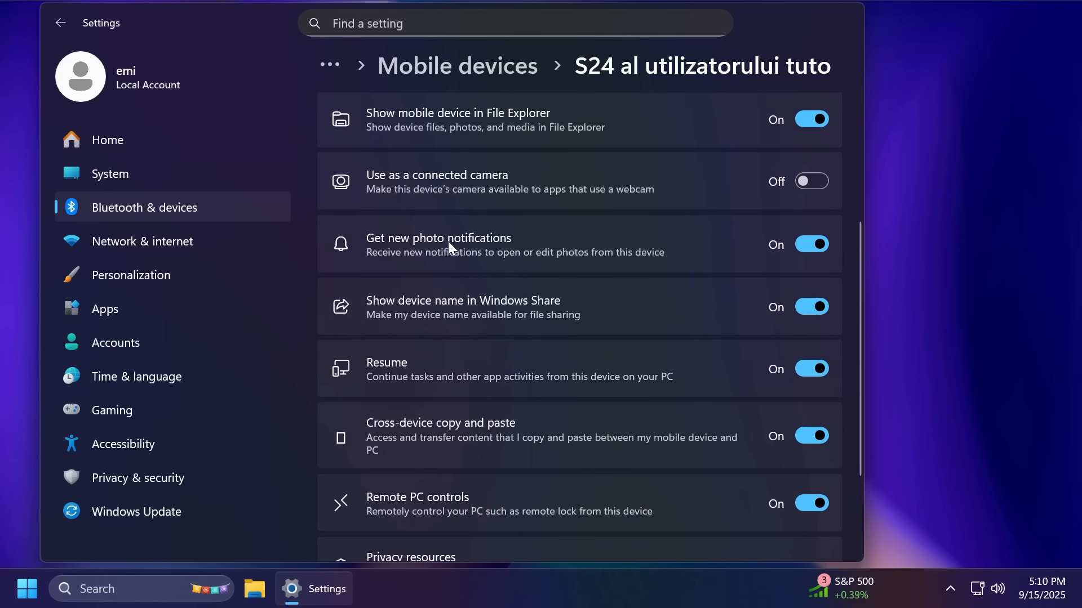
scroll("down", 3)
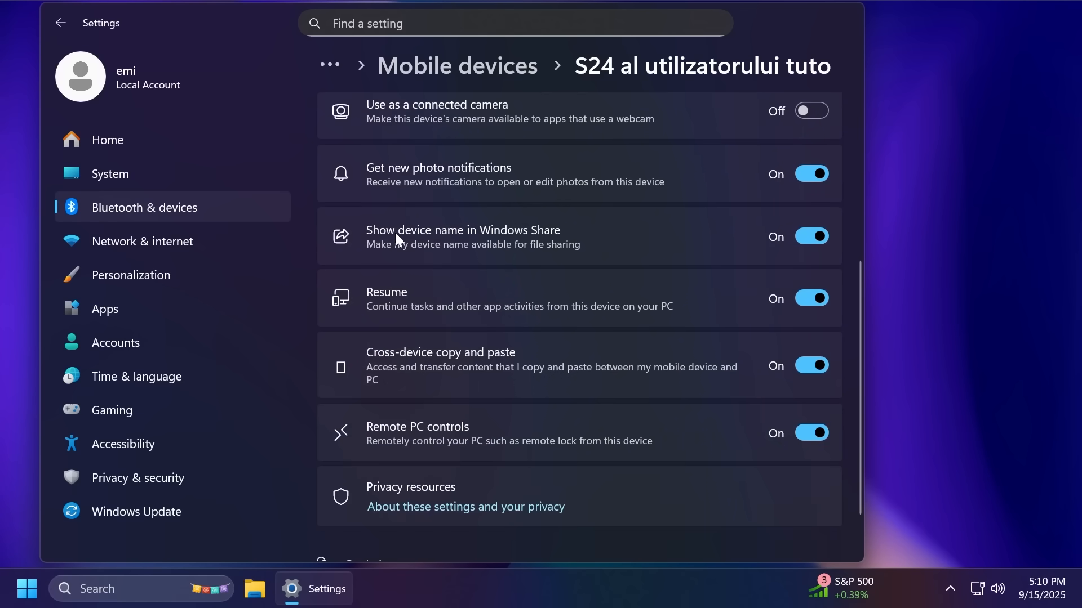
mouse_move(378, 361)
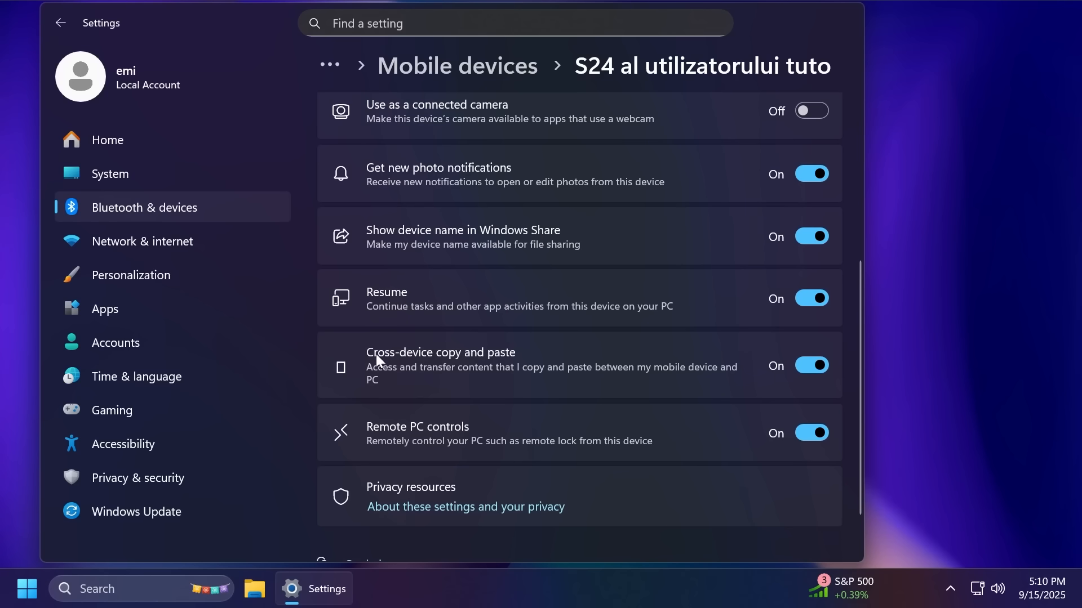
mouse_move(448, 433)
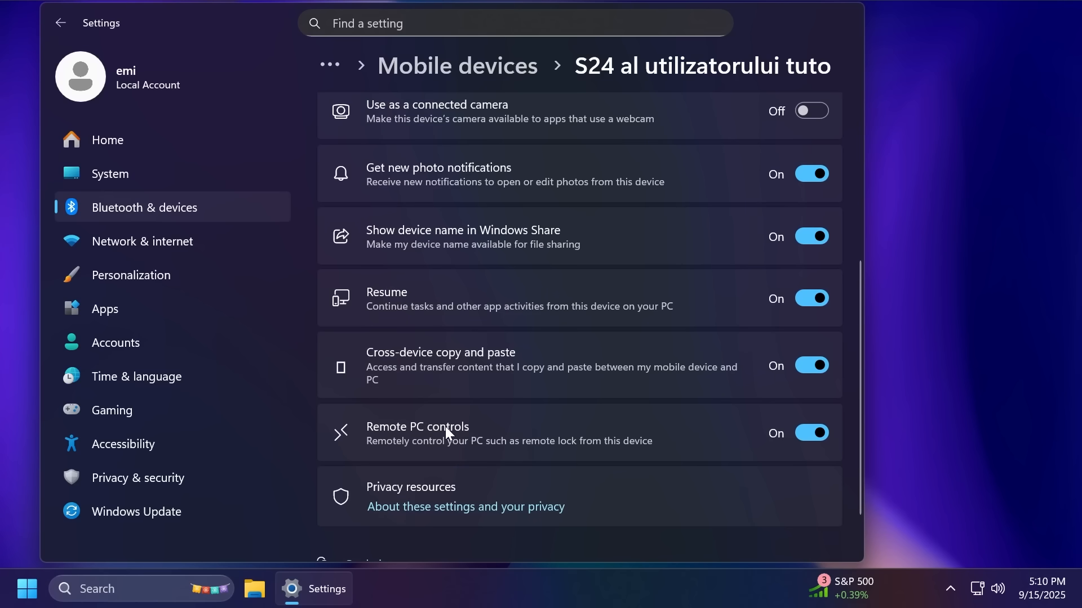
scroll("up", 3)
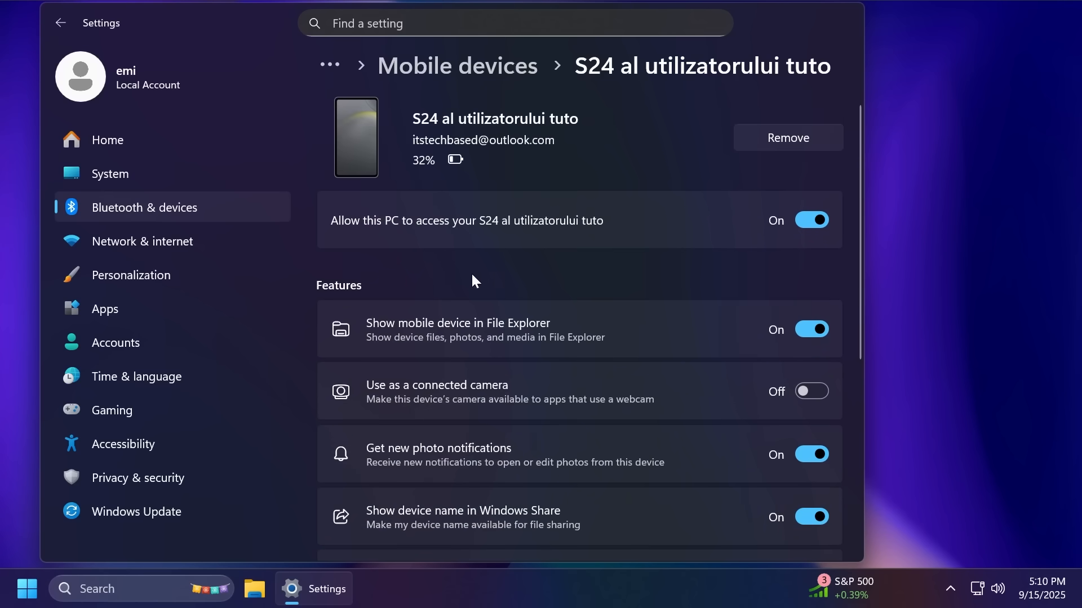
scroll("down", 3)
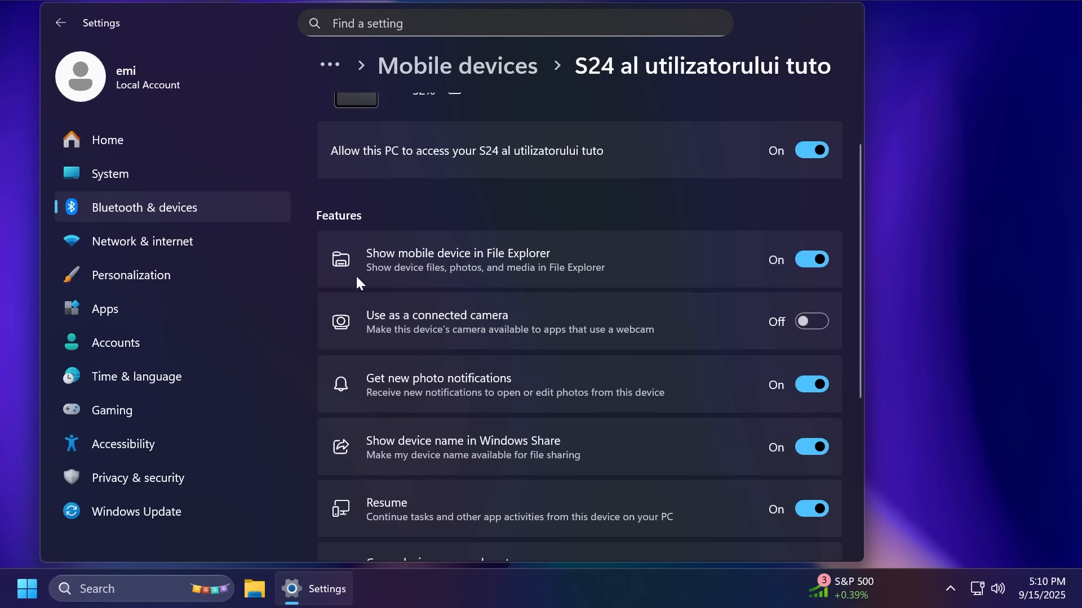
mouse_move(137, 477)
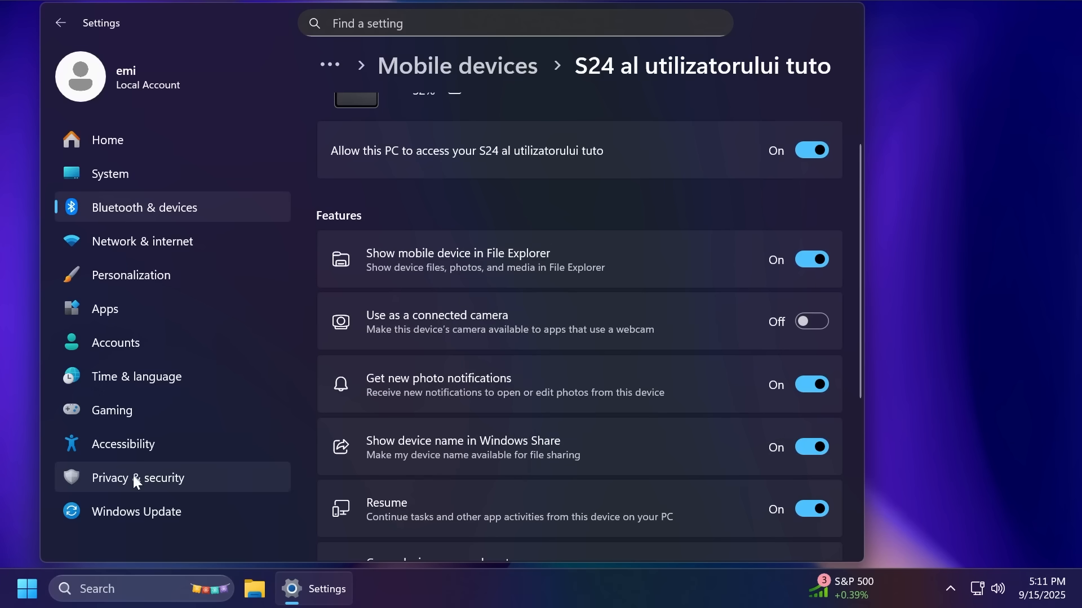
- Switch to the Privacy & security page from the left navigation pane
left_click(138, 477)
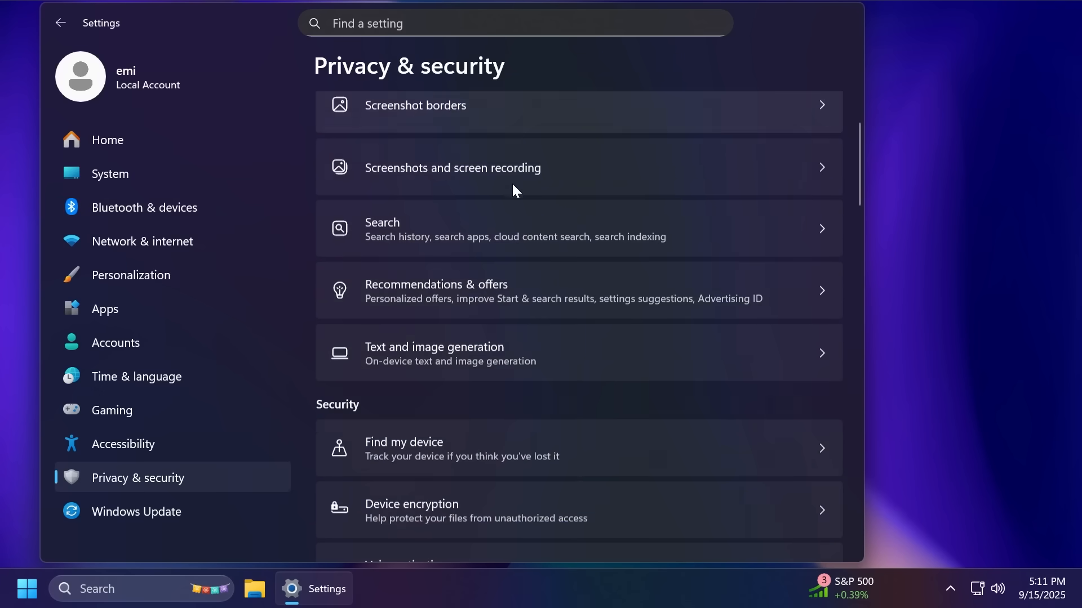
scroll("up", 3)
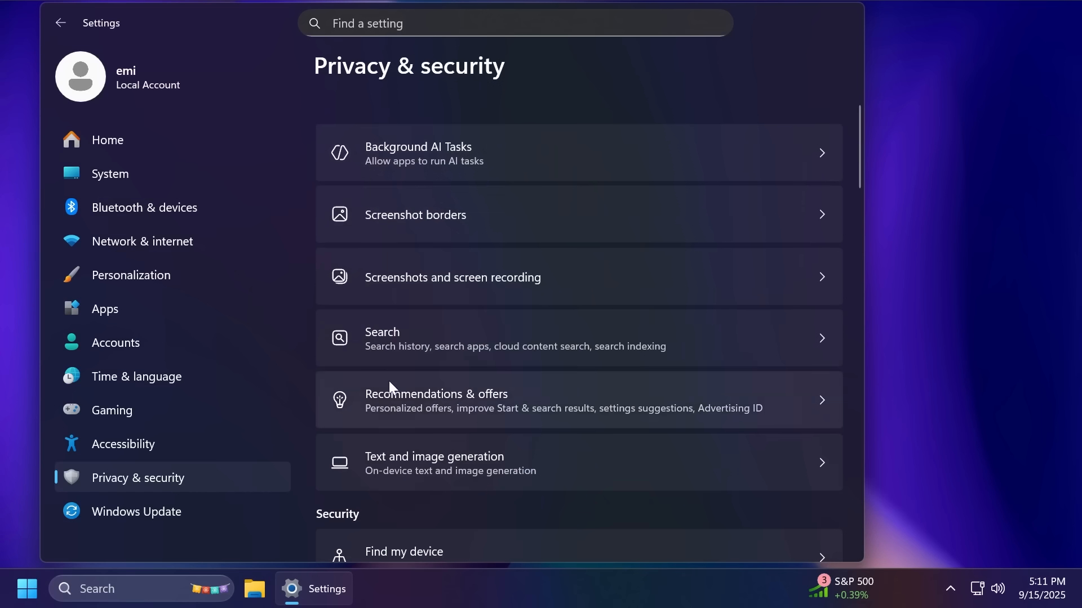
mouse_move(476, 357)
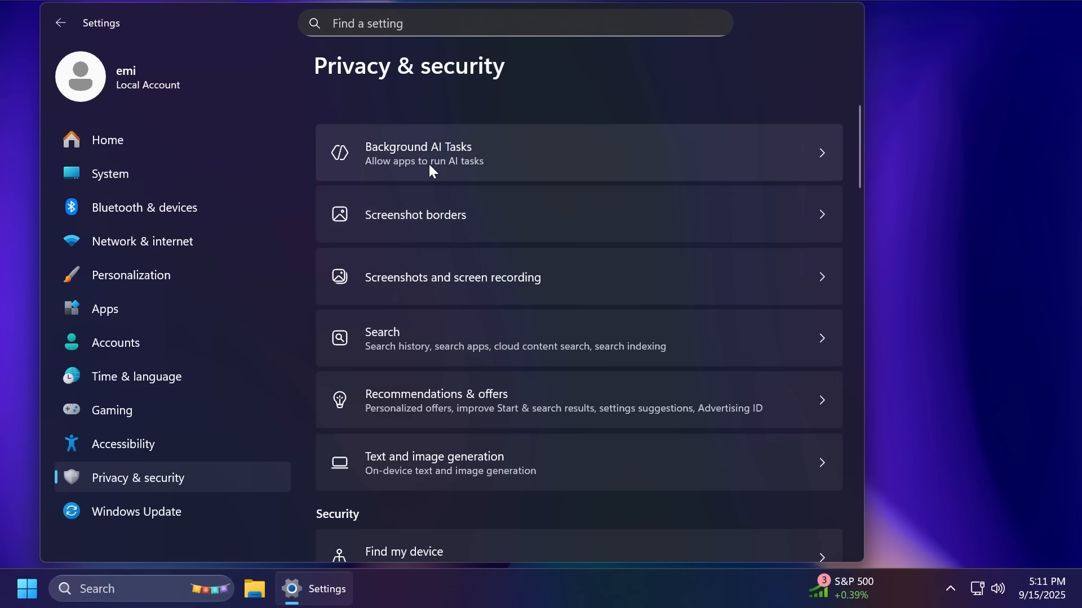
mouse_move(396, 178)
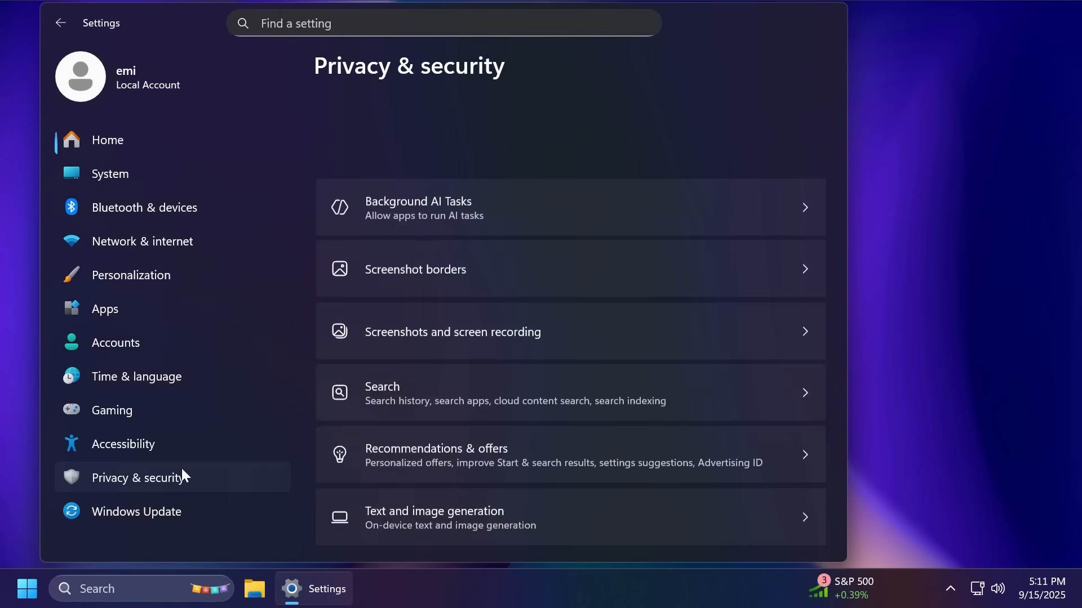
scroll("down", 3)
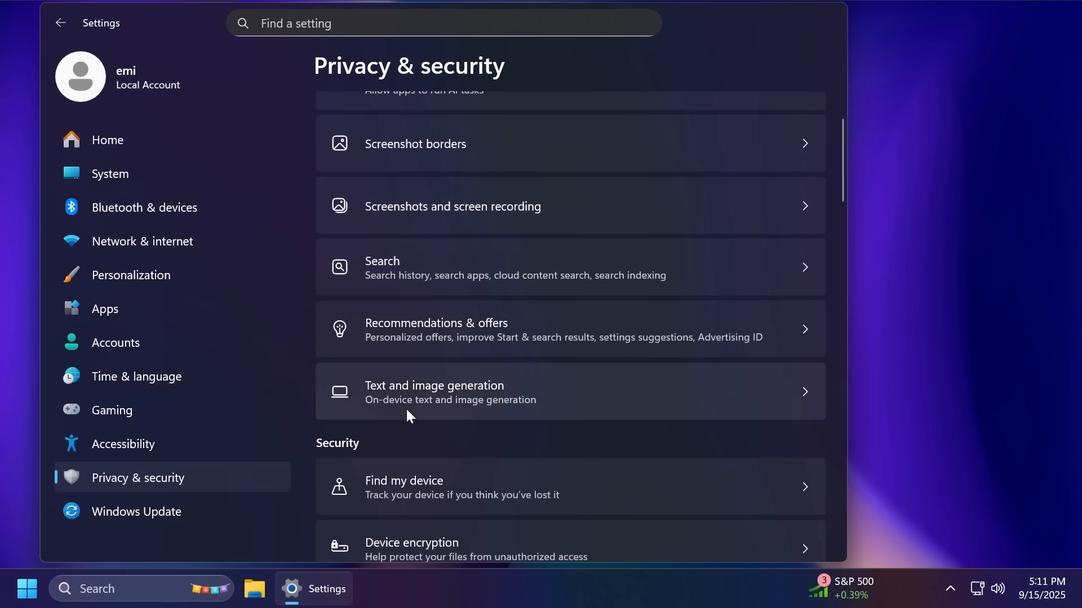
mouse_move(443, 394)
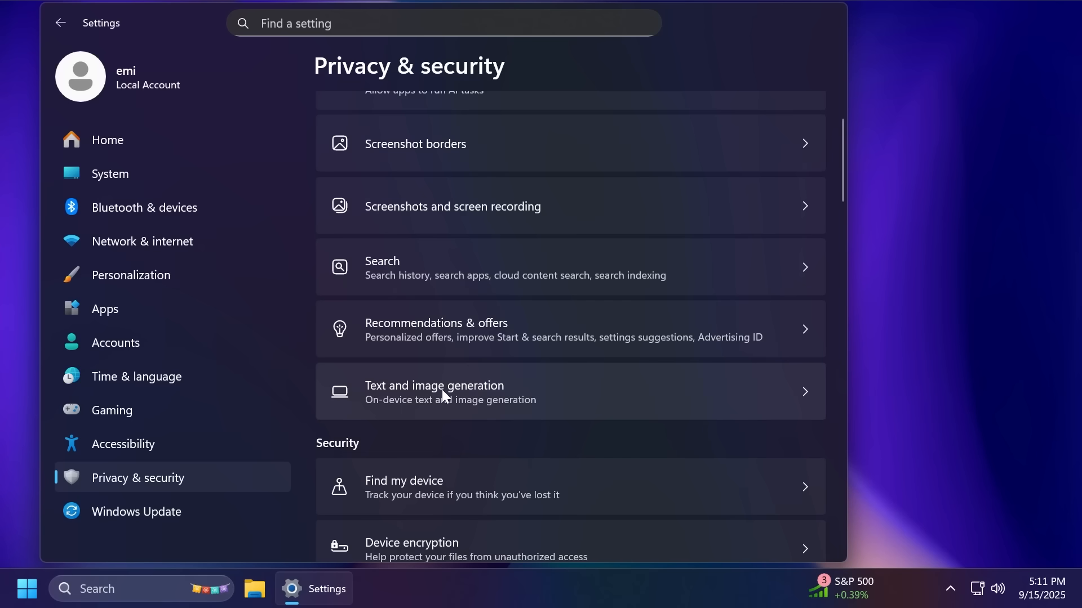
scroll("down", 3)
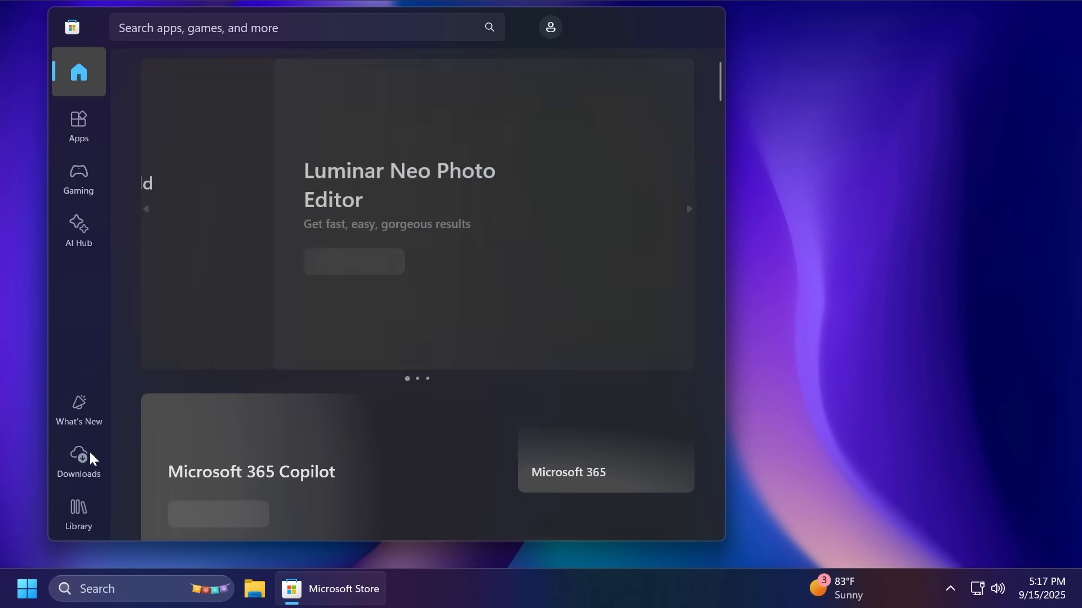
- Show the Updates & downloads page in Microsoft Store, then close the Store
left_click(77, 460)
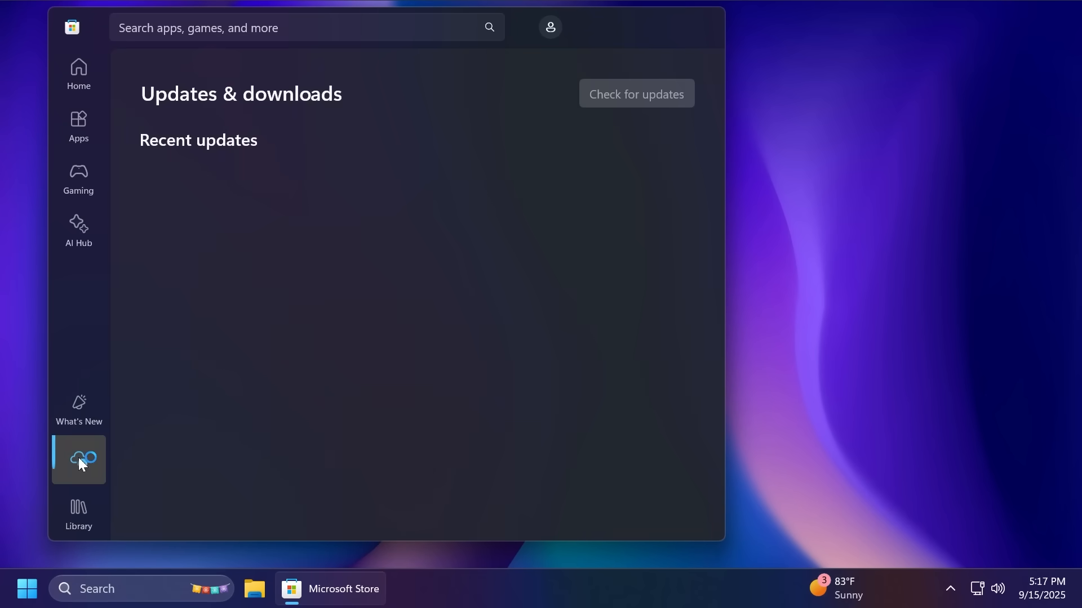
left_click(634, 93)
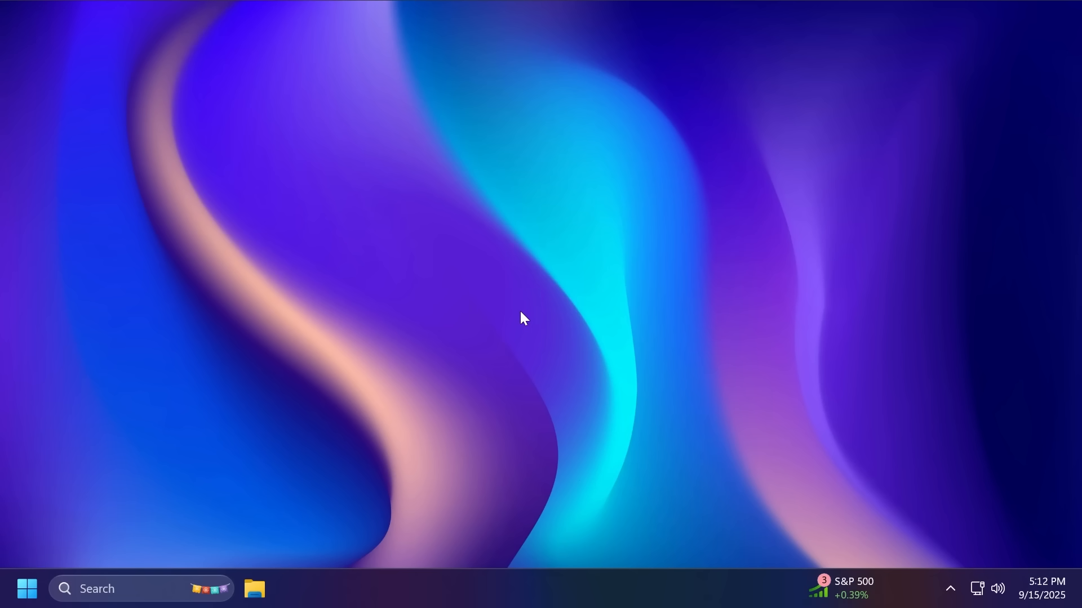
mouse_move(595, 561)
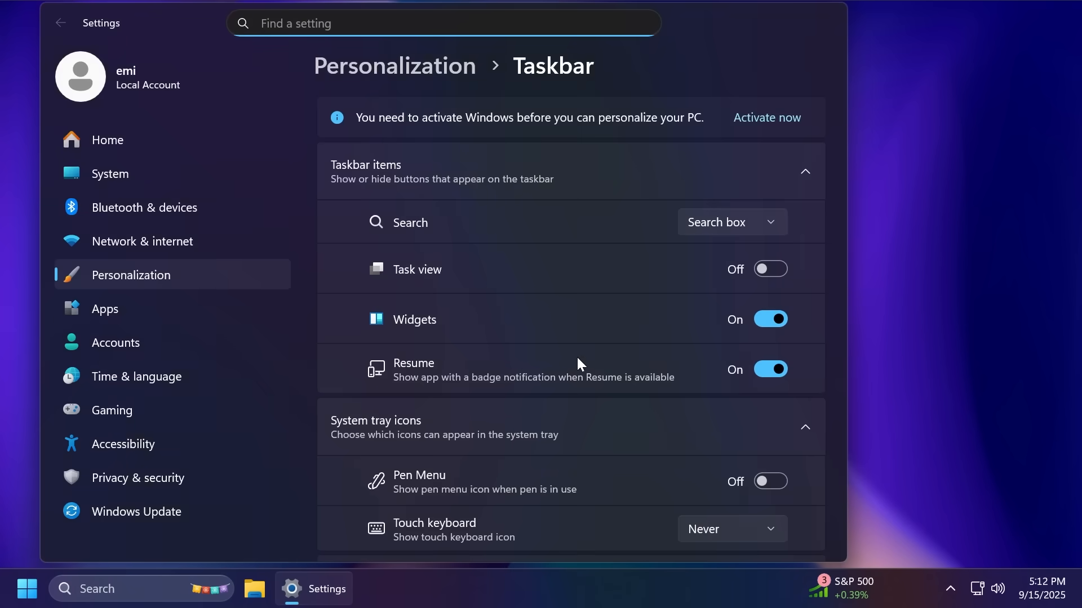
scroll("down", 3)
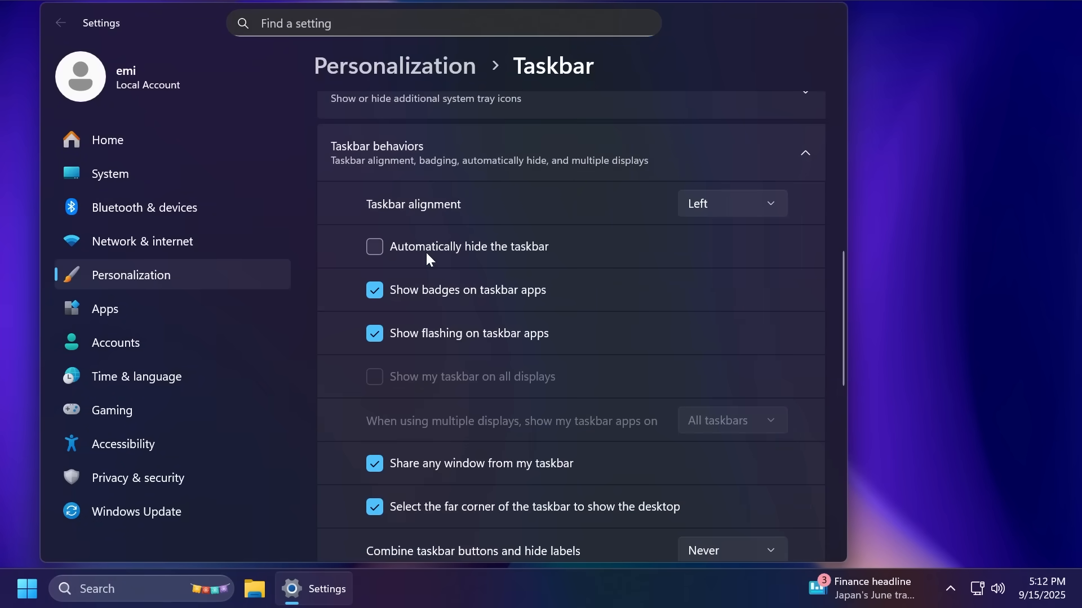
mouse_move(502, 263)
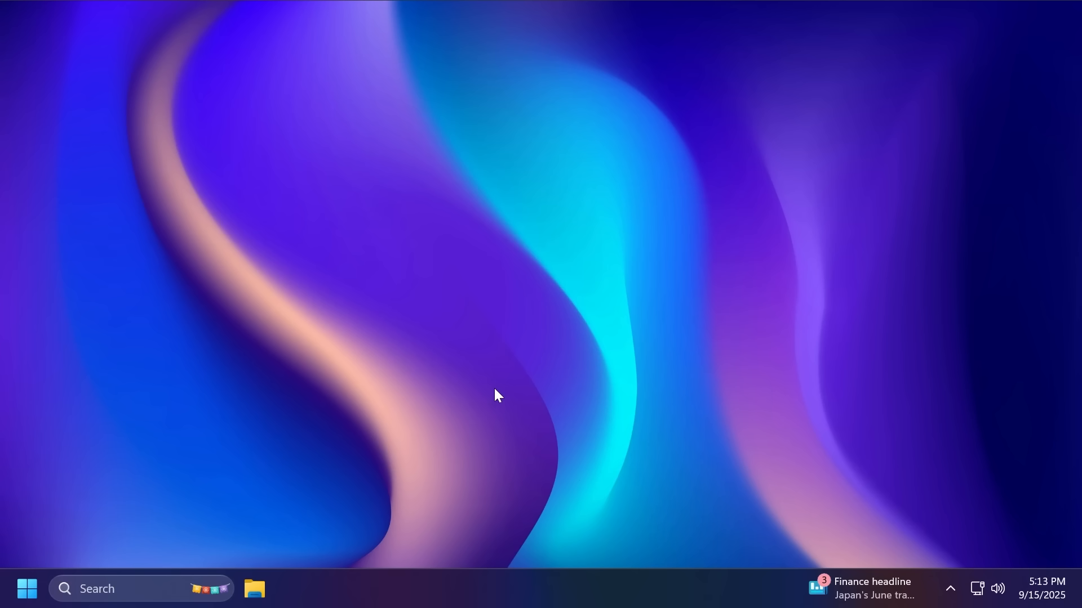
left_click(255, 588)
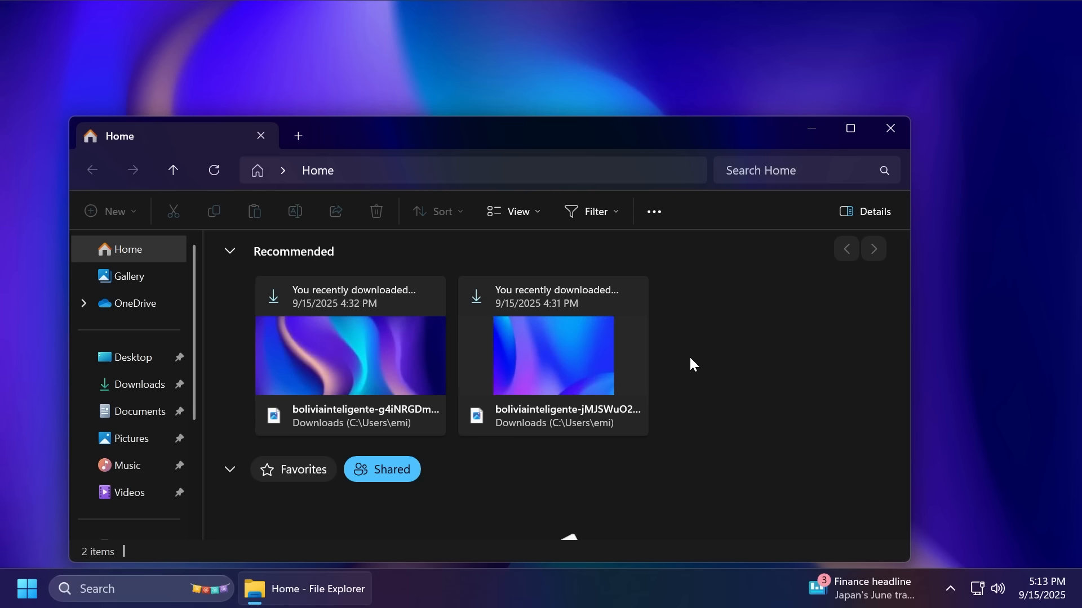
mouse_move(745, 355)
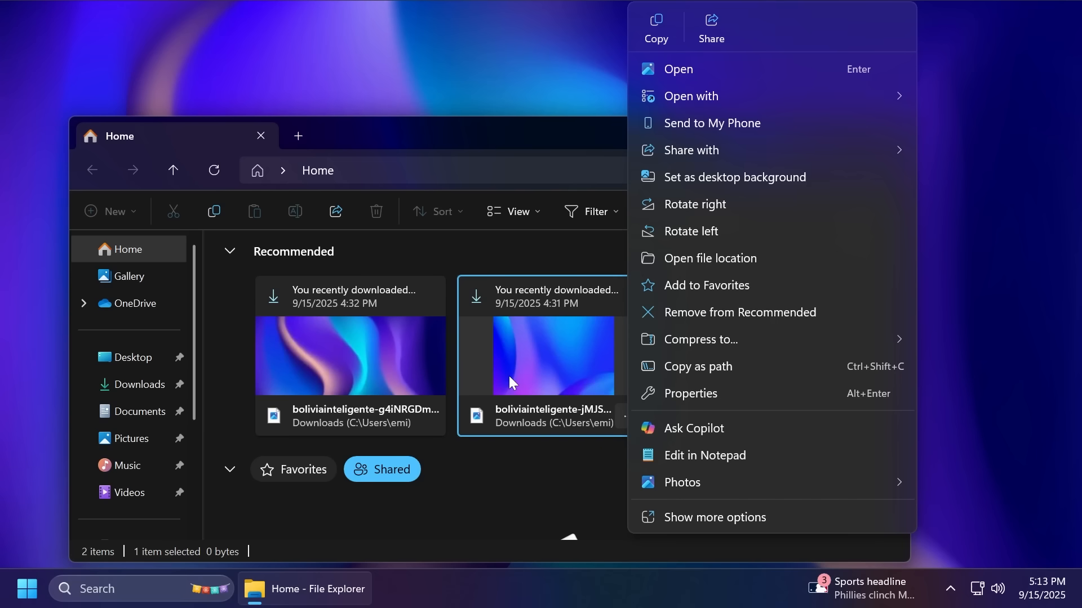
mouse_move(708, 394)
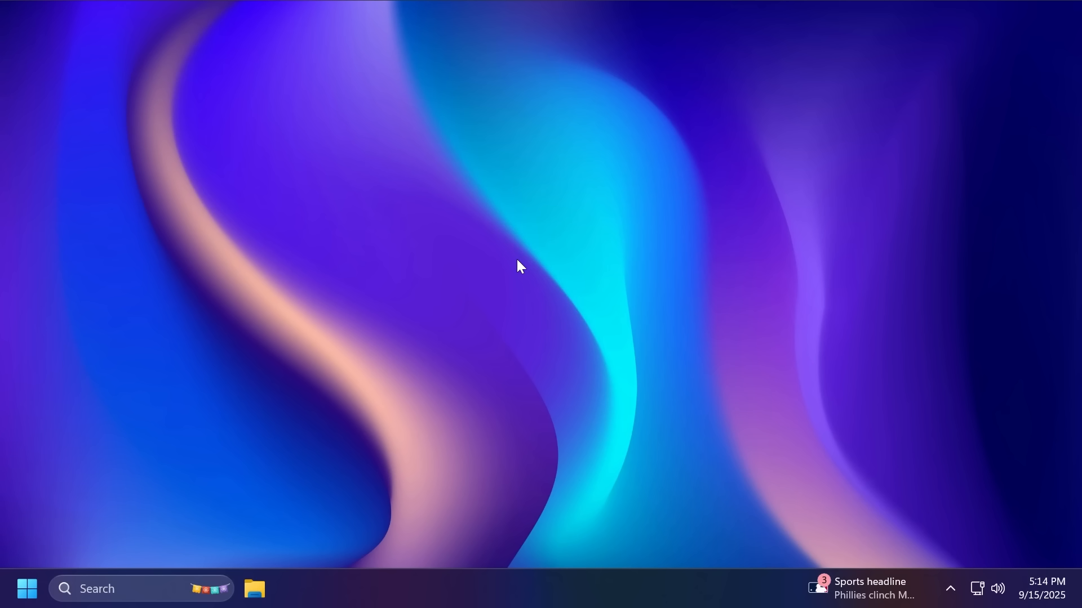
mouse_move(507, 260)
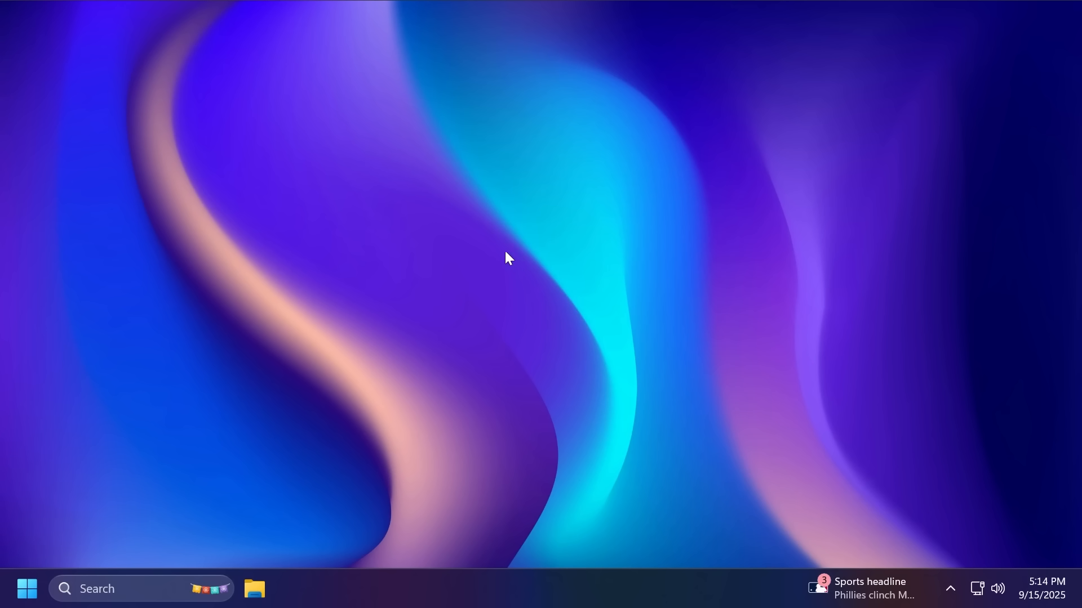
left_click(27, 588)
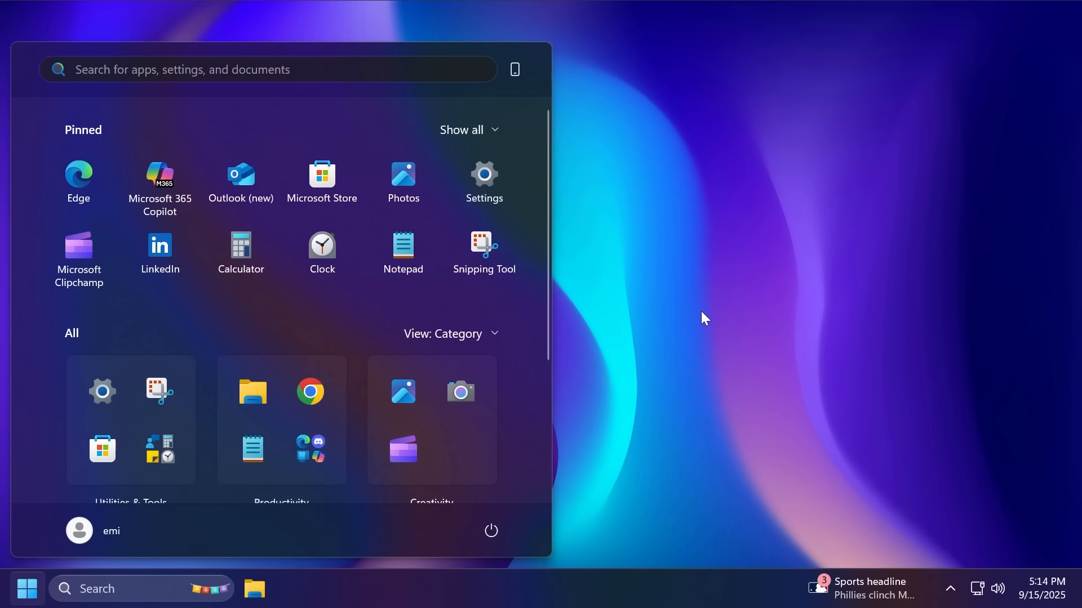
left_click(276, 69)
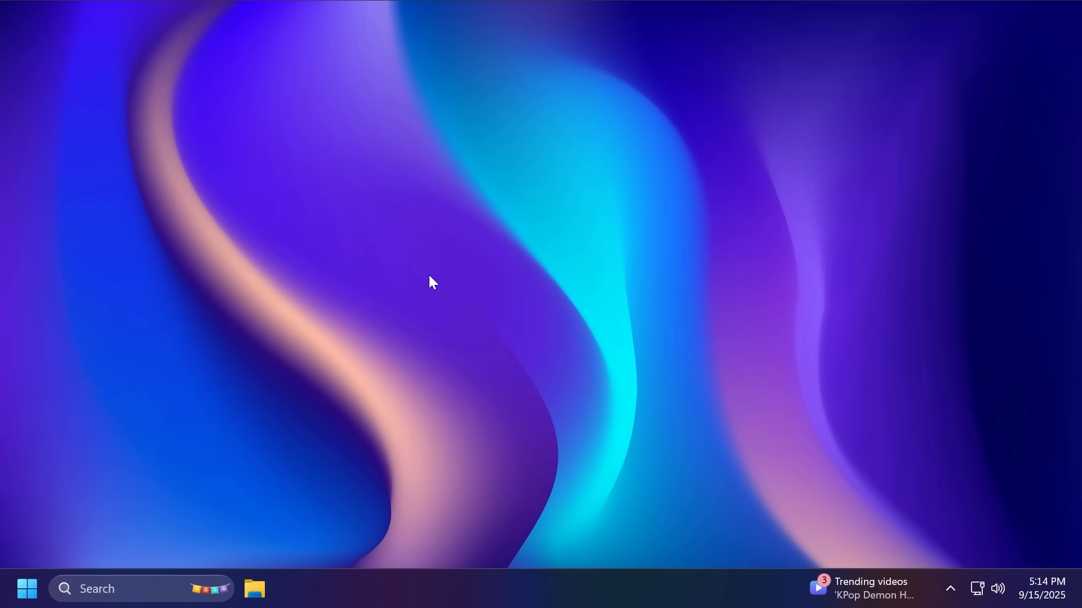
- Launch Settings from the taskbar, look through Accounts, and return to Home
left_click(97, 588)
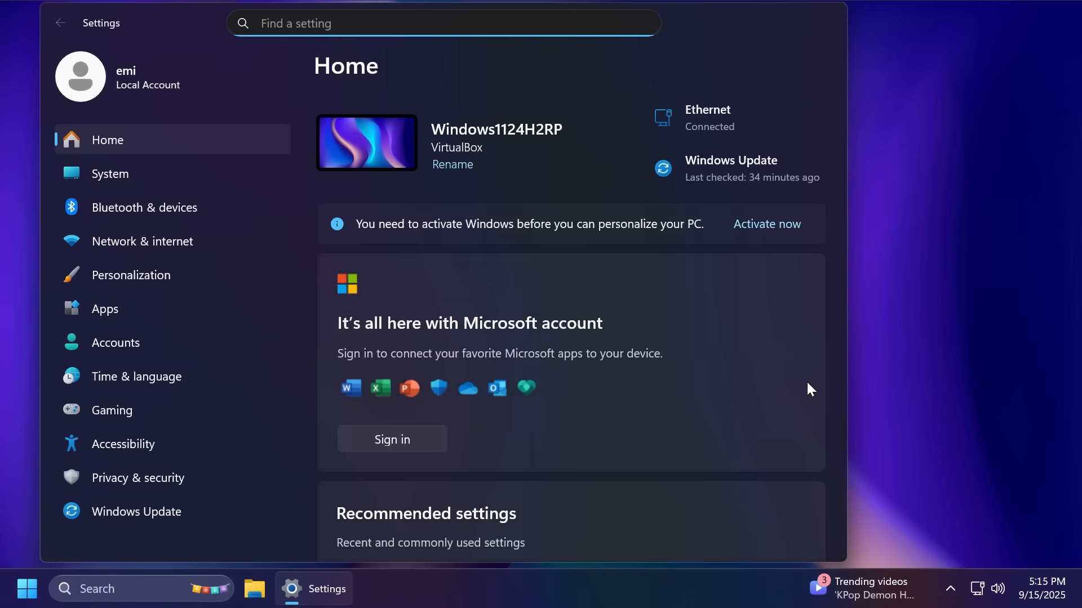
left_click(109, 173)
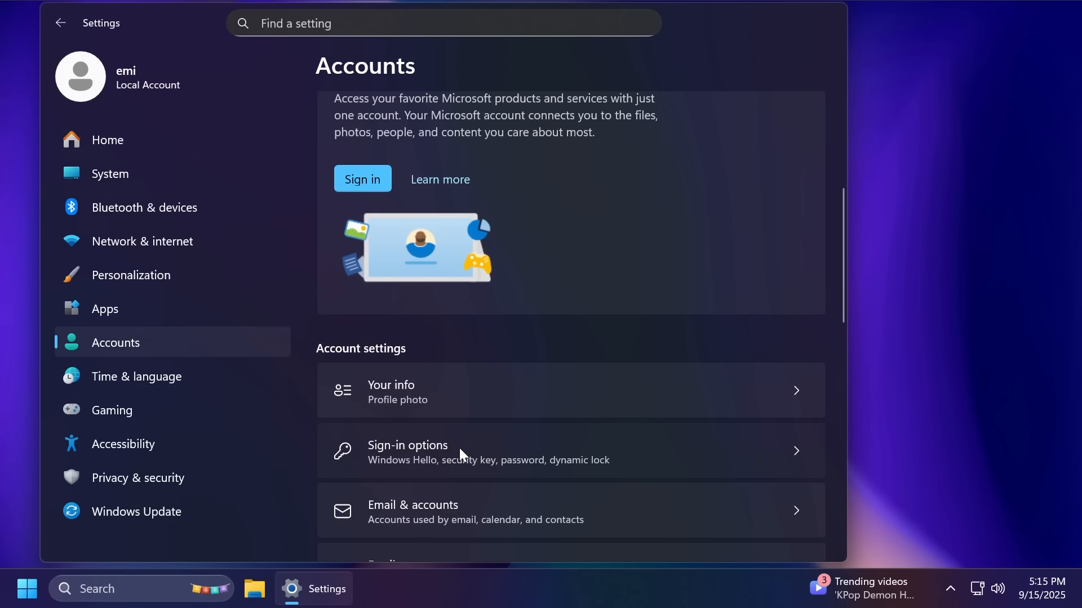
left_click(484, 450)
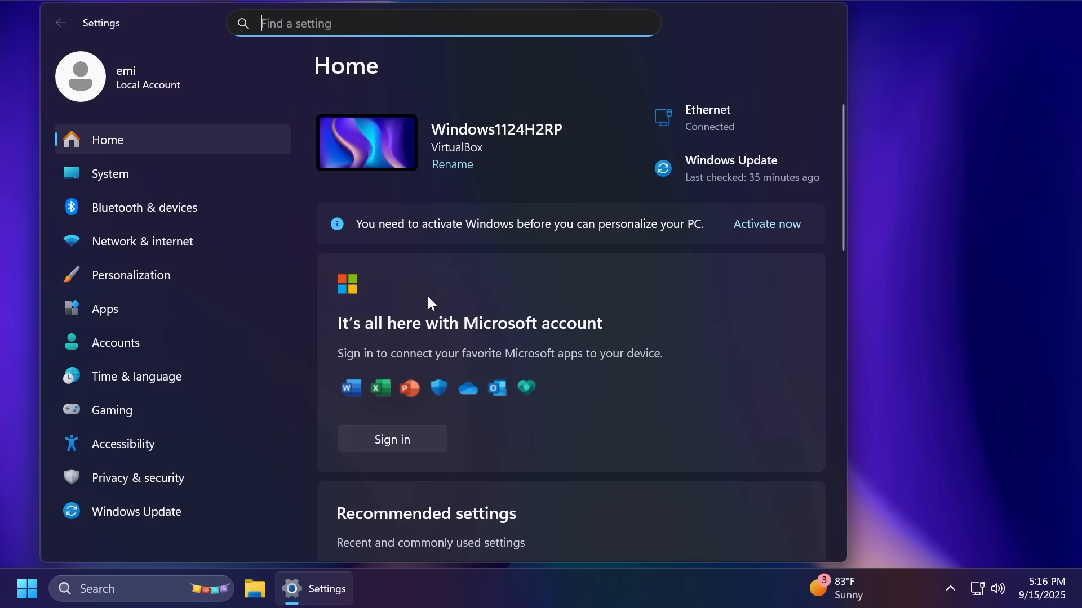
mouse_move(143, 173)
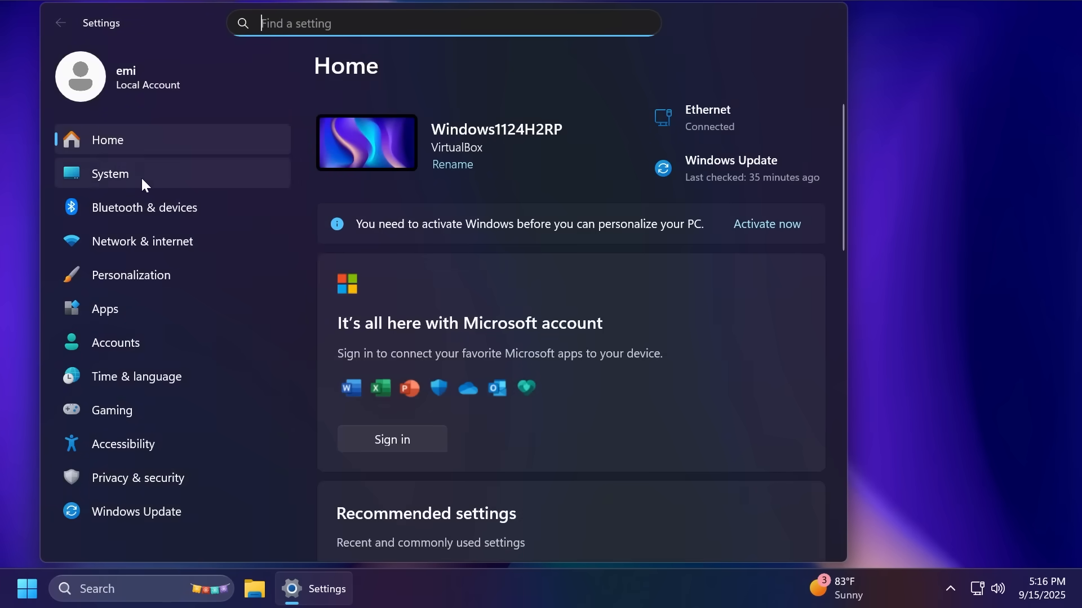
- Show System > Notifications and browse its options
left_click(110, 174)
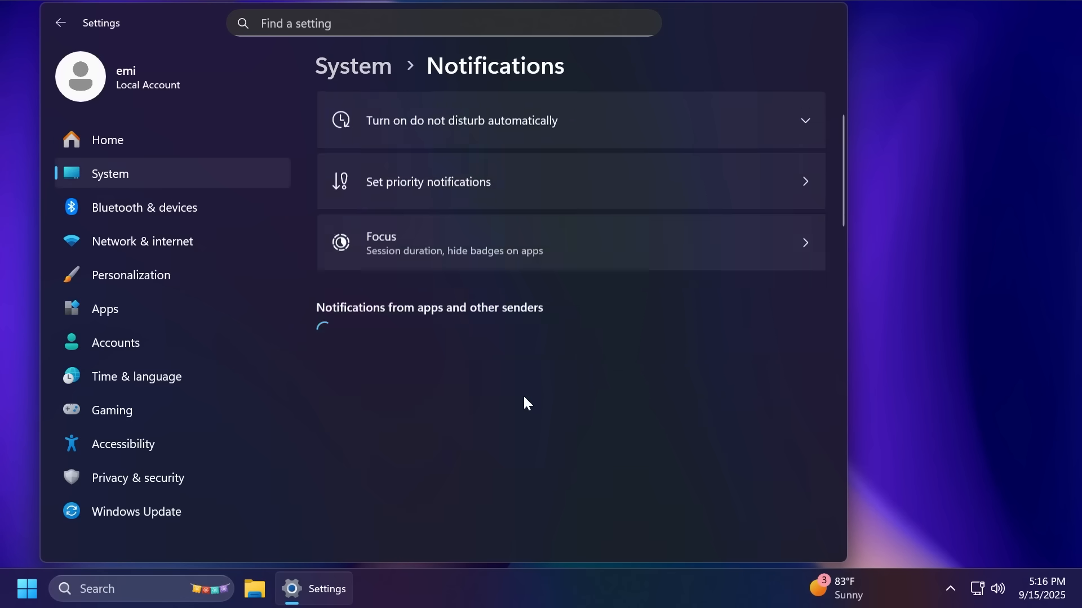
scroll("down", 3)
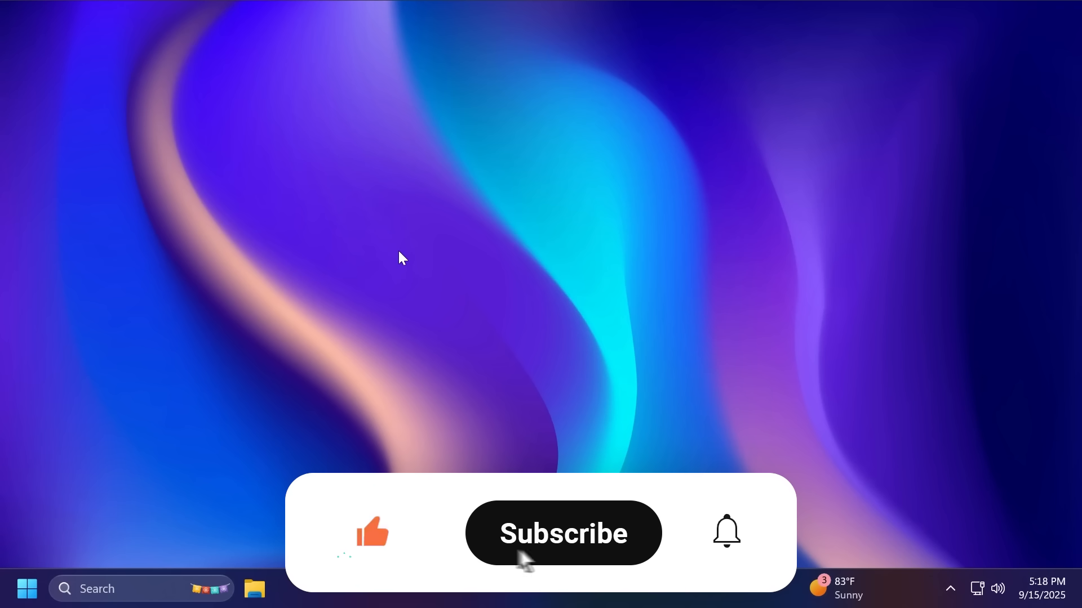
left_click(562, 533)
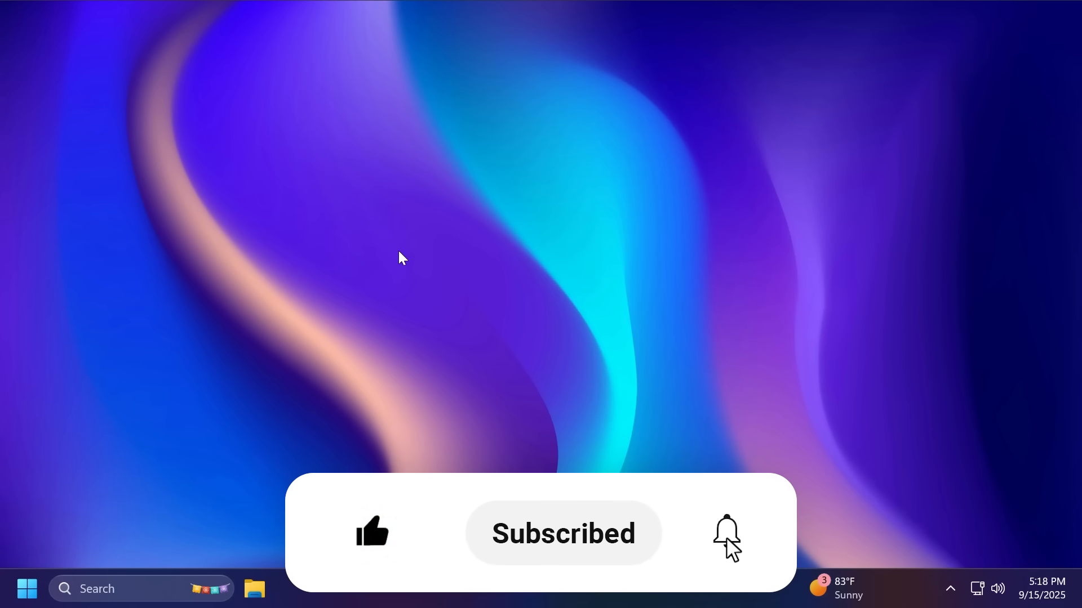